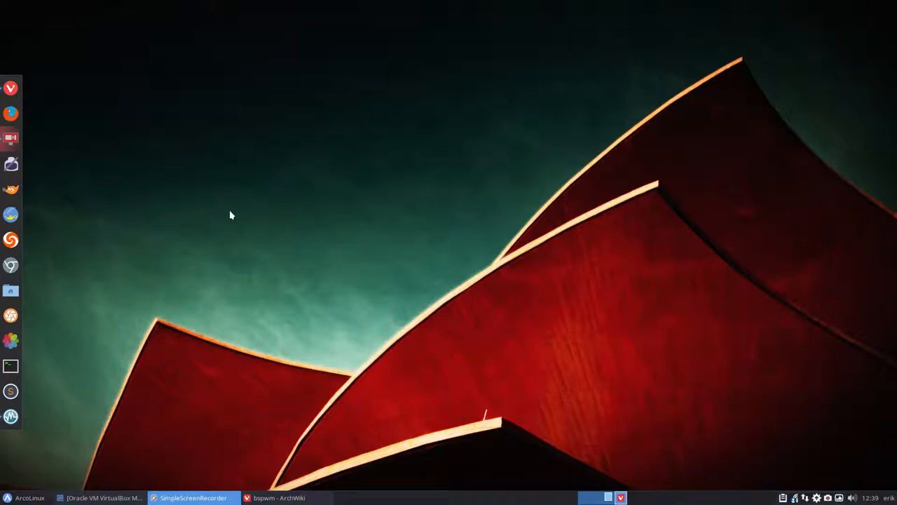
Flip through the ArcoLinuxD phase 1, 2 and 3 tabs and scroll down the phase 3 article.
left_click(104, 498)
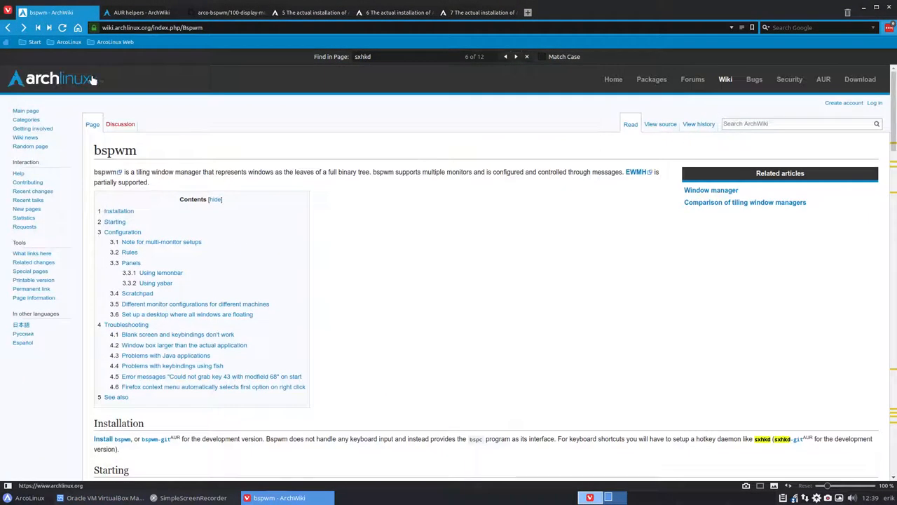
left_click(392, 11)
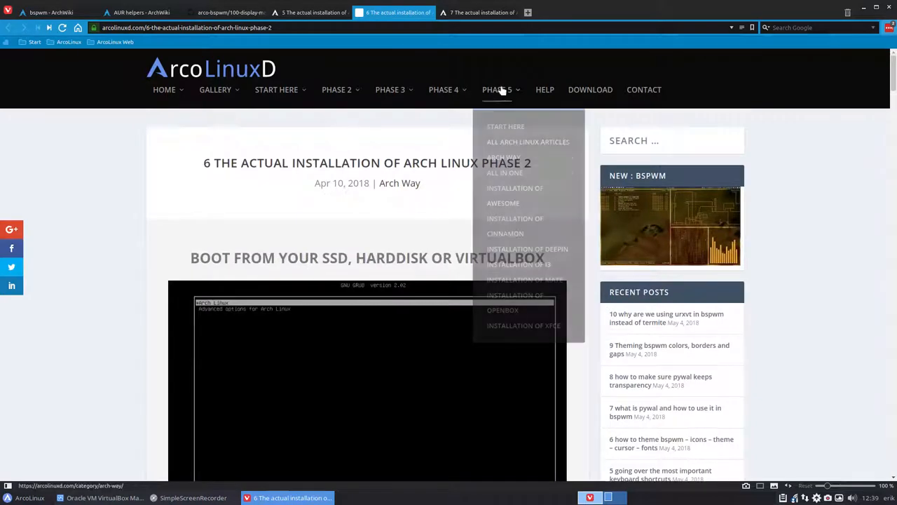
left_click(308, 11)
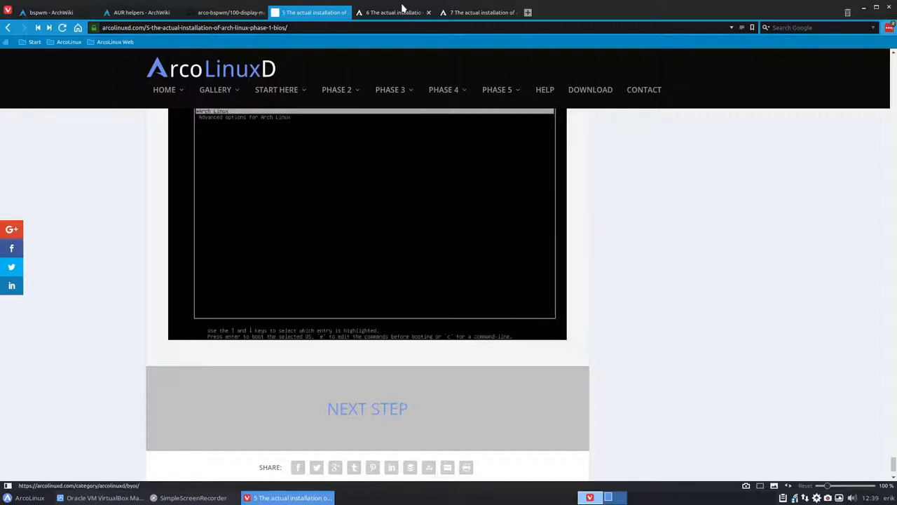
left_click(394, 11)
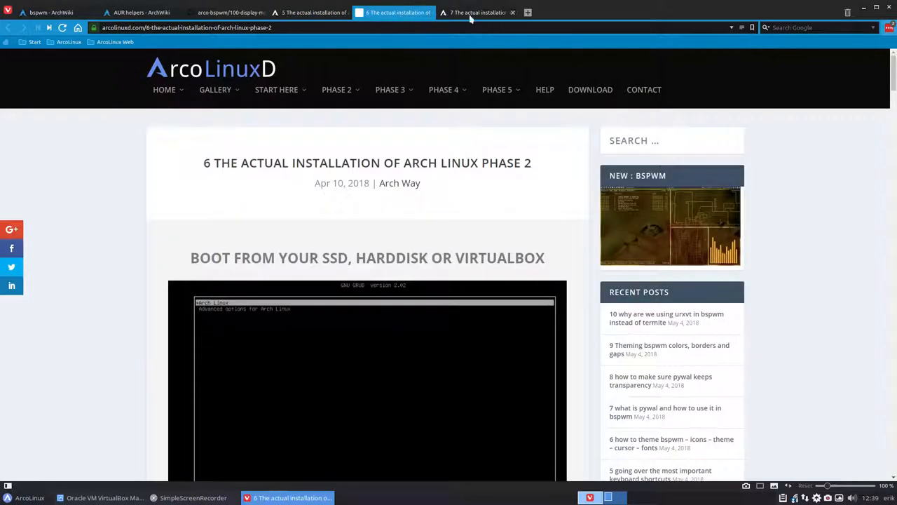
left_click(477, 11)
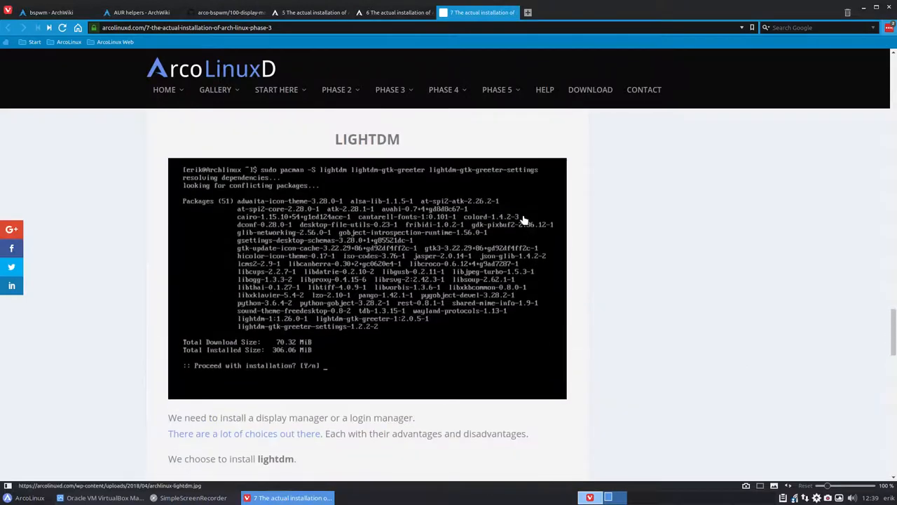
scroll("down", 3)
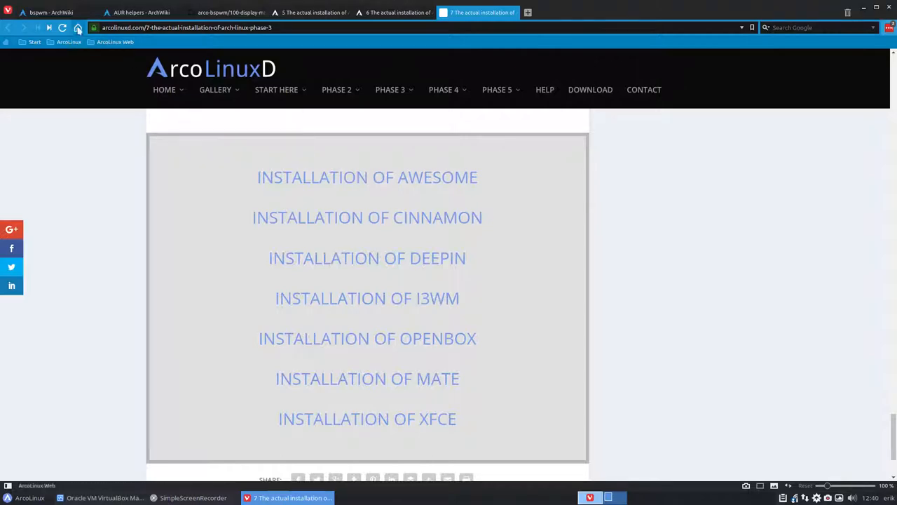
Revisit the bspwm ArchWiki tab and phase 3 article, scrolling into the installation section.
left_click(54, 11)
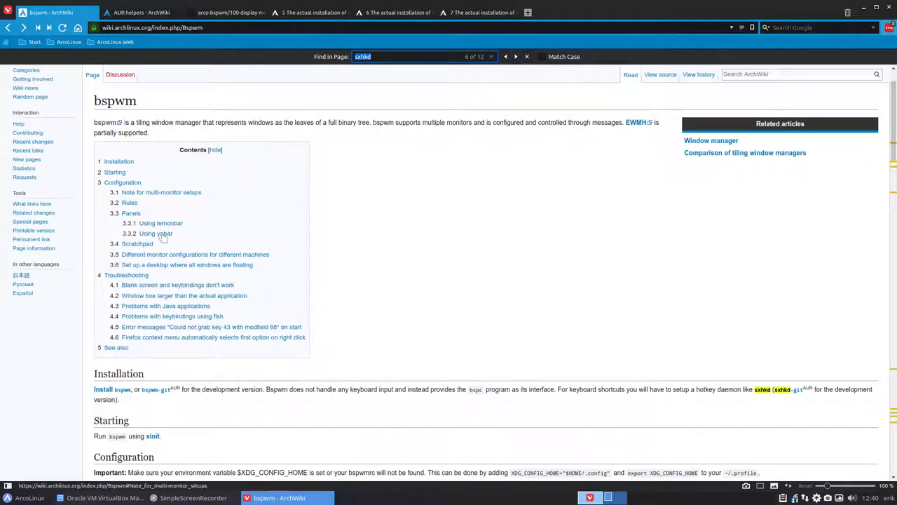
left_click(479, 12)
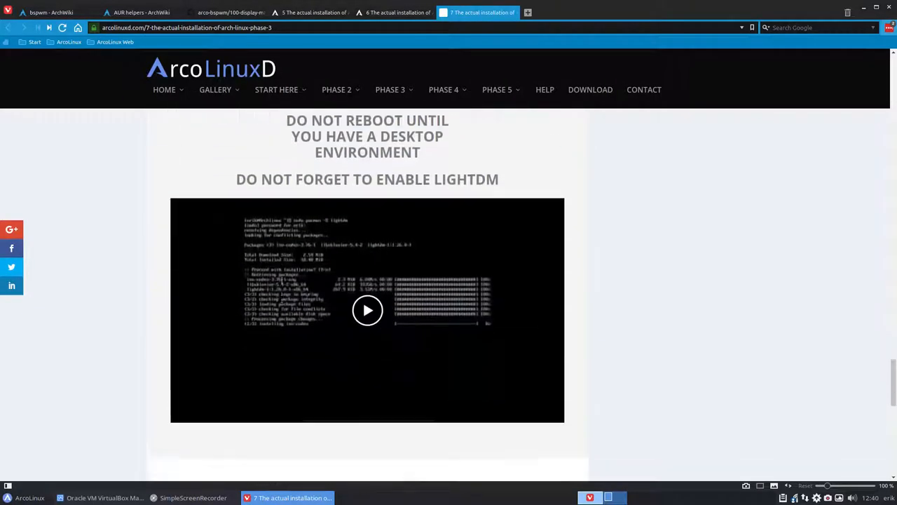
scroll("down", 3)
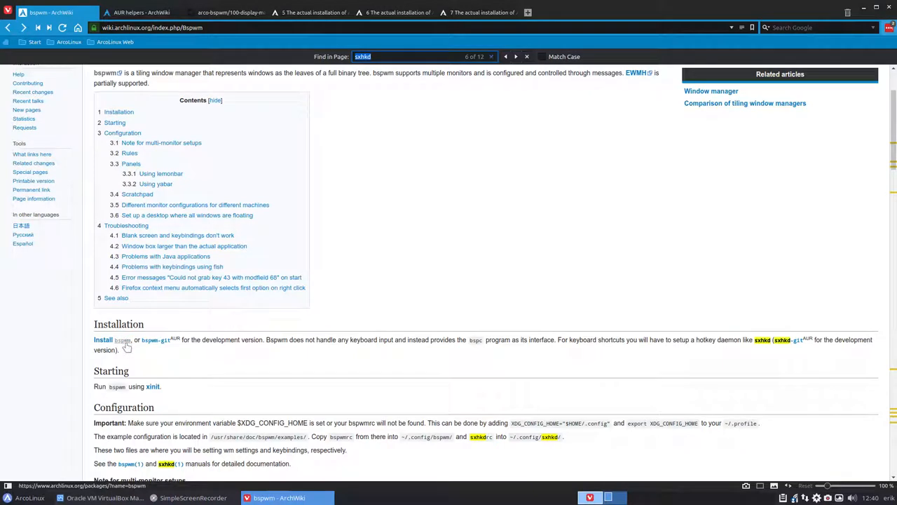
scroll("down", 3)
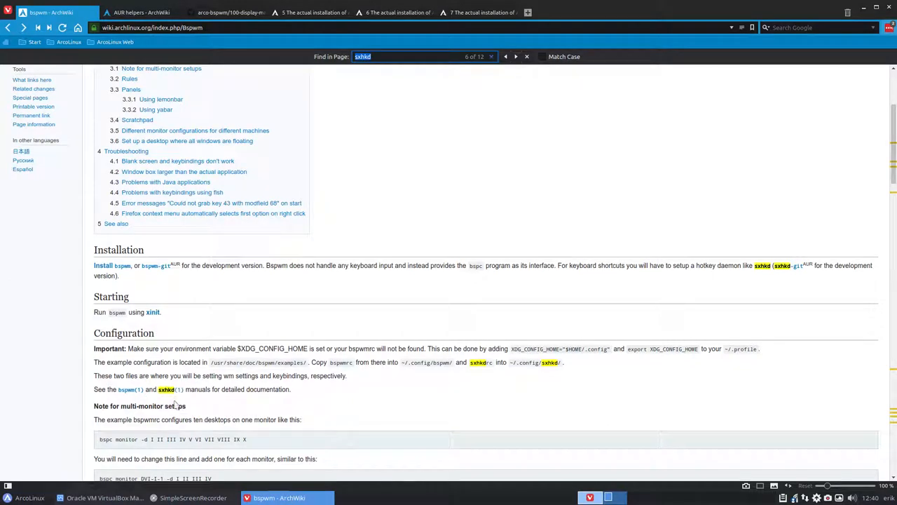
mouse_move(174, 407)
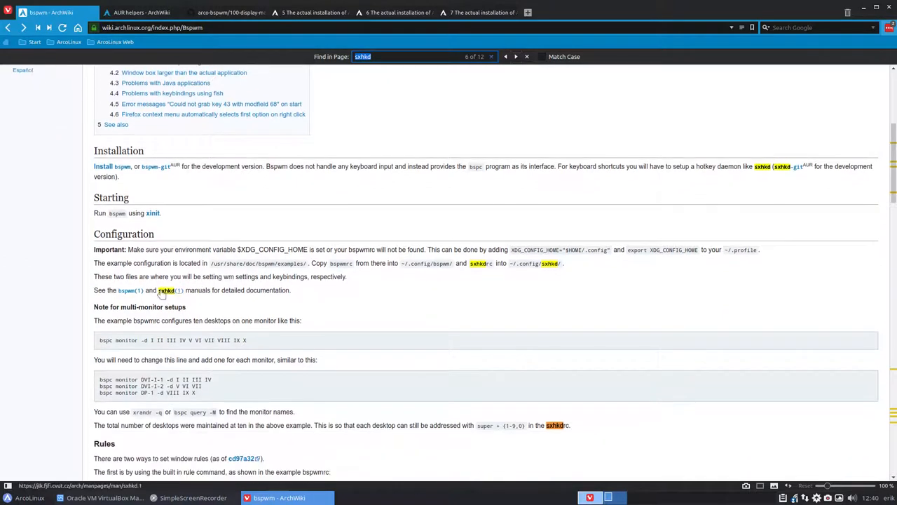
mouse_move(166, 290)
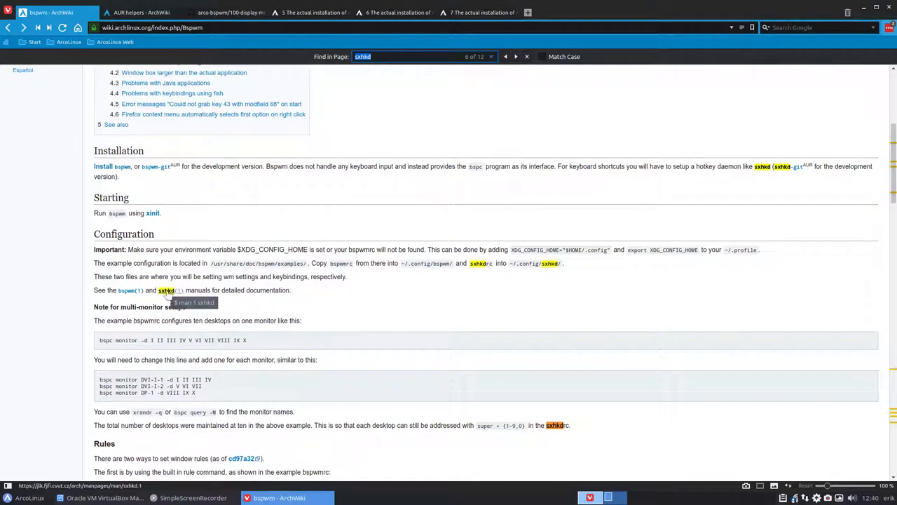
mouse_move(129, 290)
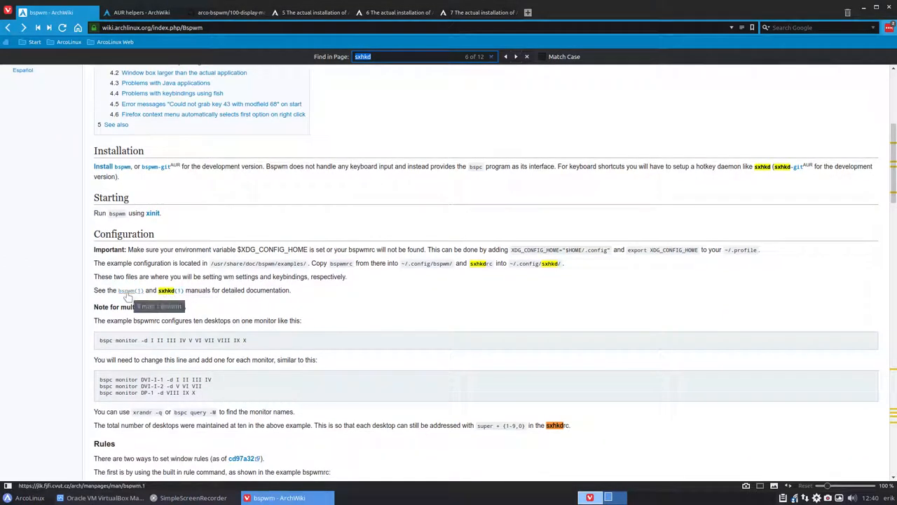
mouse_move(129, 290)
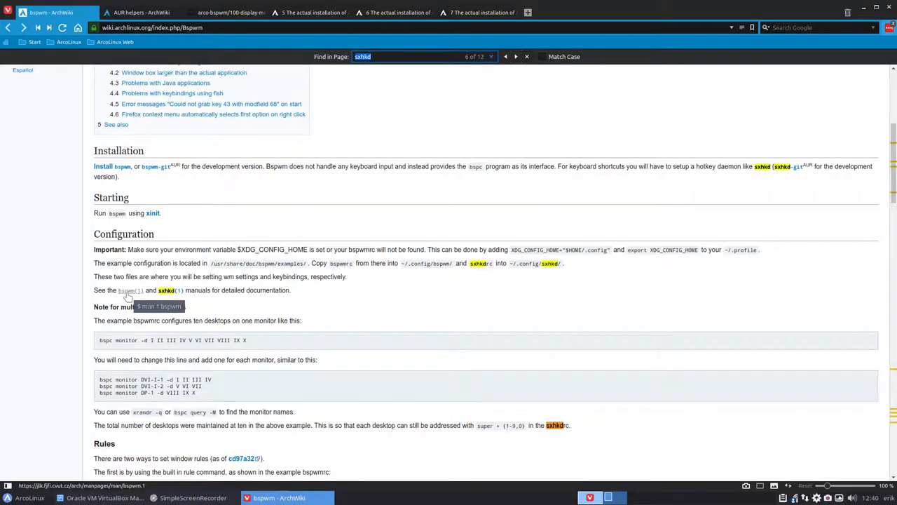
Scroll through the configuration, rules, panels and scratchpad sections, then back up.
scroll("down", 3)
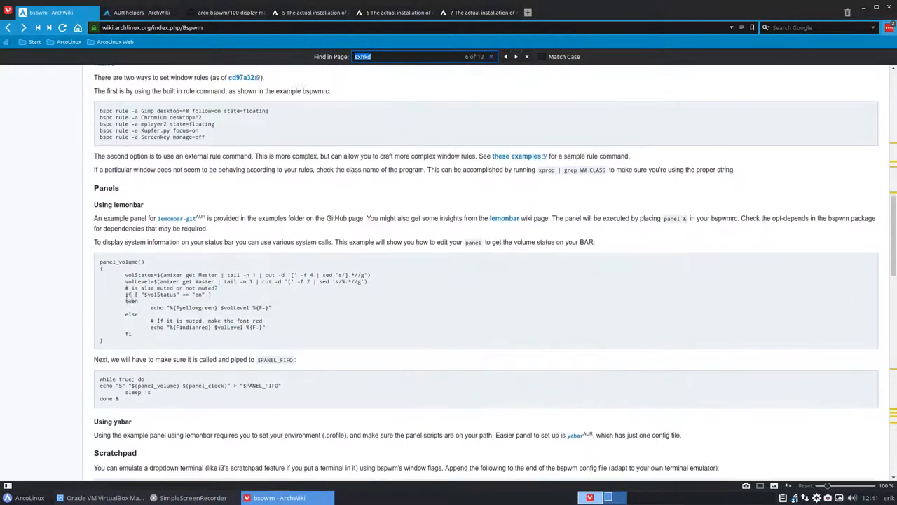
scroll("down", 3)
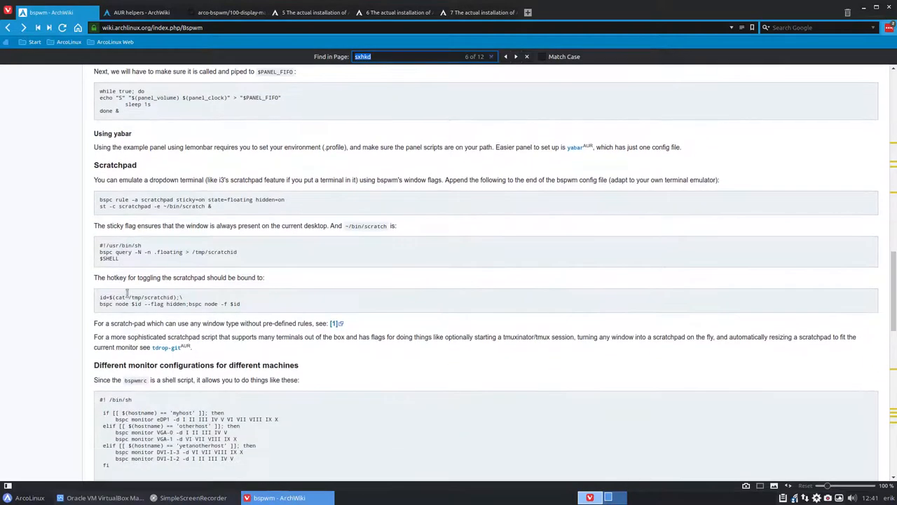
scroll("down", 3)
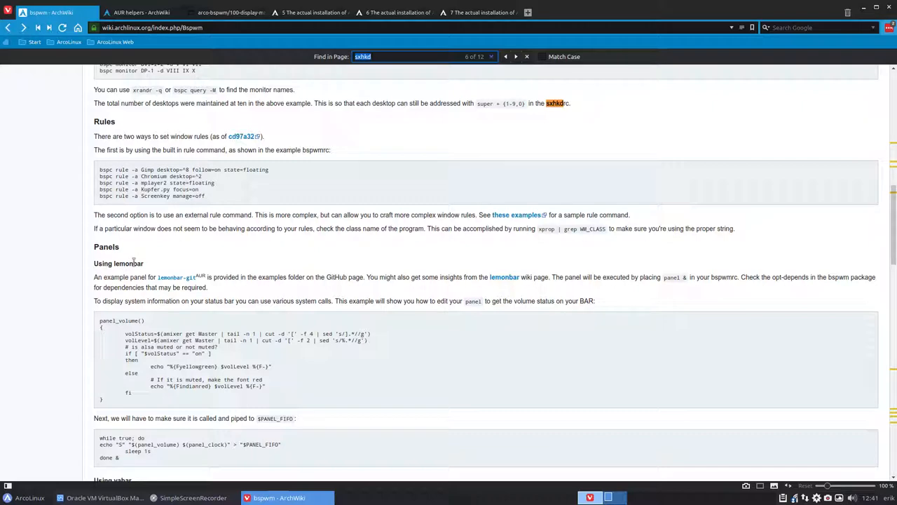
scroll("up", 3)
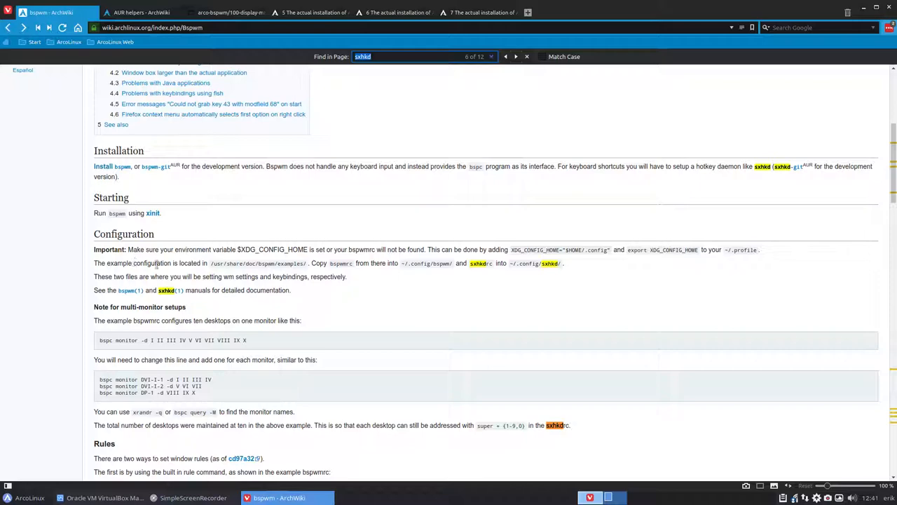
Check the phase 3 article's ATI/Intel/Nvidia driver section, then bring up VirtualBox Manager.
left_click(104, 496)
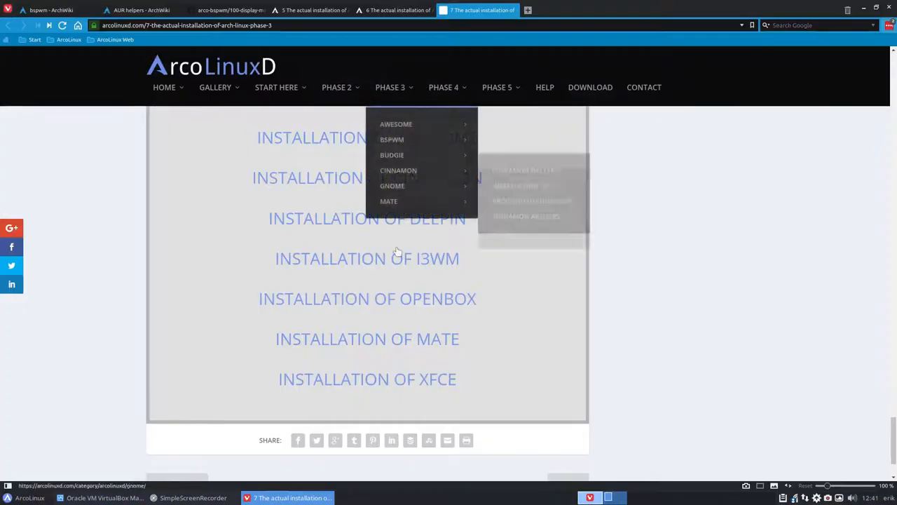
left_click(544, 87)
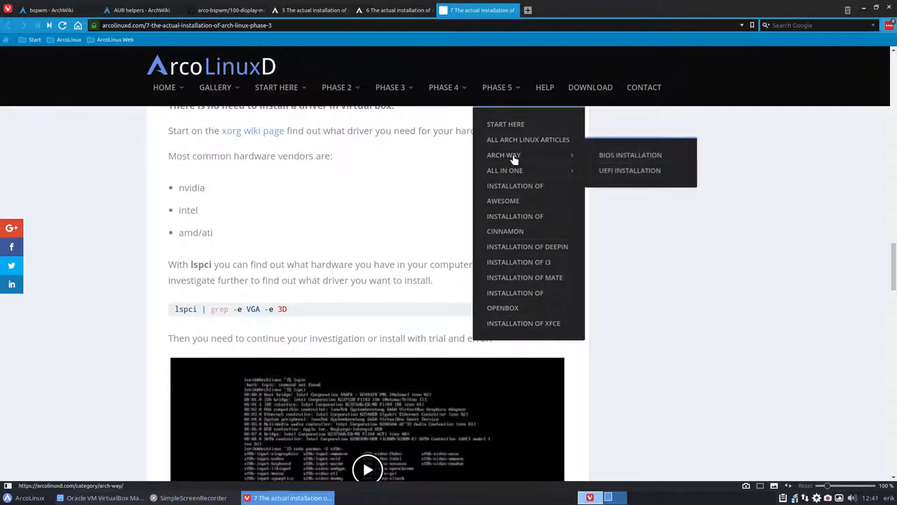
mouse_move(185, 259)
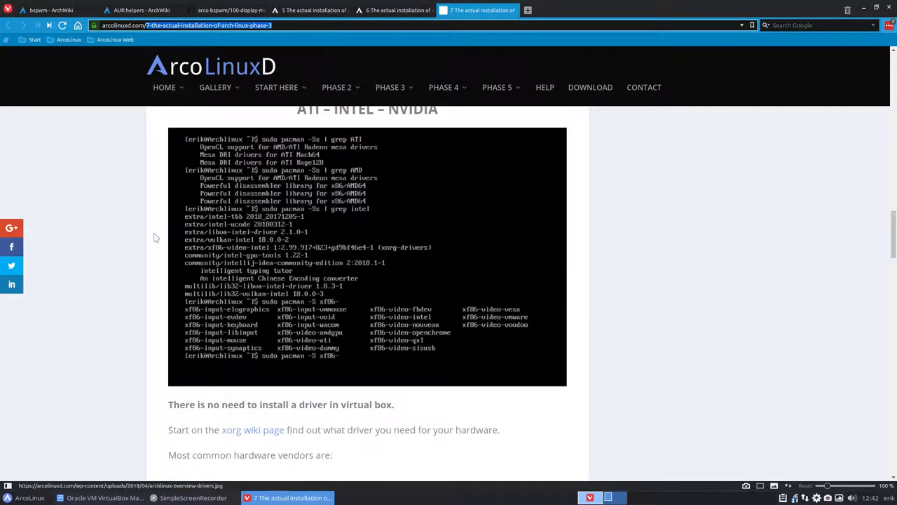
scroll("down", 3)
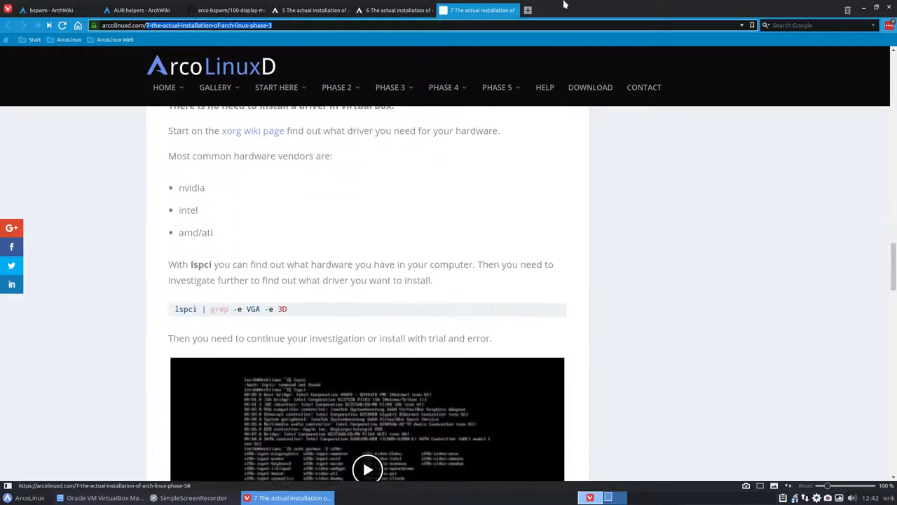
left_click(103, 497)
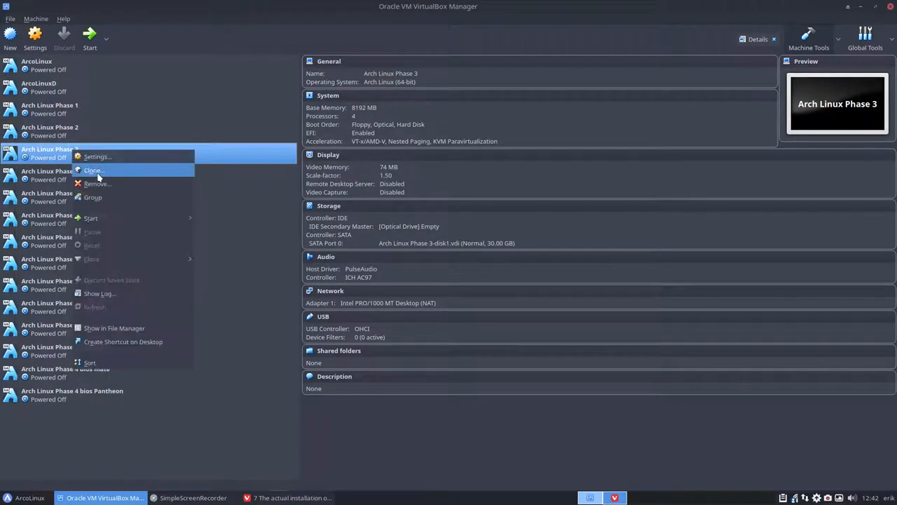
Clone Arch Linux Phase 3 as a full clone named 'Arch Linux Phase 4 Bspwm'.
left_click(92, 171)
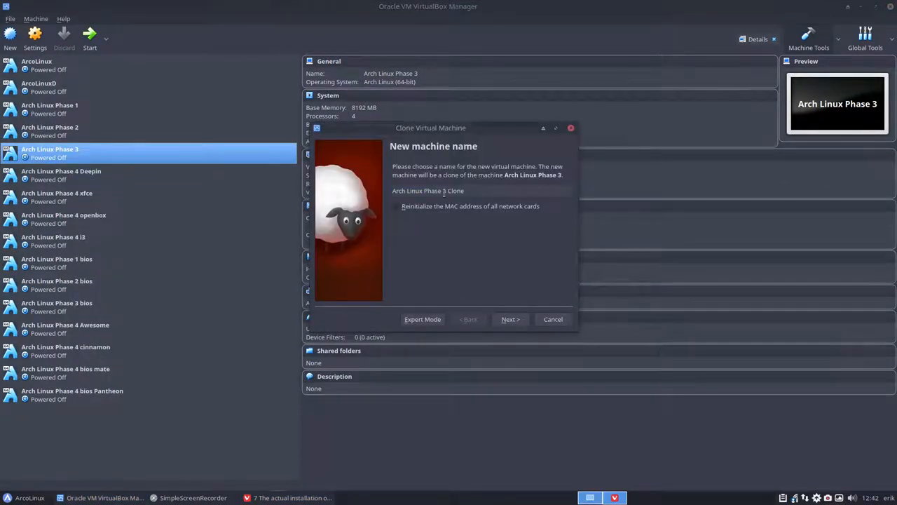
type("Arch Linux Phase 4")
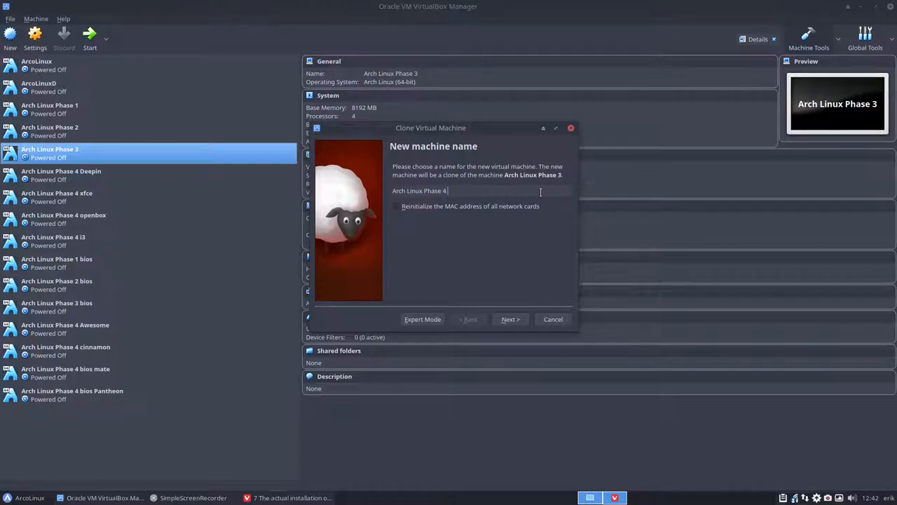
type("Bspwm")
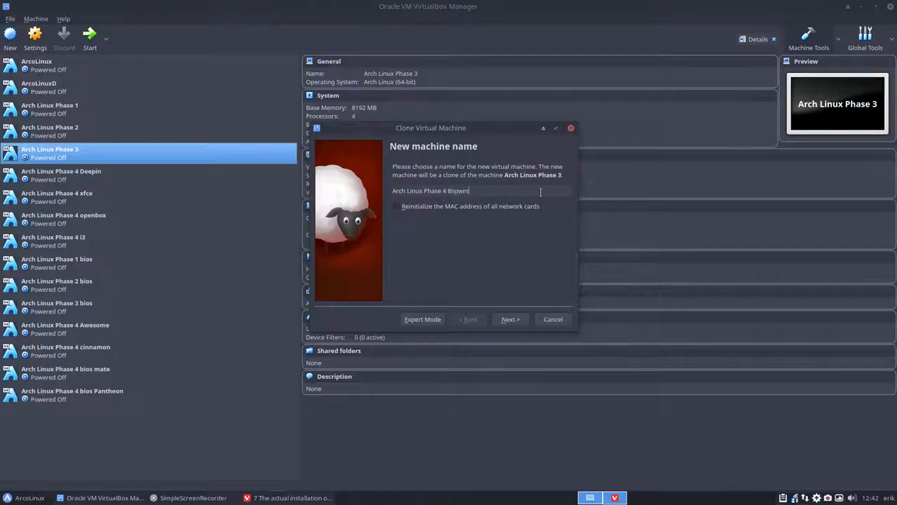
left_click(510, 320)
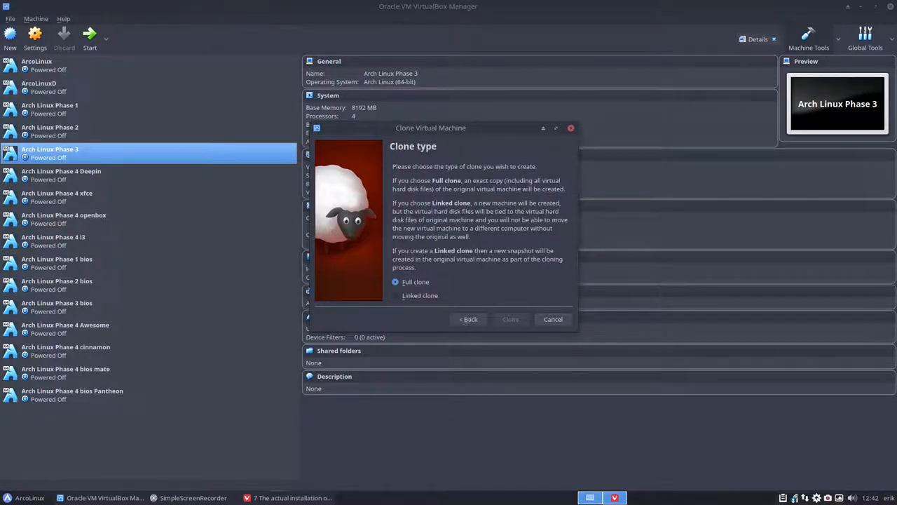
left_click(510, 320)
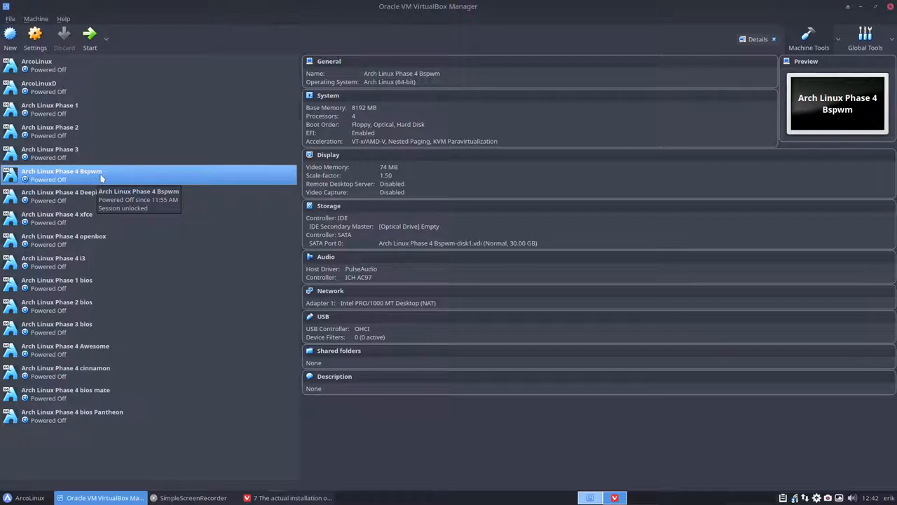
mouse_move(89, 40)
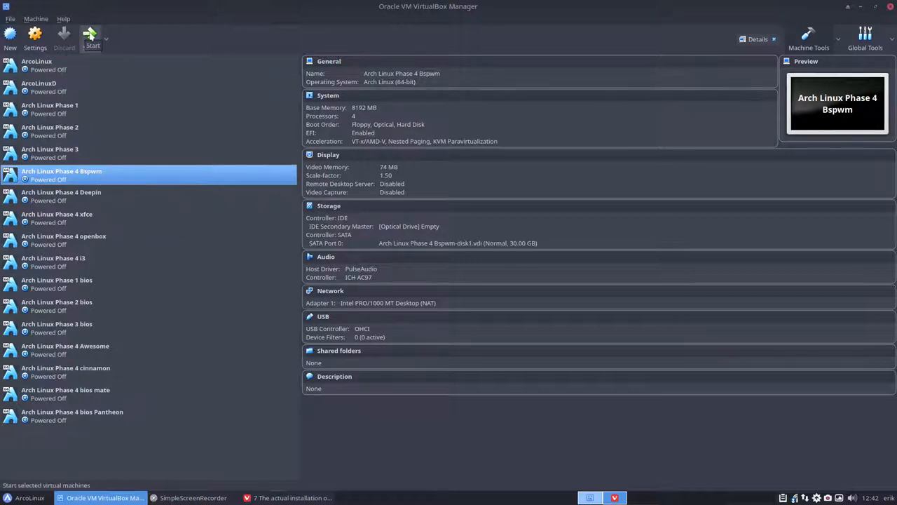
Boot the Phase 4 Bspwm machine and sign in at LightDM, getting 'Failed to start session'.
left_click(92, 39)
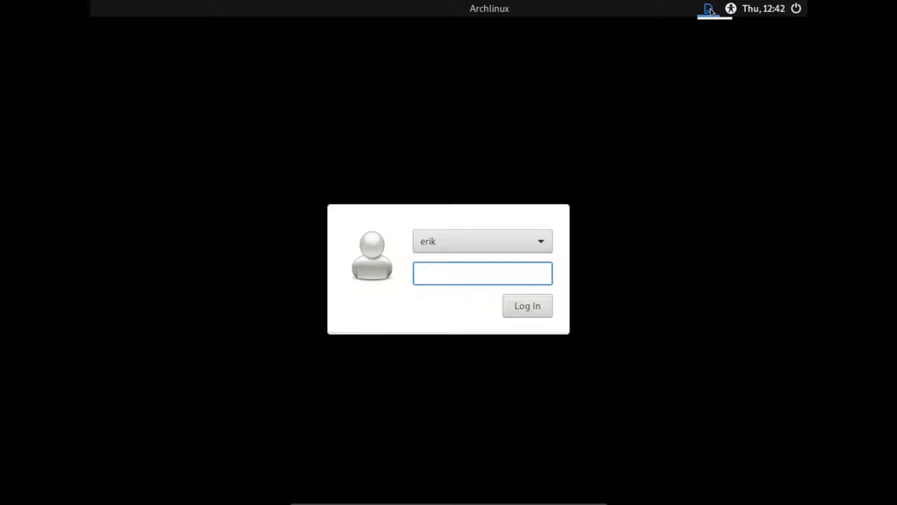
left_click(483, 272)
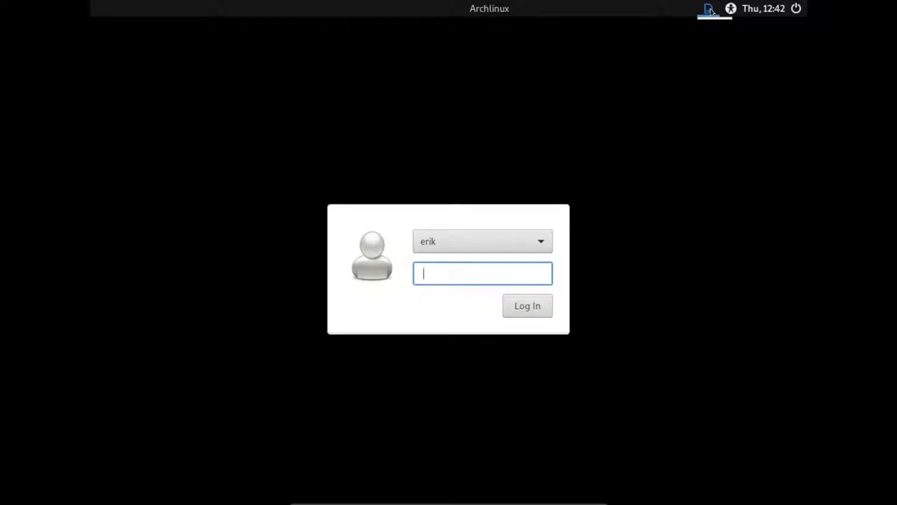
mouse_move(534, 112)
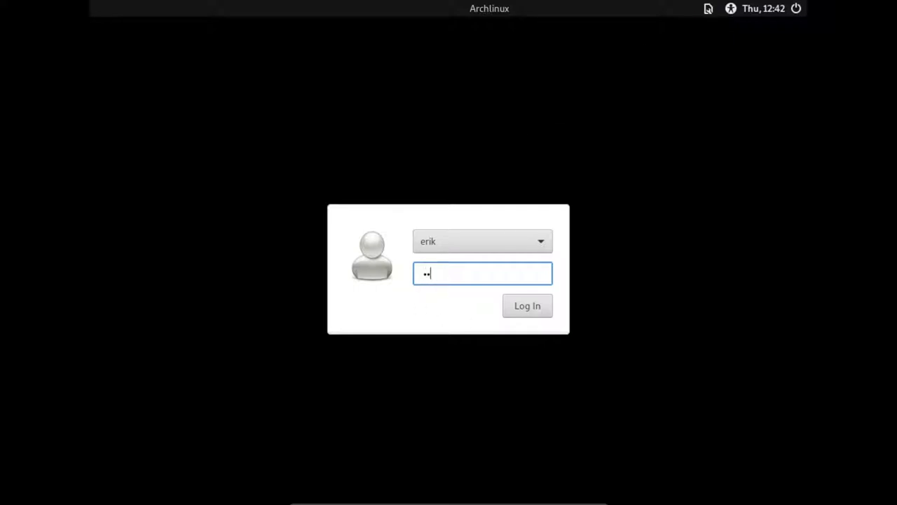
left_click(527, 306)
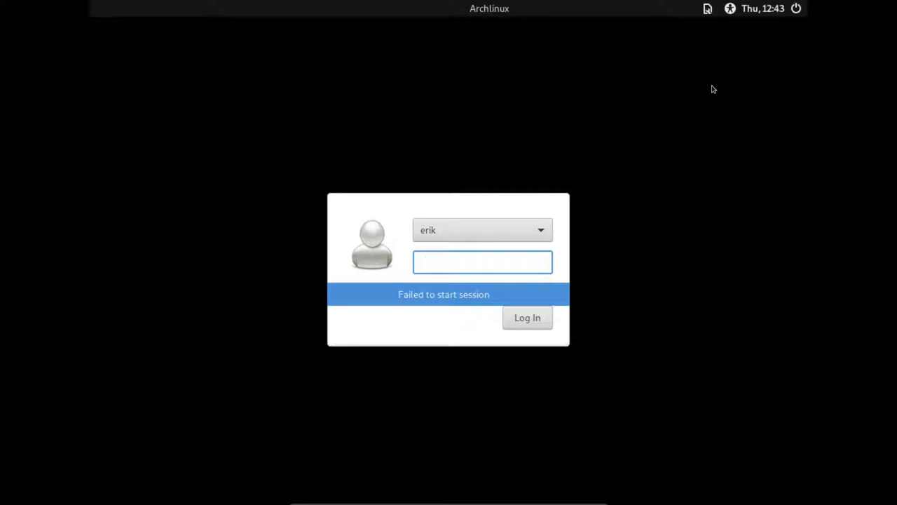
Log in on the tty2 console and run a full 'sudo pacman -Syu' update.
left_click(482, 262)
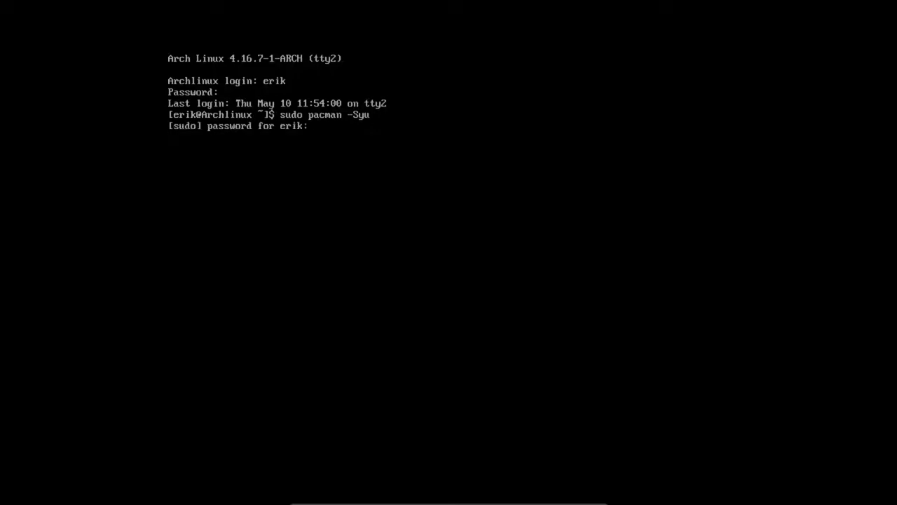
key("Return")
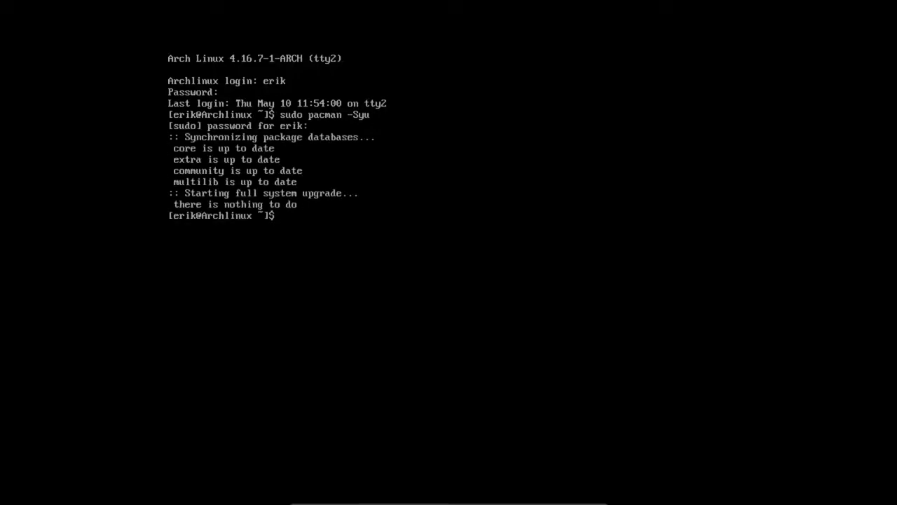
type("gir")
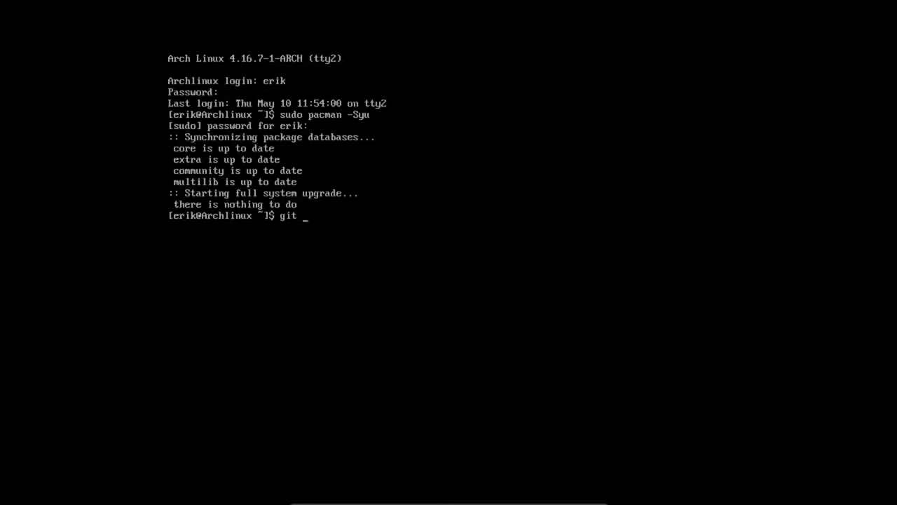
type("clone")
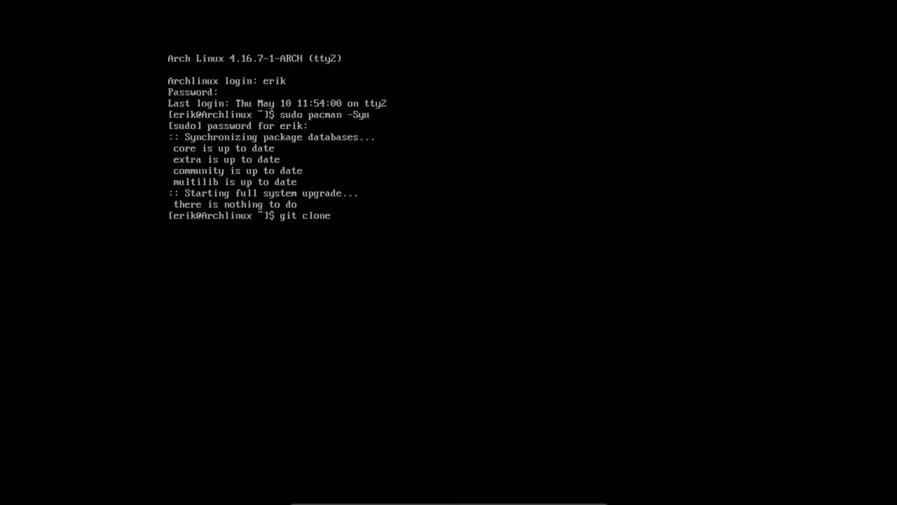
type("http:")
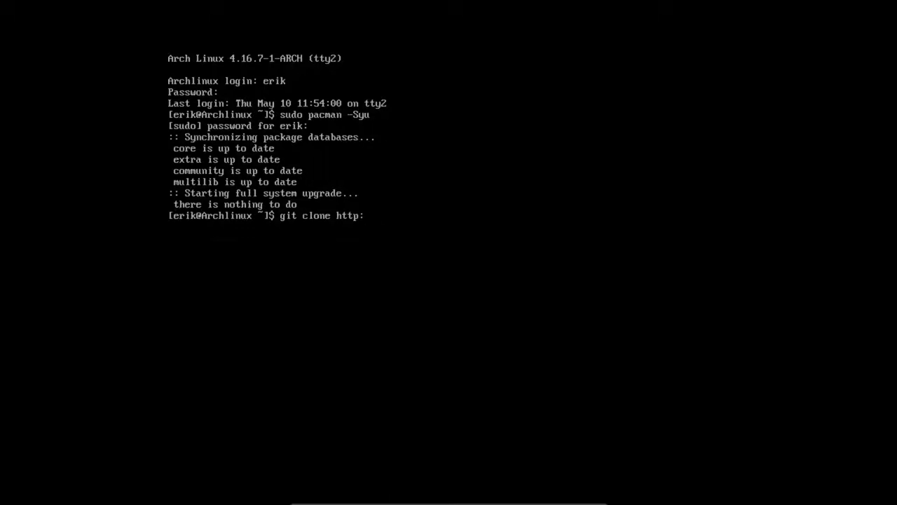
type("//gith")
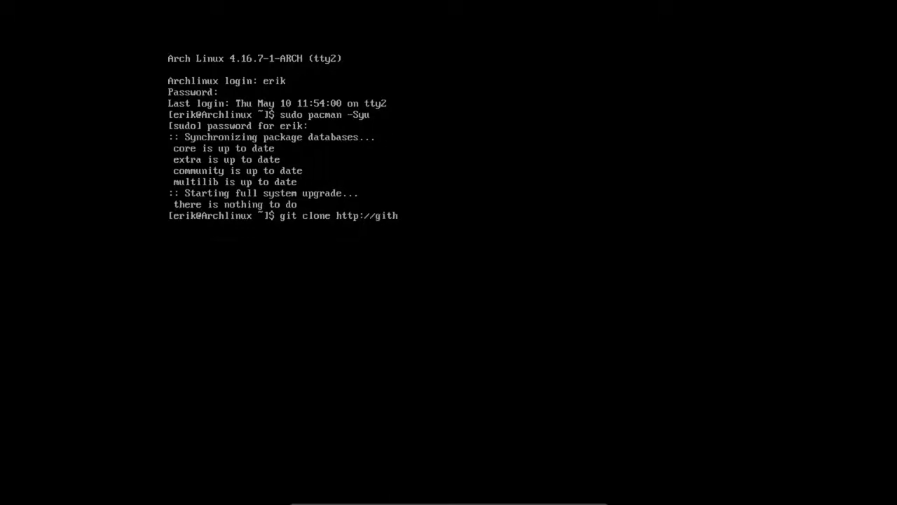
type("ub.com/ar")
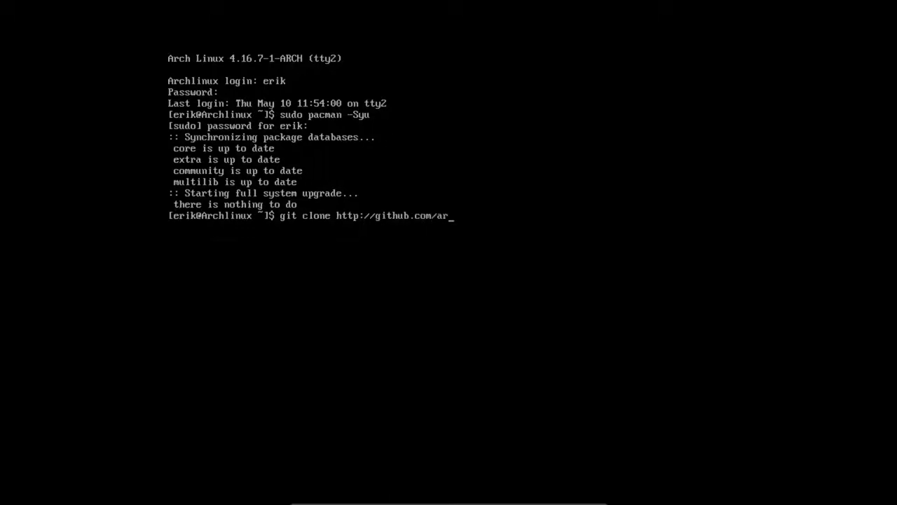
type("cl")
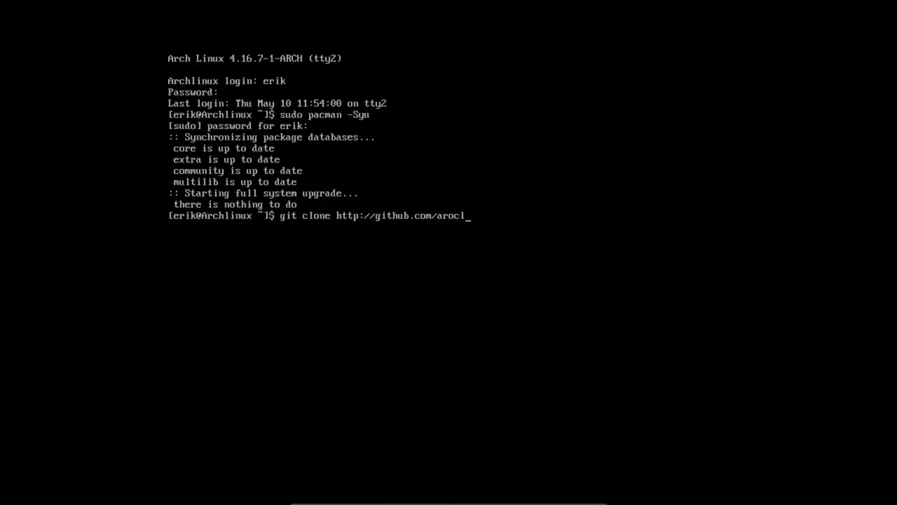
type("inuxd")
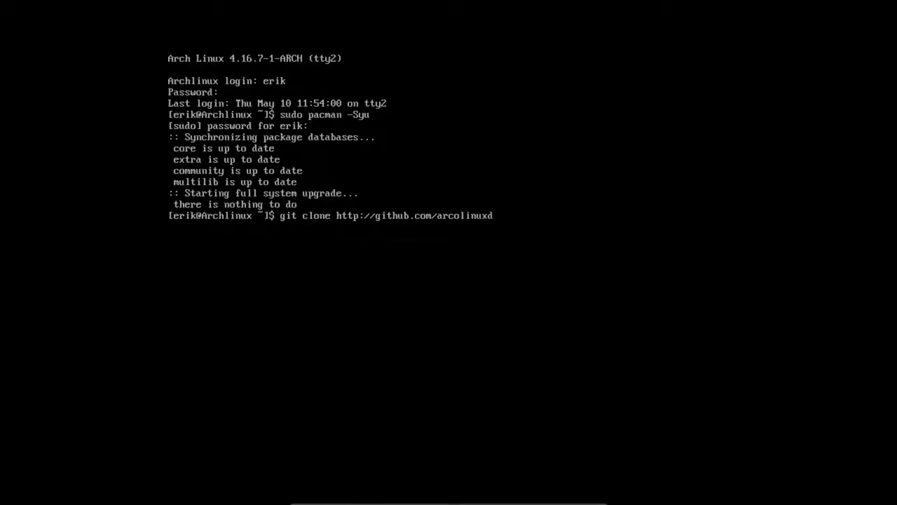
type("/")
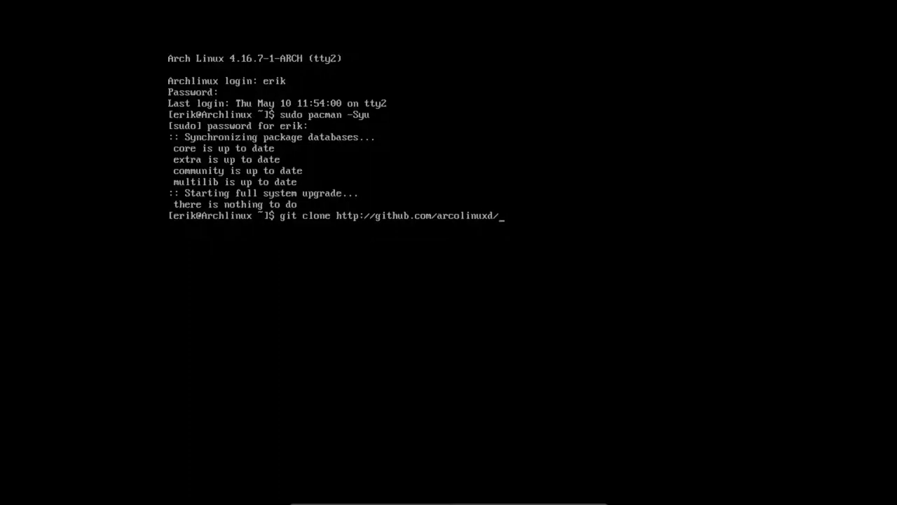
type("arco-bspwm")
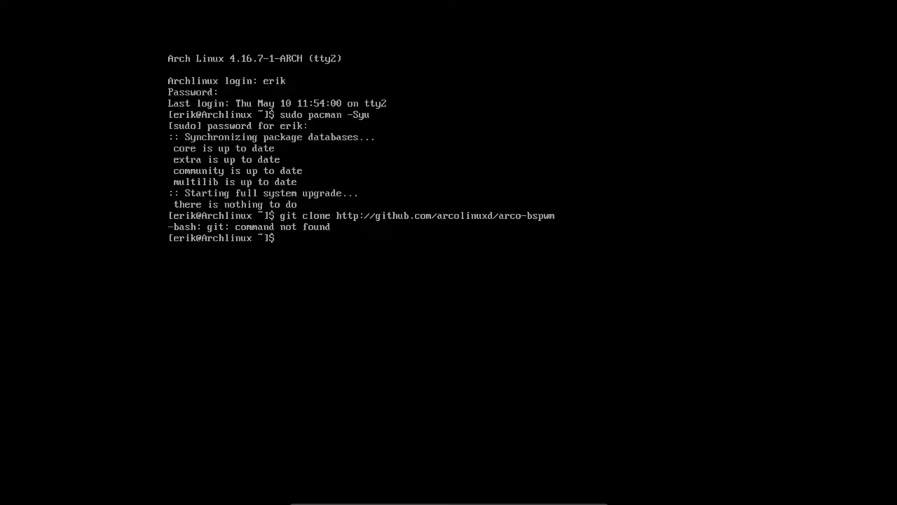
Install git with 'sudo pacman -S git' and clone the arcolinuxd arco-bspwm repository.
type("sudo")
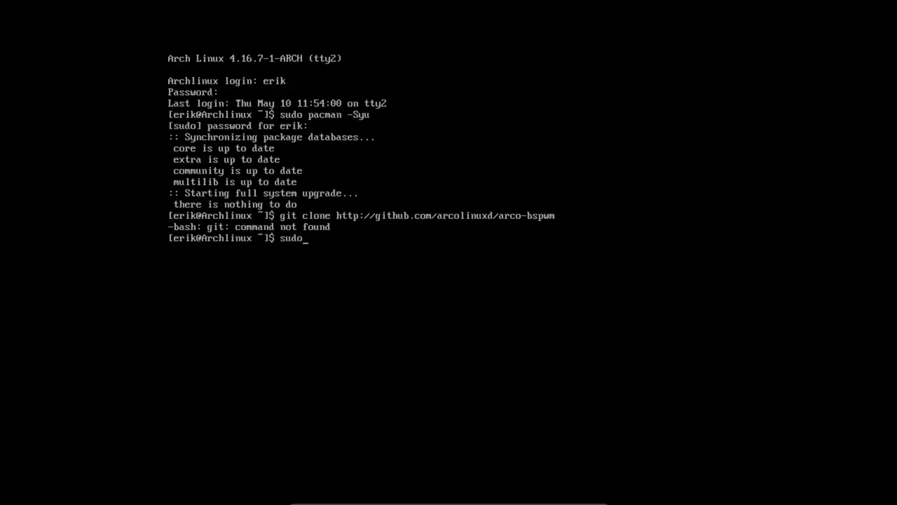
type("pacman -S git")
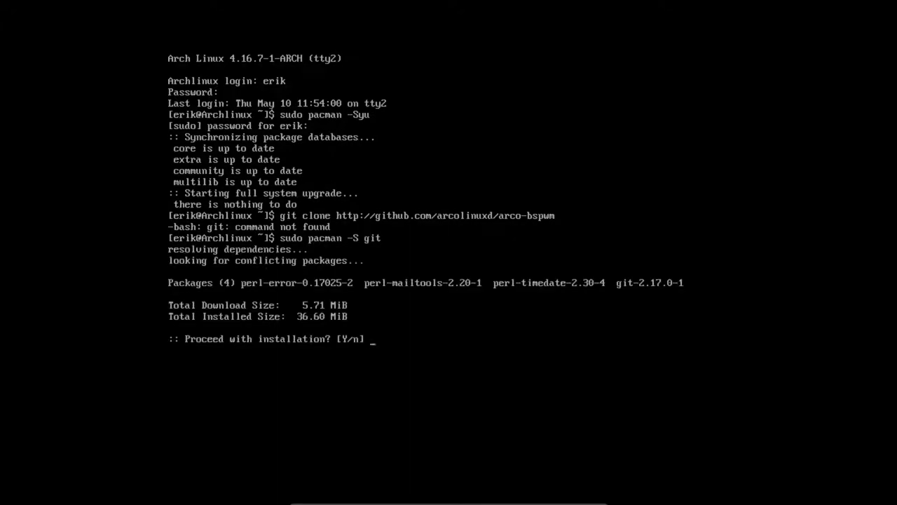
type("Y")
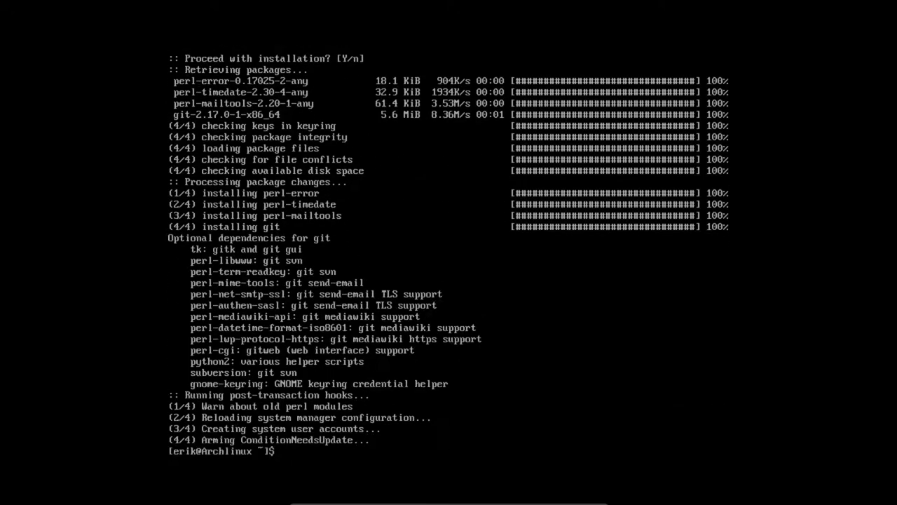
type("git clone http://github.com/arcolinuxd/arco-bspwm")
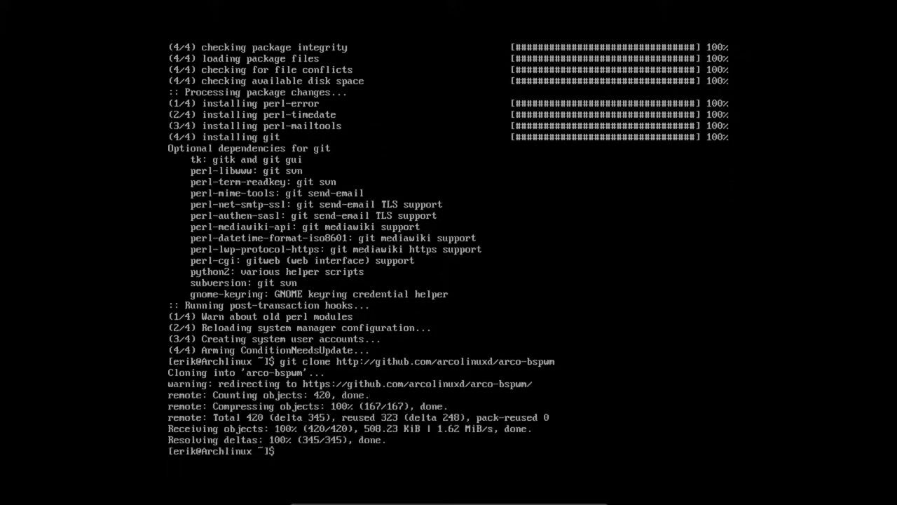
Enter the arco-bspwm folder and list its numbered install scripts.
type("ls")
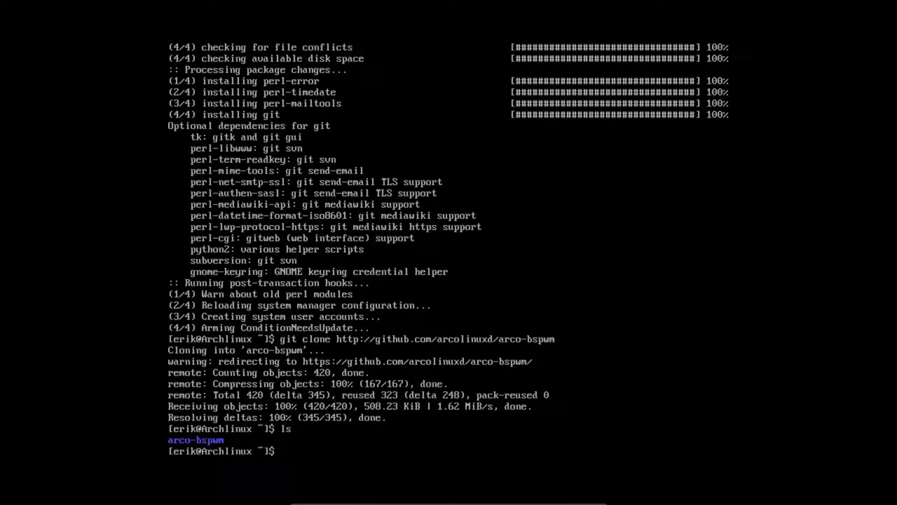
type("cd arco-bspwm/")
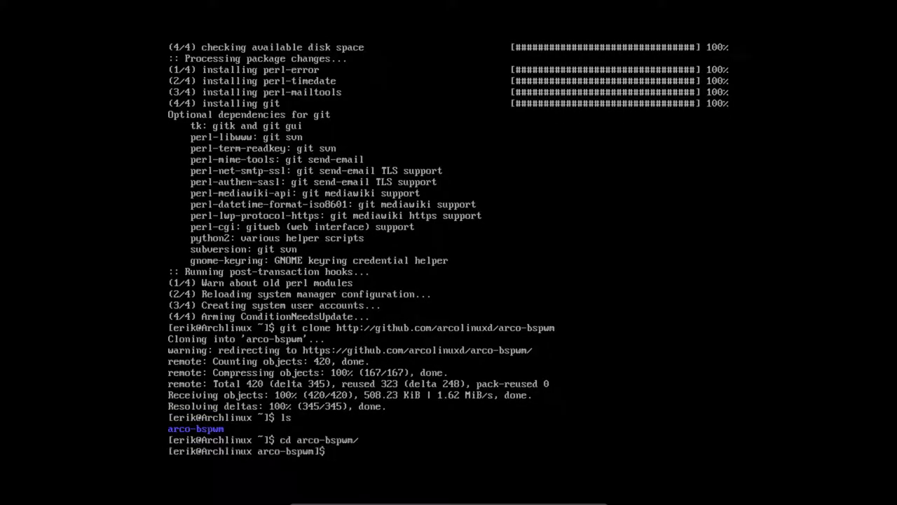
type("ls")
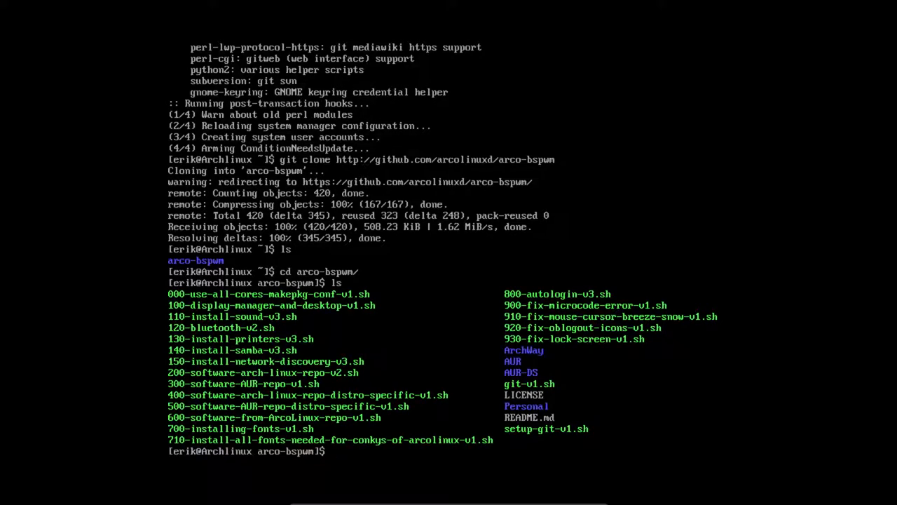
type("./")
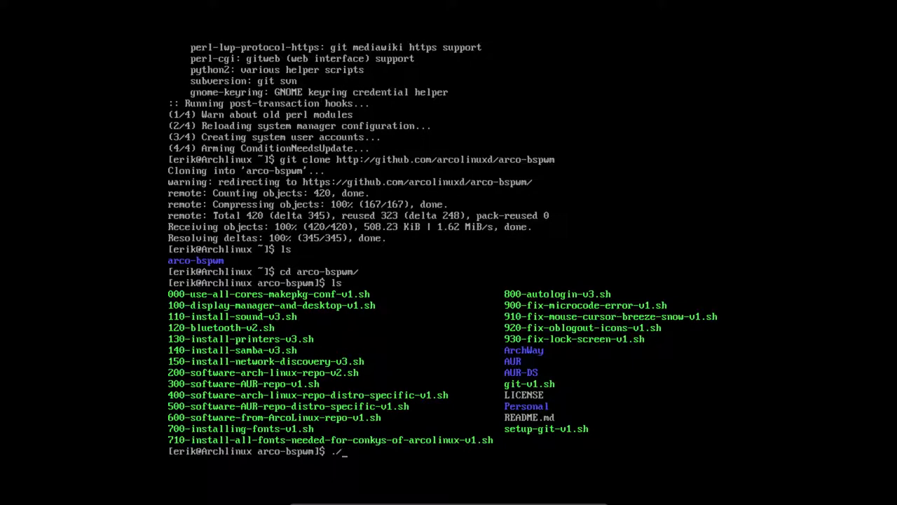
Run ./000-use-all-cores-makepkg-conf-v1.sh so makepkg uses all 4 cores.
type("0")
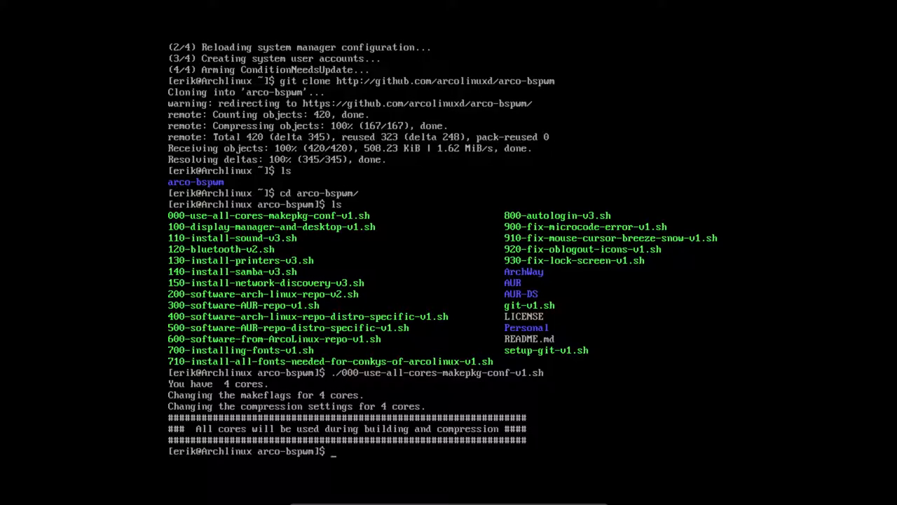
type("./")
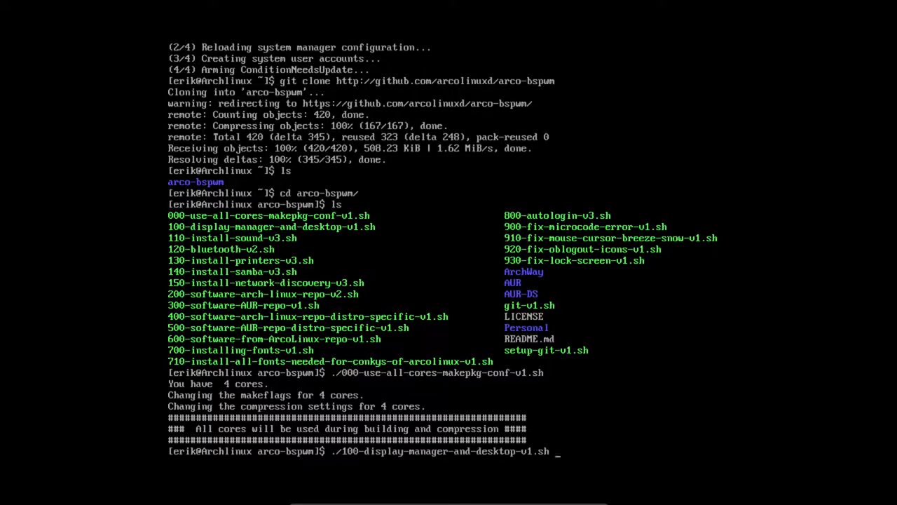
Run ./100-display-manager-and-desktop-v1.sh, installing bspwm and sxhkd with graphical boot.
key("Return")
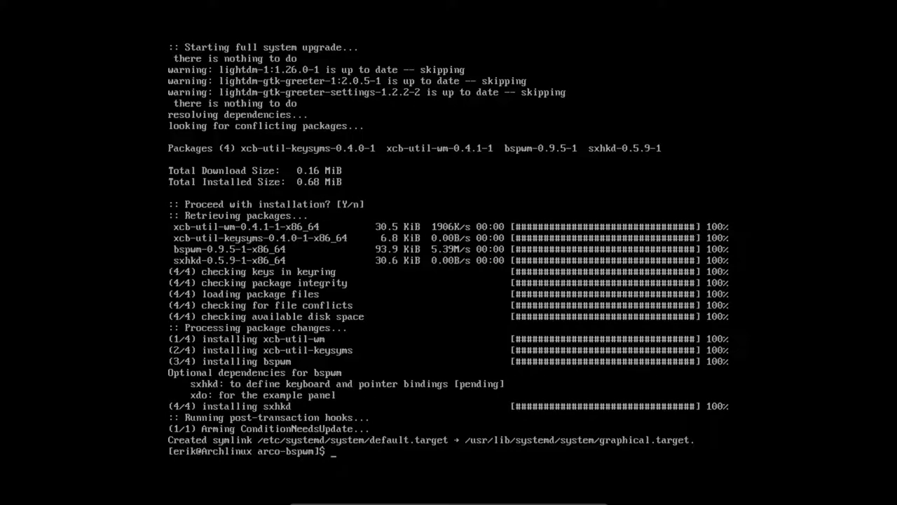
type("ls")
type("./")
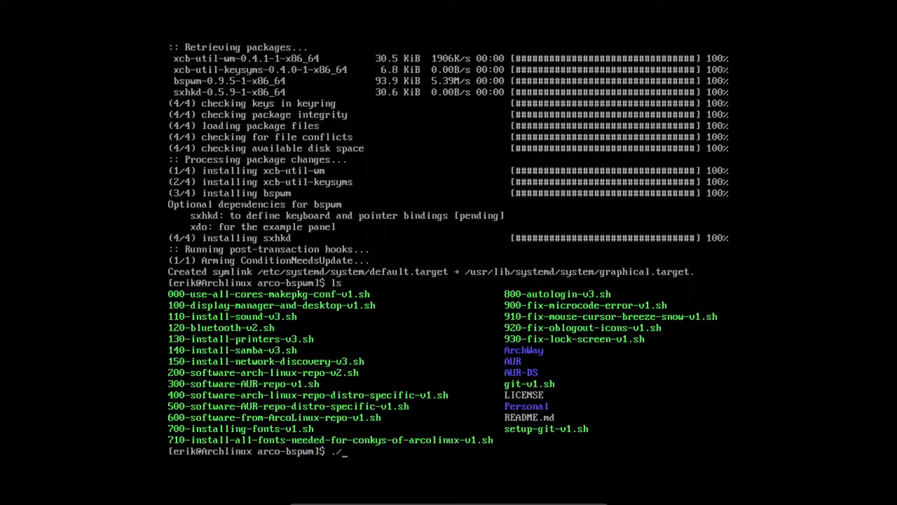
Cancel the repeated script line and run ./110-install-sound-v3.sh for the audio packages.
type("100-display-manager-and-desktop-v1.sh")
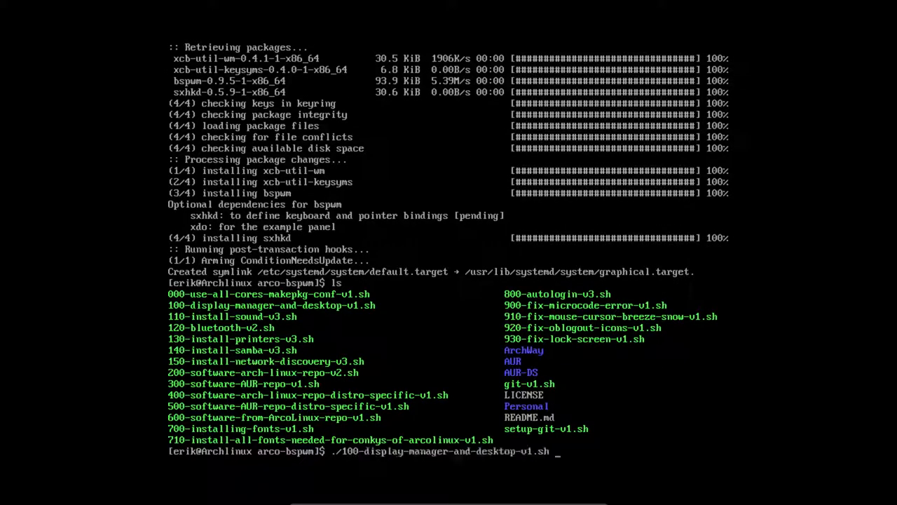
key("ctrl+c")
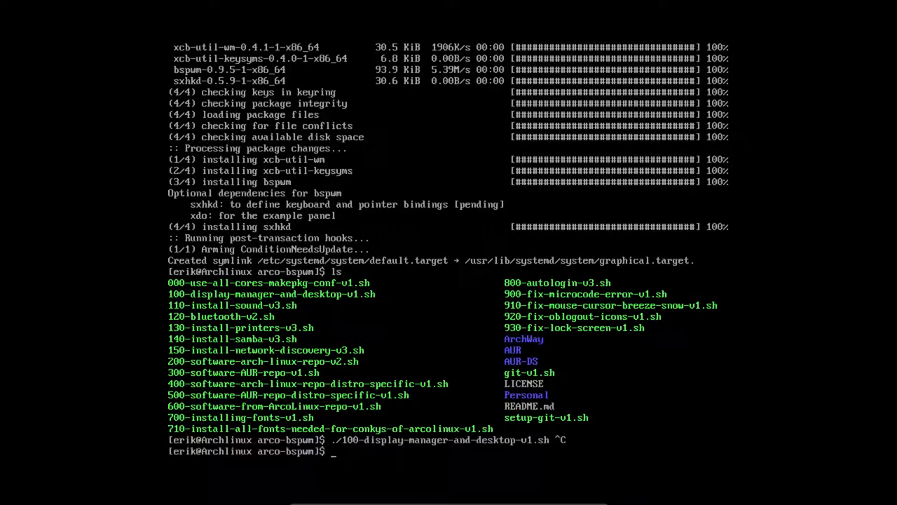
type(".:")
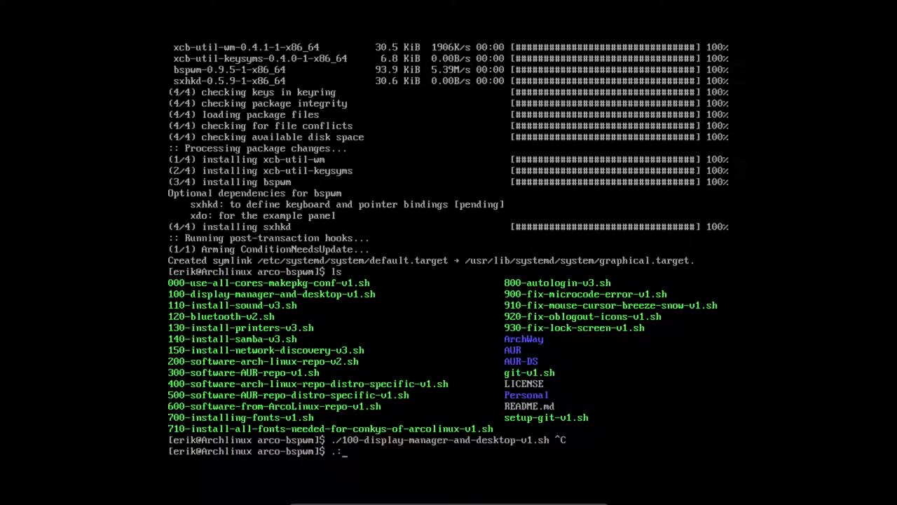
type("./110-install-sound-v3.sh")
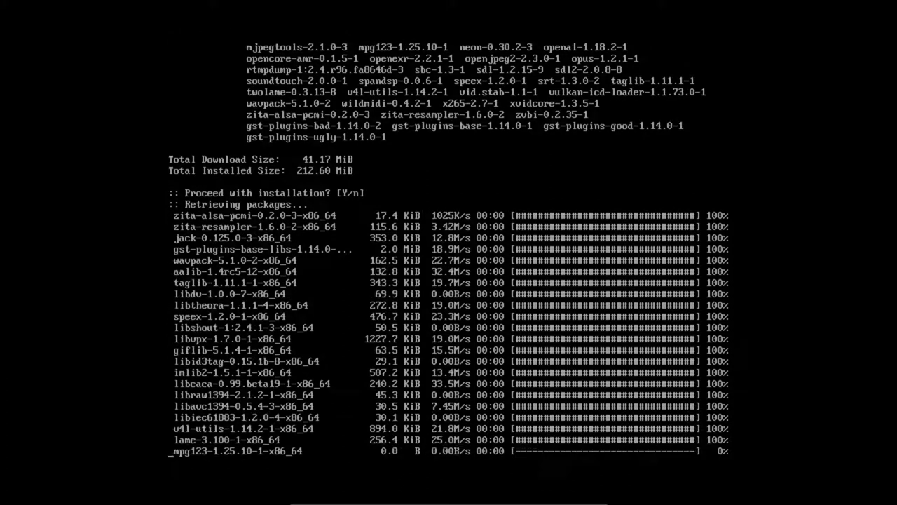
scroll("down", 3)
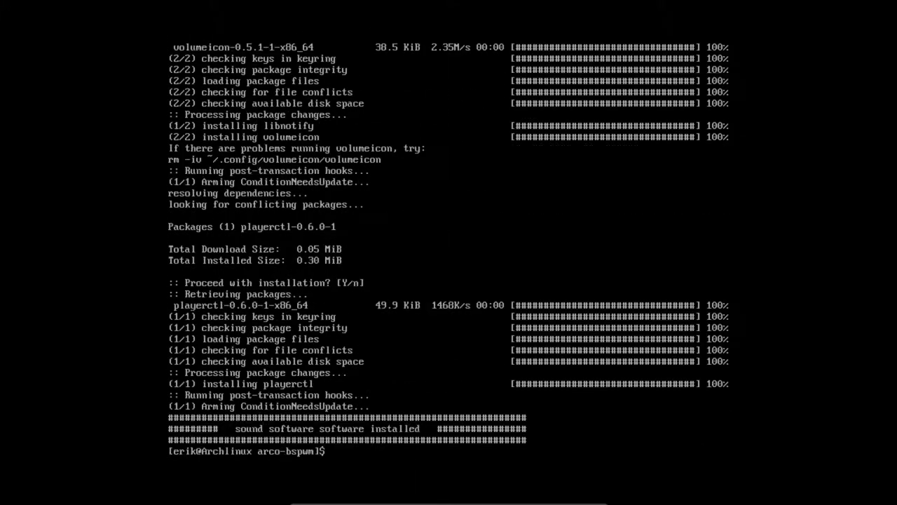
List the scripts again and discard a retyped sound installer command.
type("ls")
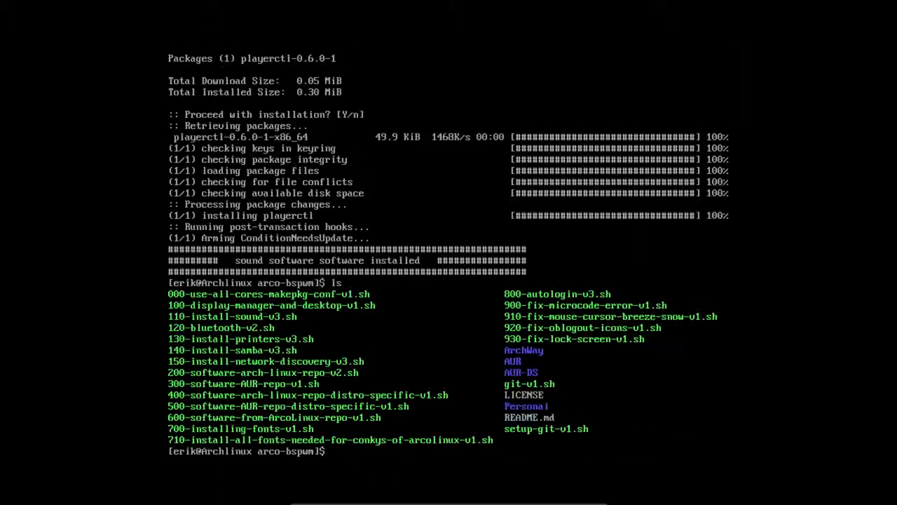
type("./110-install-sound-v3.sh")
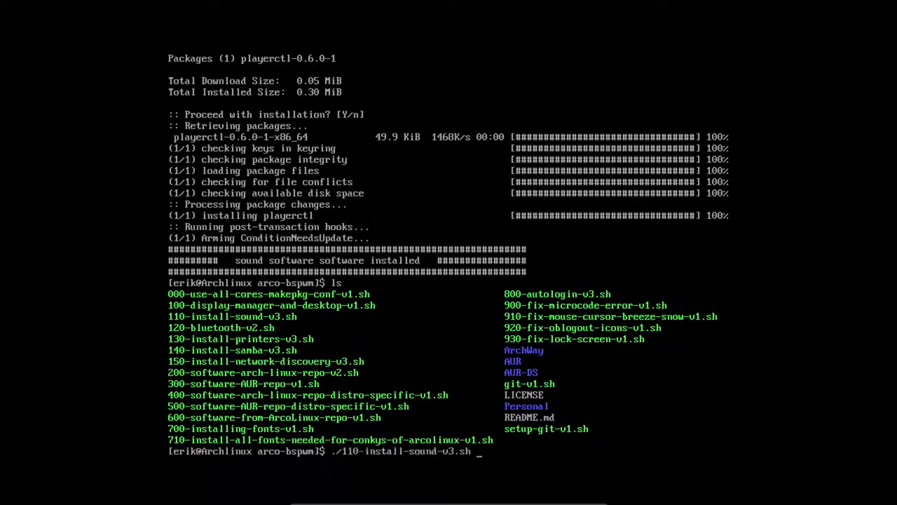
key("Return")
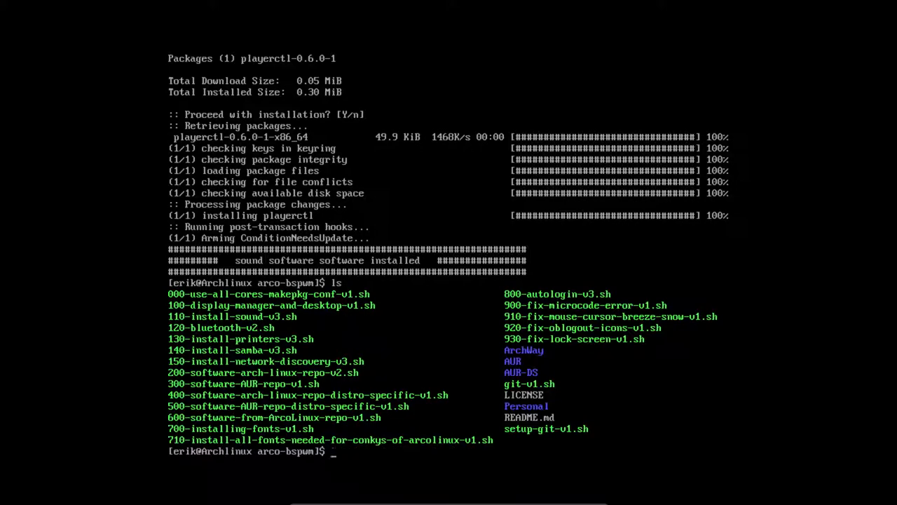
Run the ./12 Bluetooth install script, then list the install scripts with ls.
type("./12")
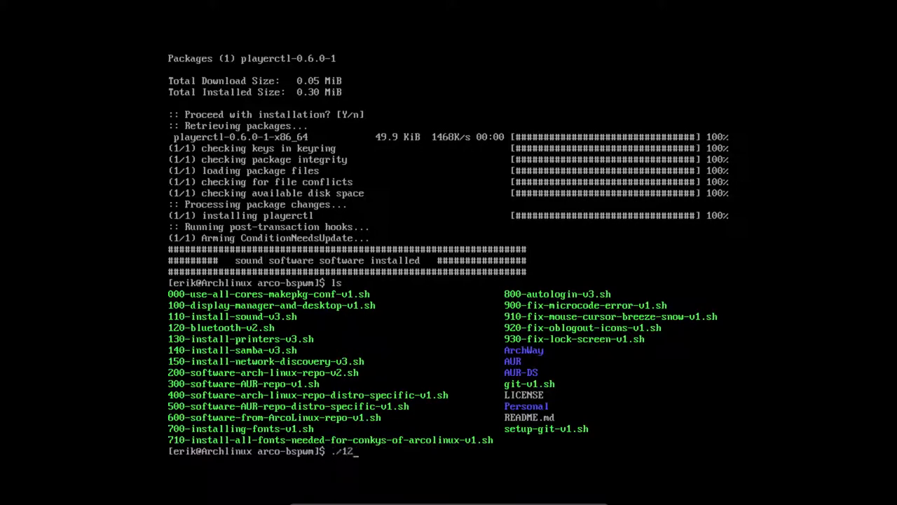
key("Return")
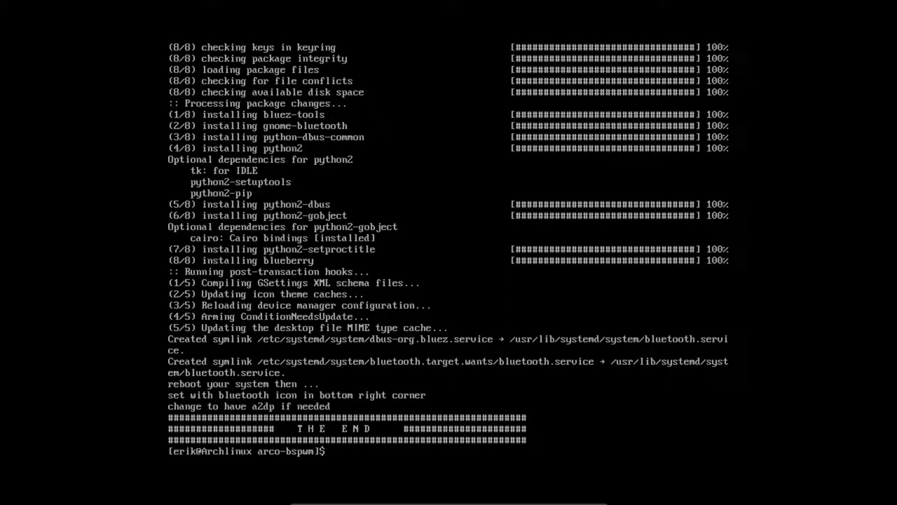
type("ls")
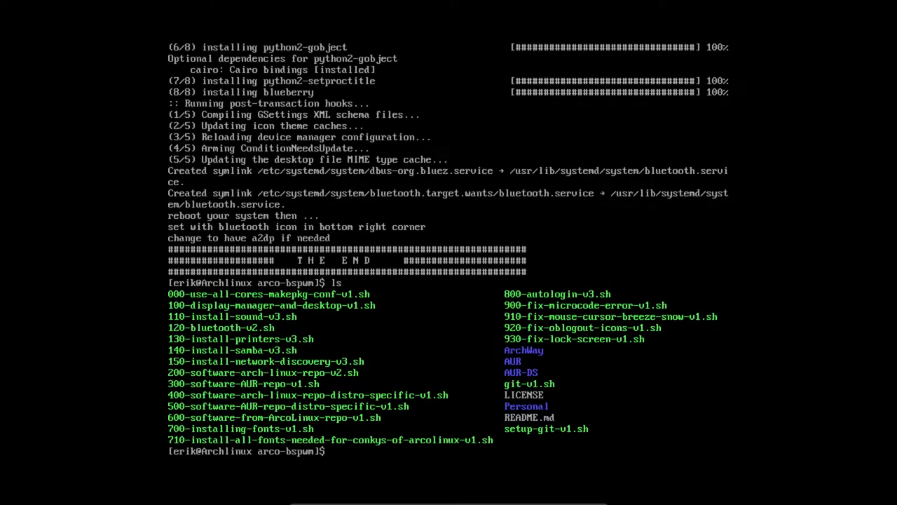
Run ./130-install-printers-v3.sh to set up CUPS printer support.
type("./130-install-printers-v3.sh")
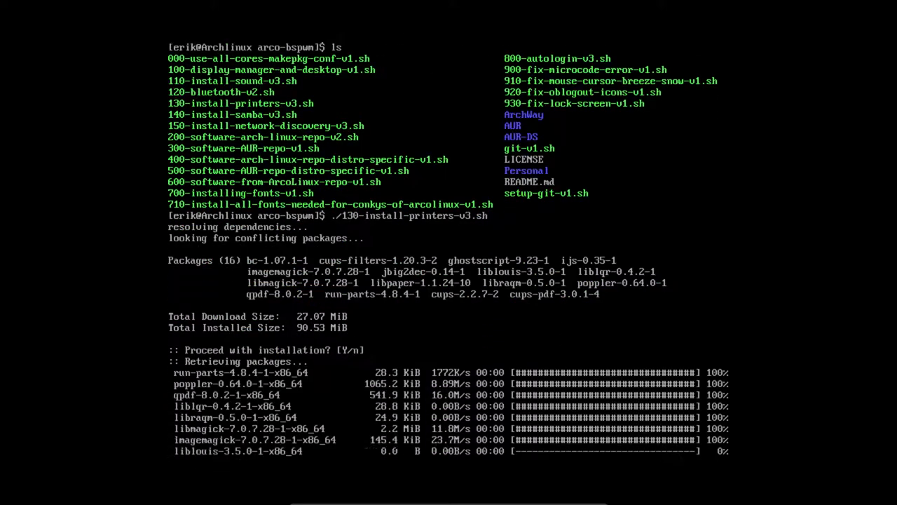
scroll("down", 3)
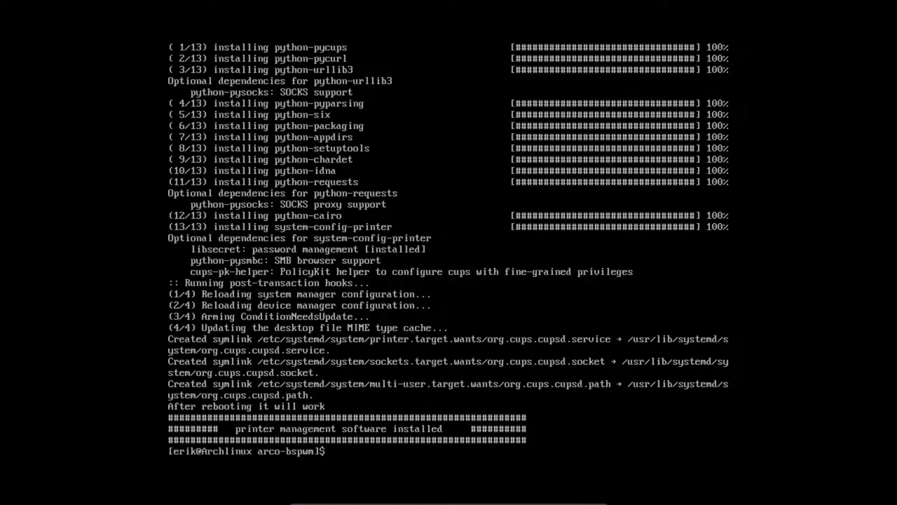
type("./130-install-printers-v3.sh")
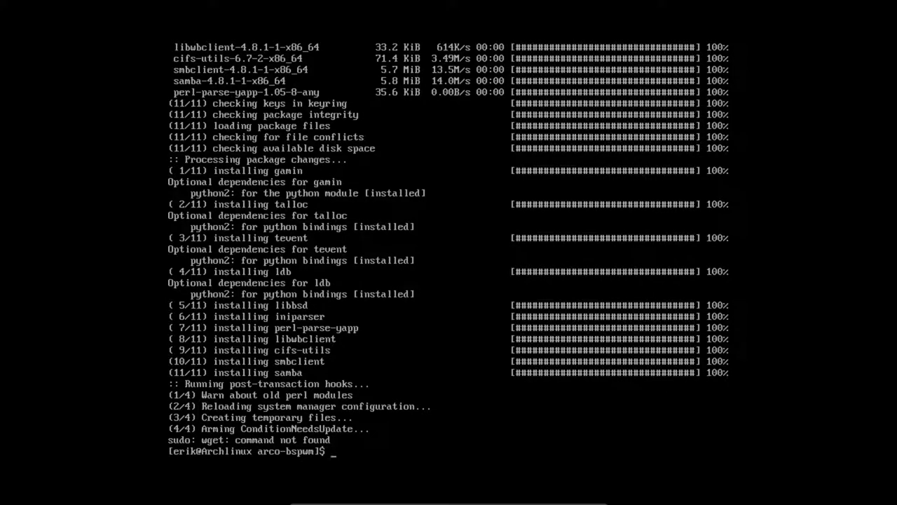
Install wget with sudo pacman -S wget, then rerun ./140-install-samba-v3.sh.
type("sudo pacman -S")
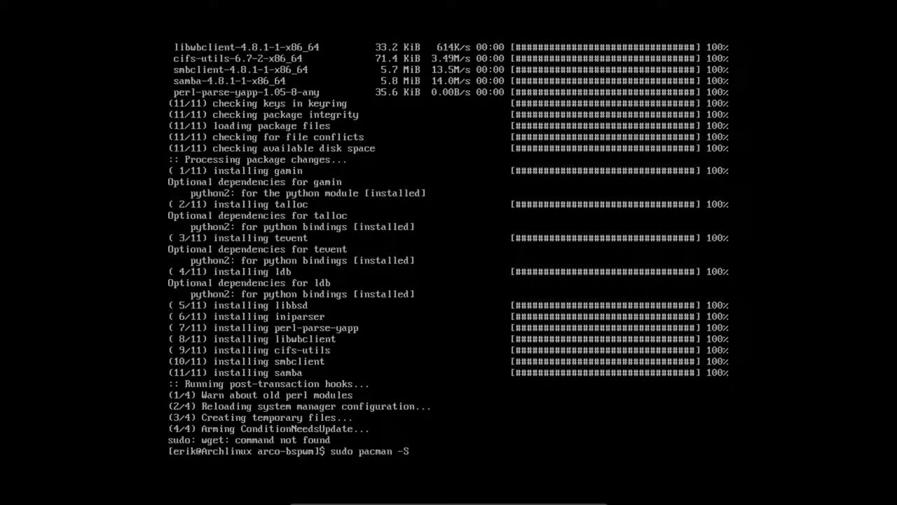
type("wget")
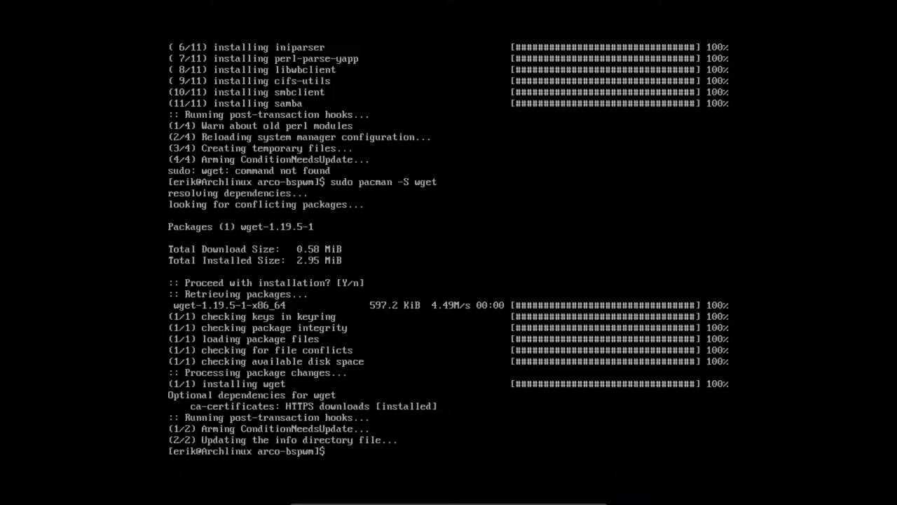
type("./140-install-samba-v3.sh")
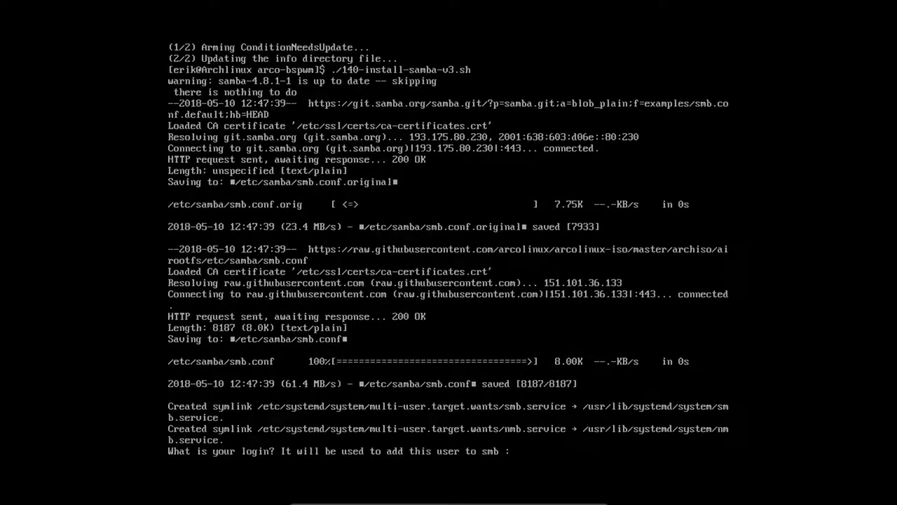
Answer the Samba login-name prompt with 'erik', then start the ./15 network discovery script.
type("erik")
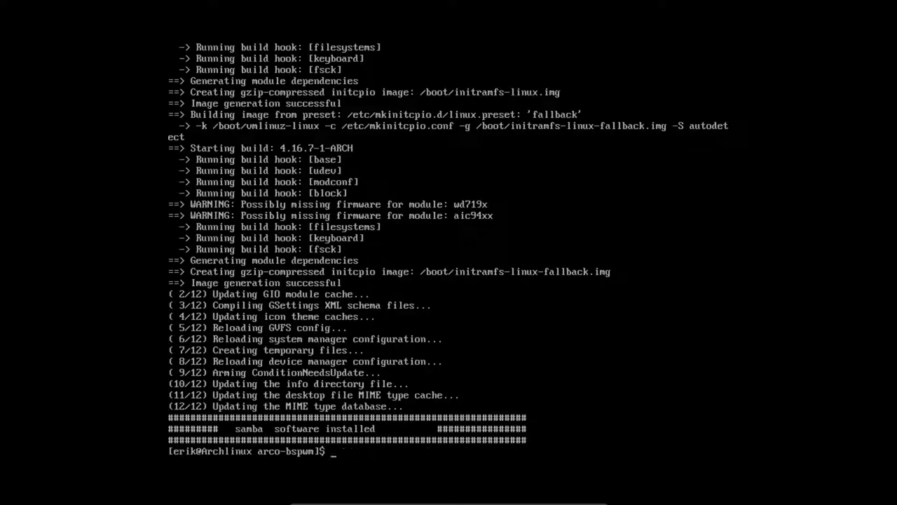
type("./150-install-network-discovery-v3.sh")
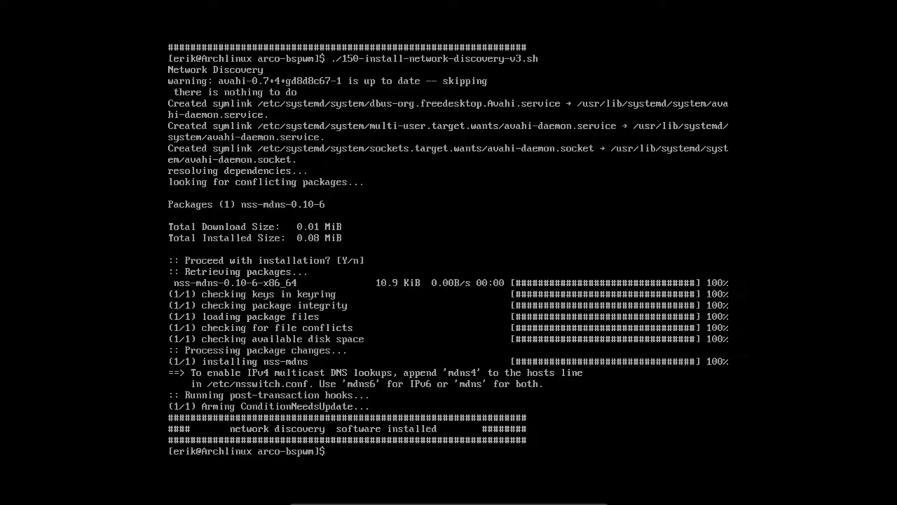
List the install script folder with ls after network discovery installs.
type("ls")
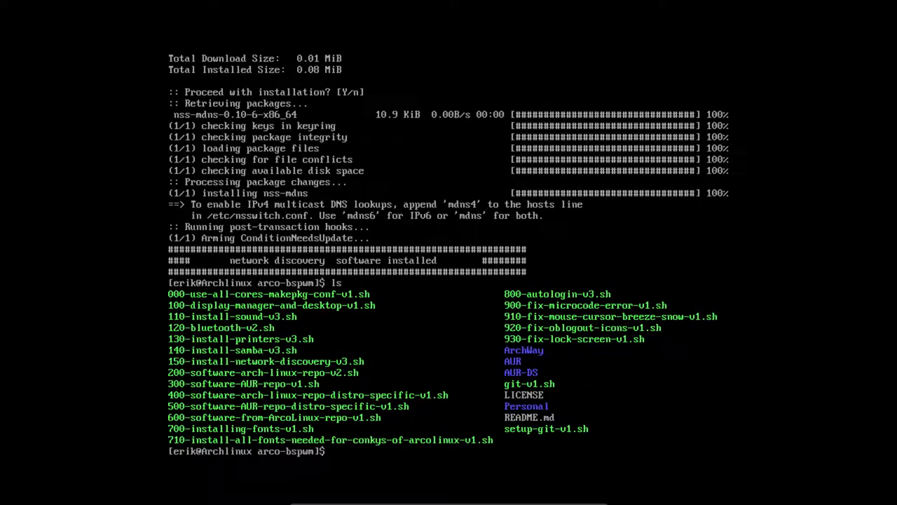
Run ./200-software-arch-linux-repo-v2.sh to download variety, nodejs and atom packages.
type("./20")
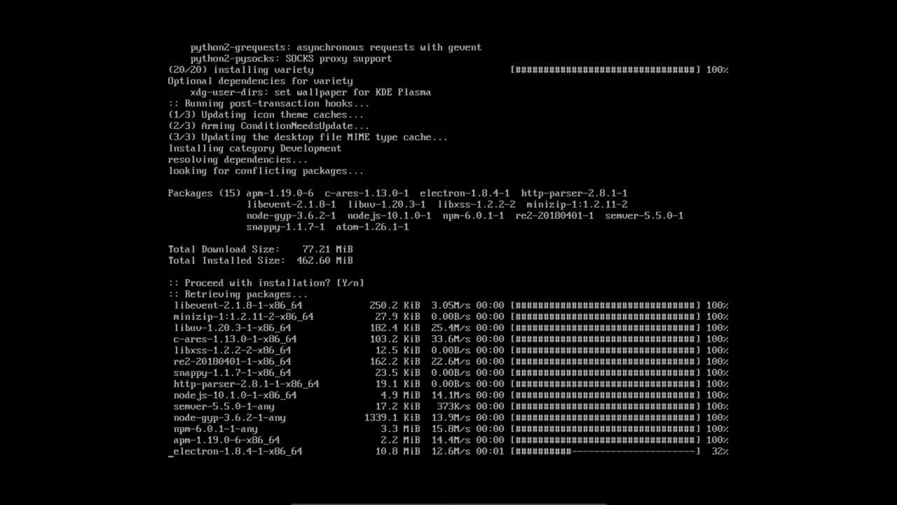
scroll("down", 3)
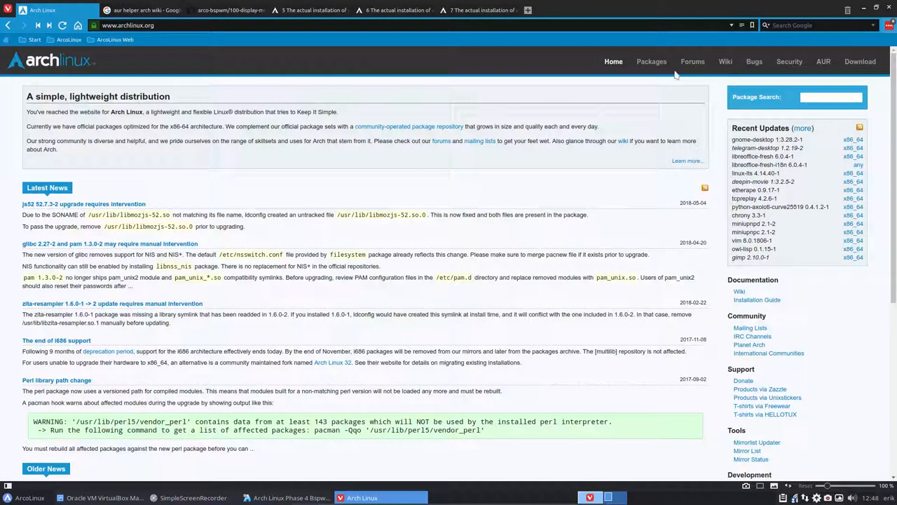
On archlinux.org Packages, filter the package search by the Multilib repository.
left_click(651, 62)
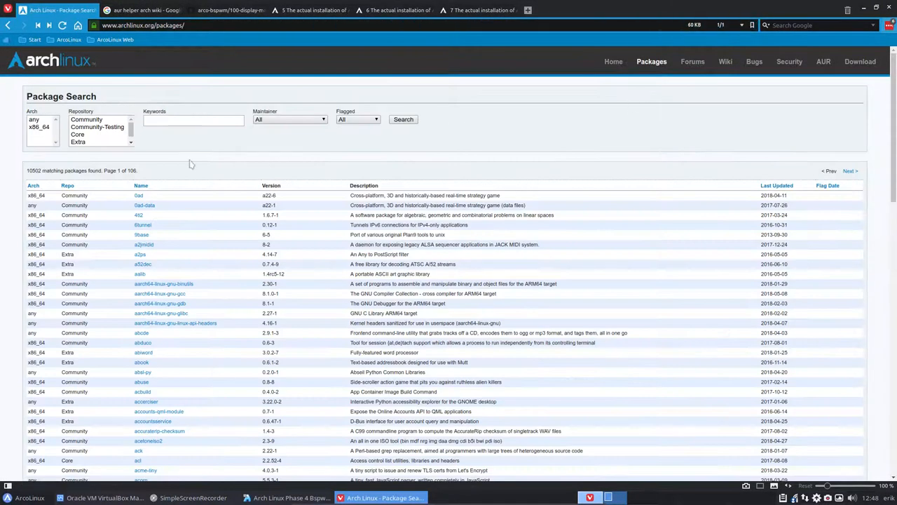
left_click(91, 119)
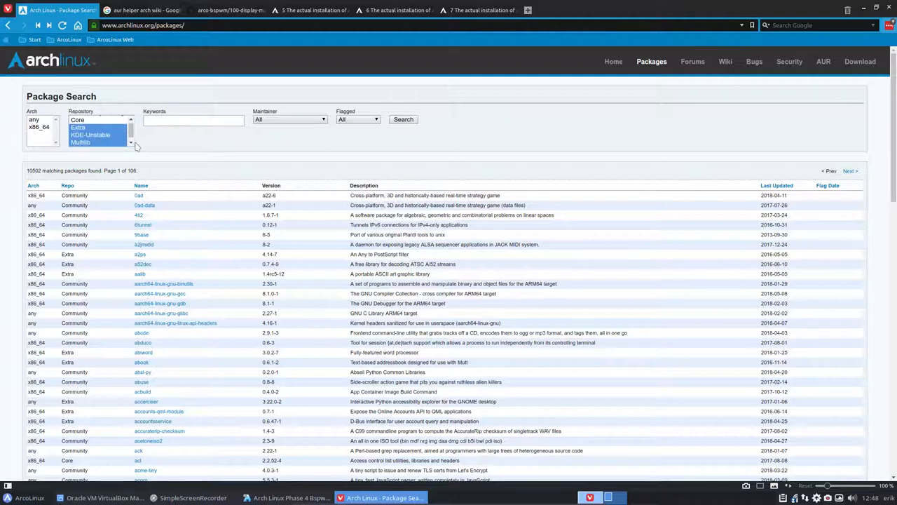
left_click(82, 143)
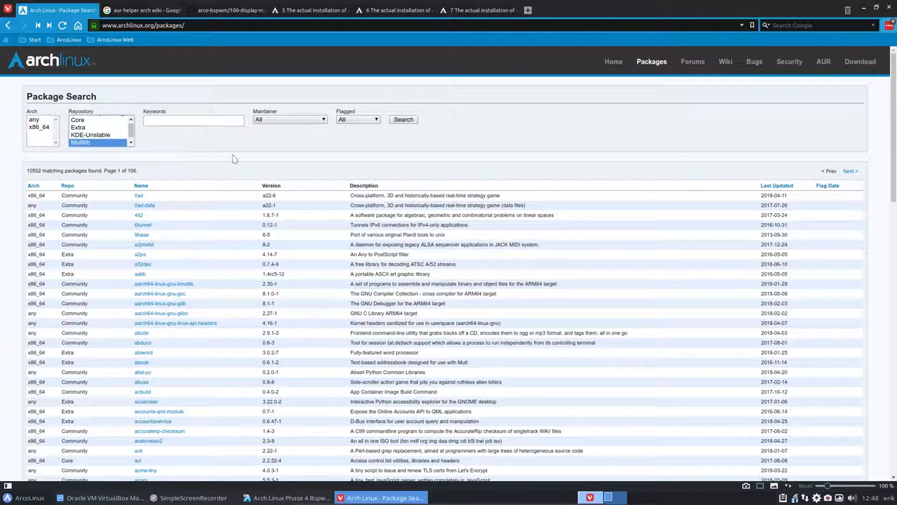
mouse_move(676, 134)
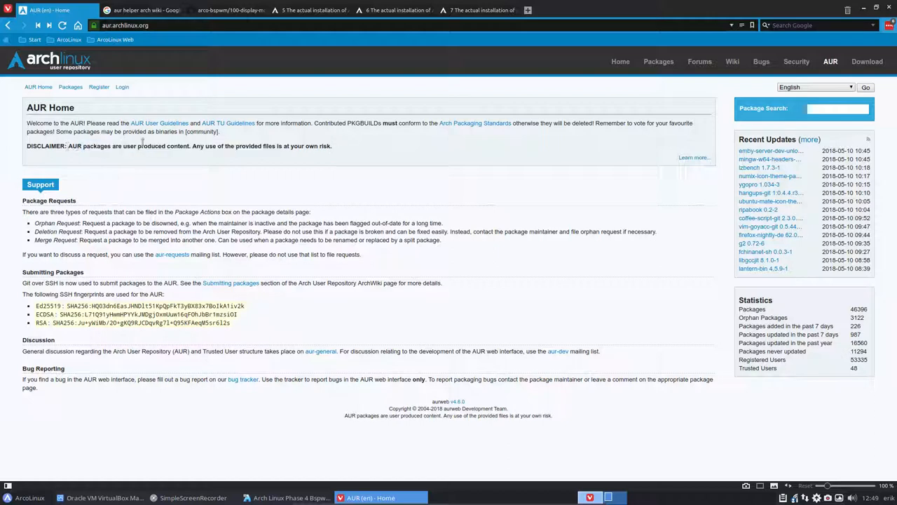
mouse_move(664, 175)
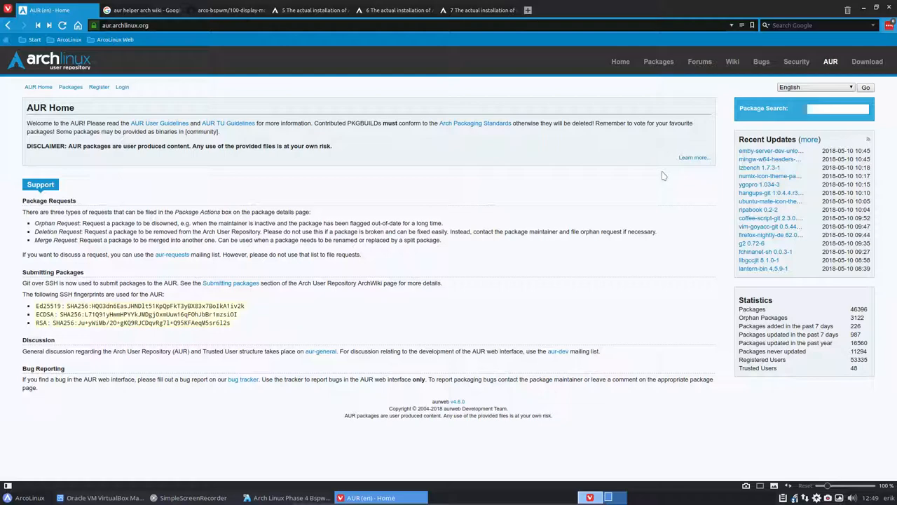
mouse_move(600, 143)
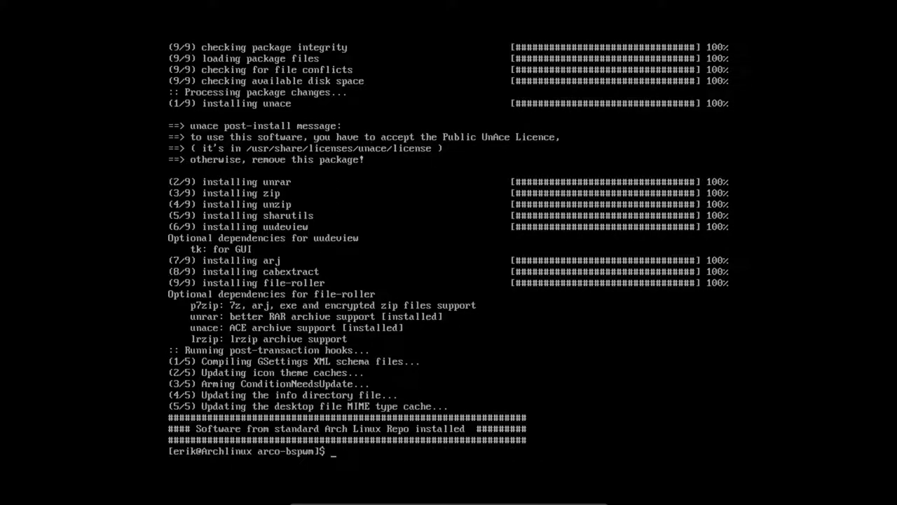
Run ./300-software-AUR-repo-v1.sh so yaourt builds conky-lua-archers and libc++.
type("./300-software-AUR-repo-v1.sh")
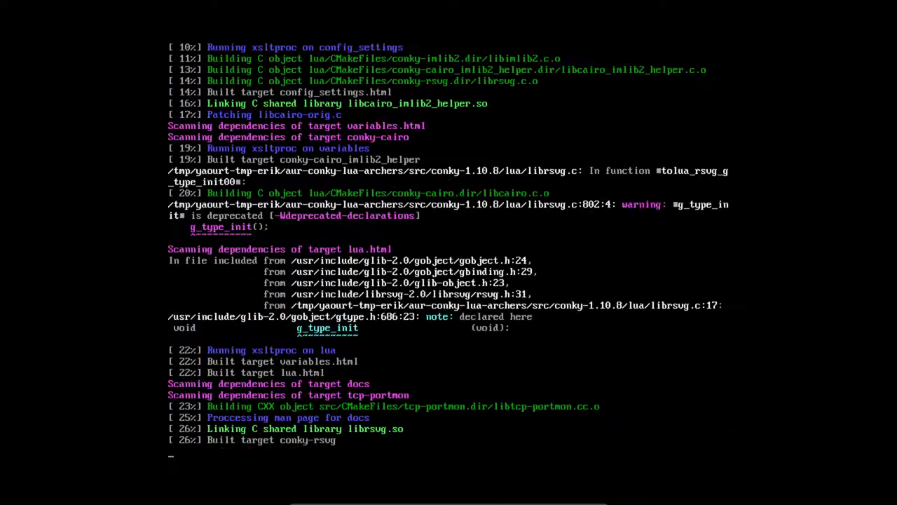
scroll("down", 3)
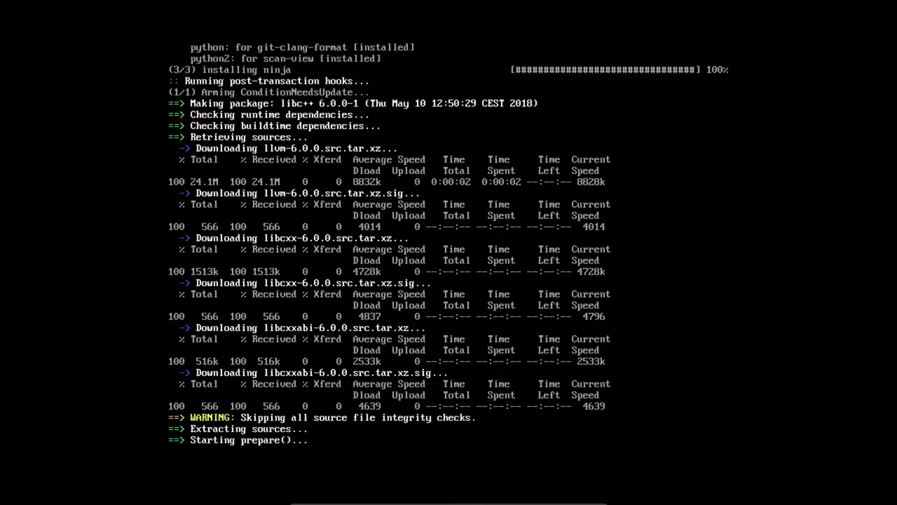
scroll("down", 3)
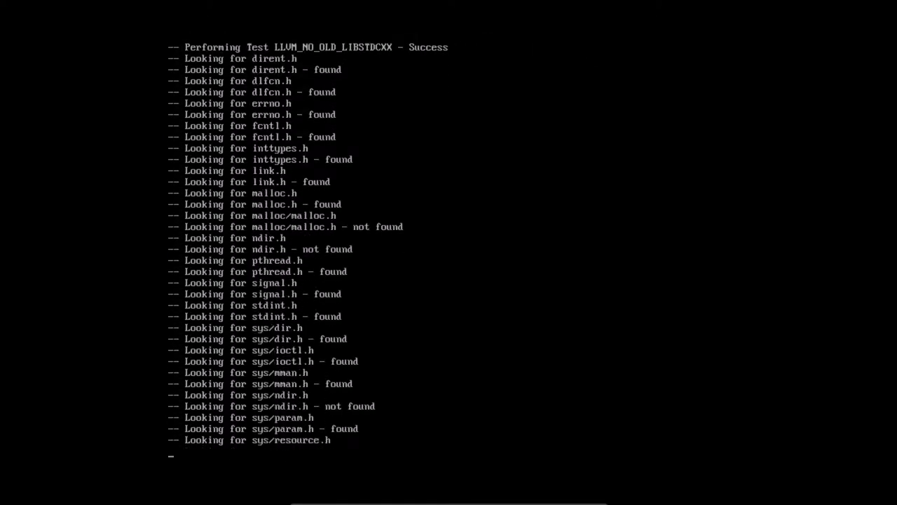
scroll("down", 3)
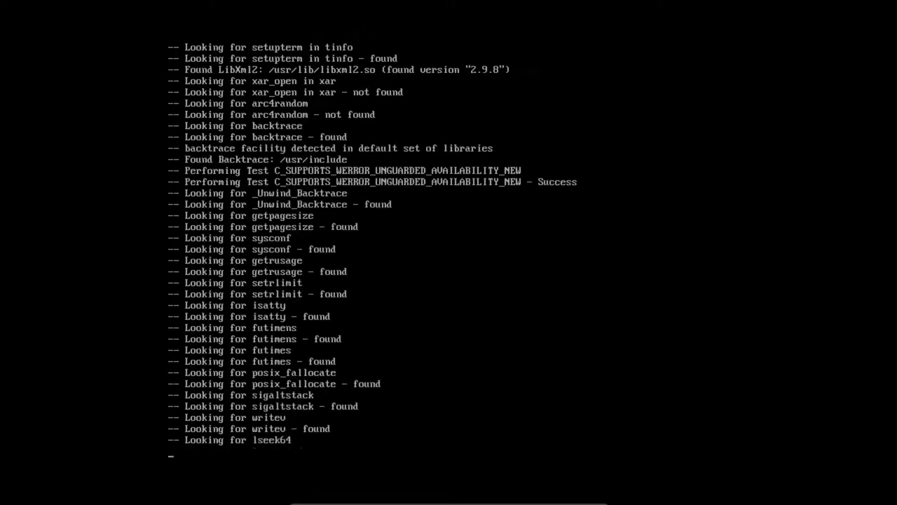
scroll("down", 3)
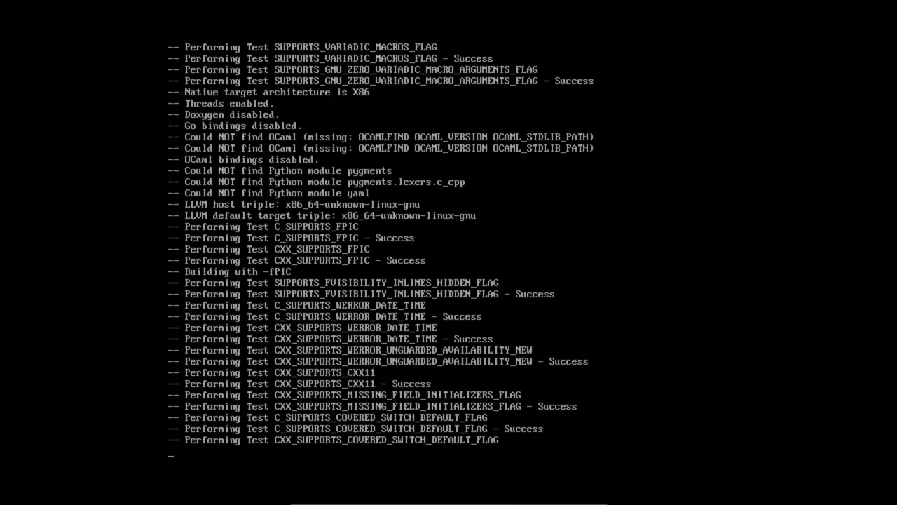
scroll("down", 3)
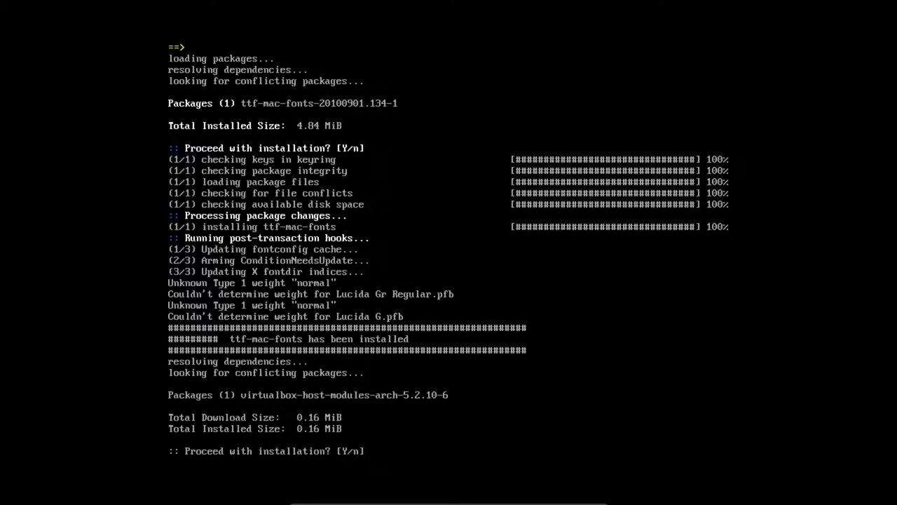
Confirm the AUR prompts with y until hardcode-fixer-git is installed.
type("y")
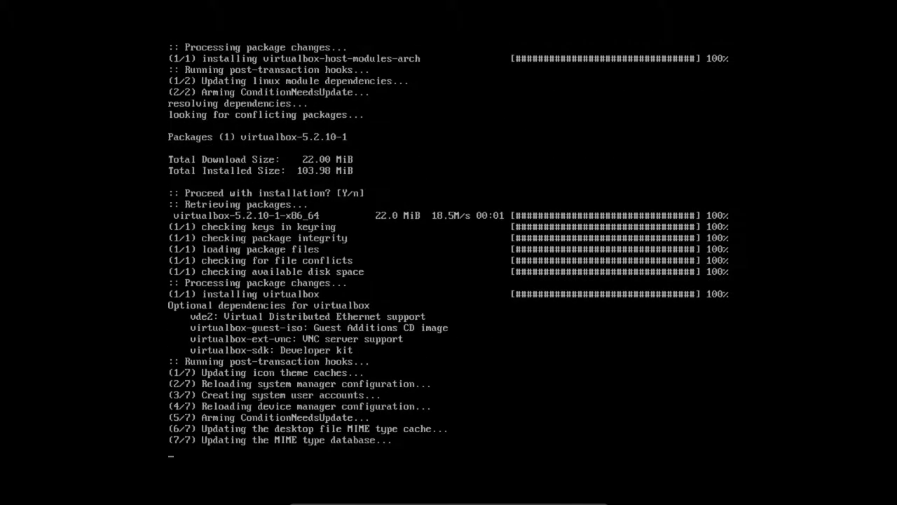
scroll("down", 3)
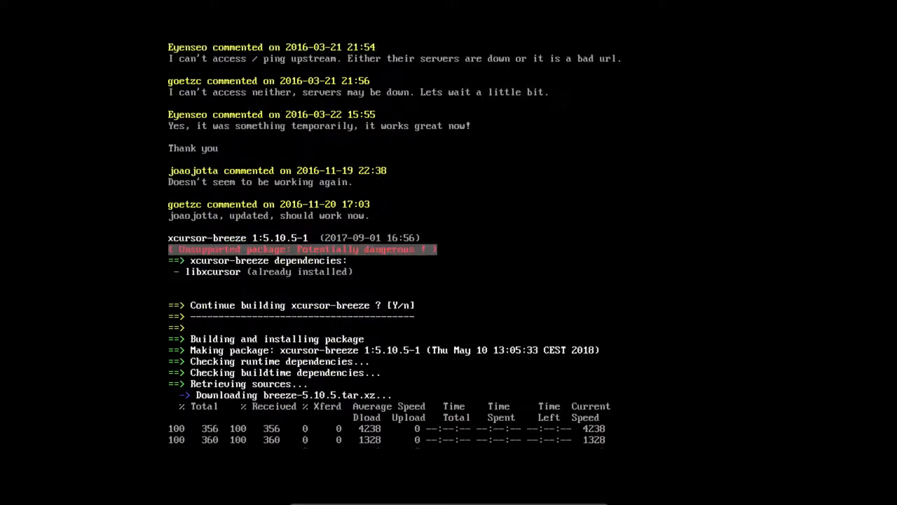
scroll("down", 3)
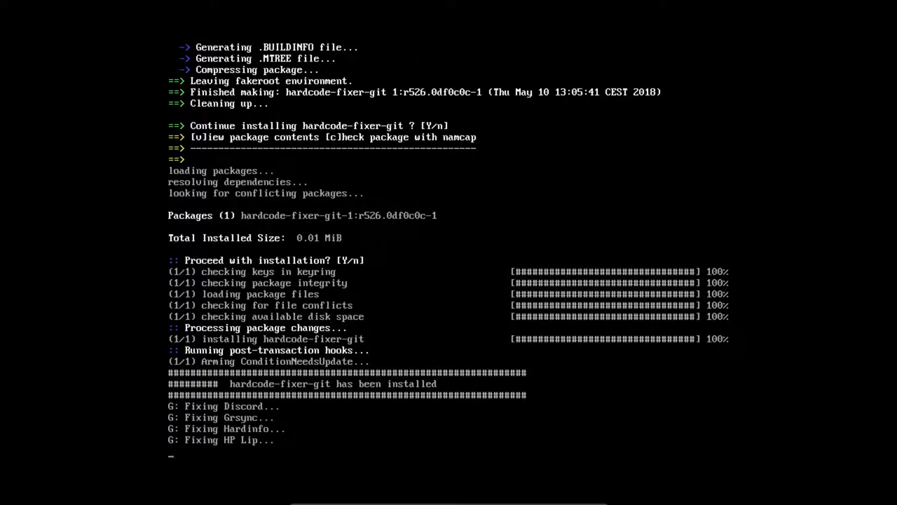
scroll("down", 3)
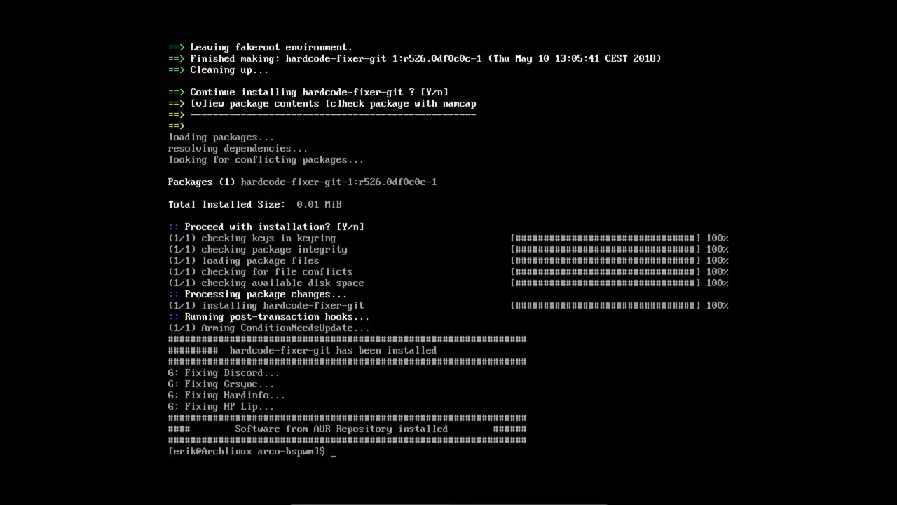
List the scripts, then rerun ./300-software-AUR-repo-v1.sh to build polybar.
type("ls")
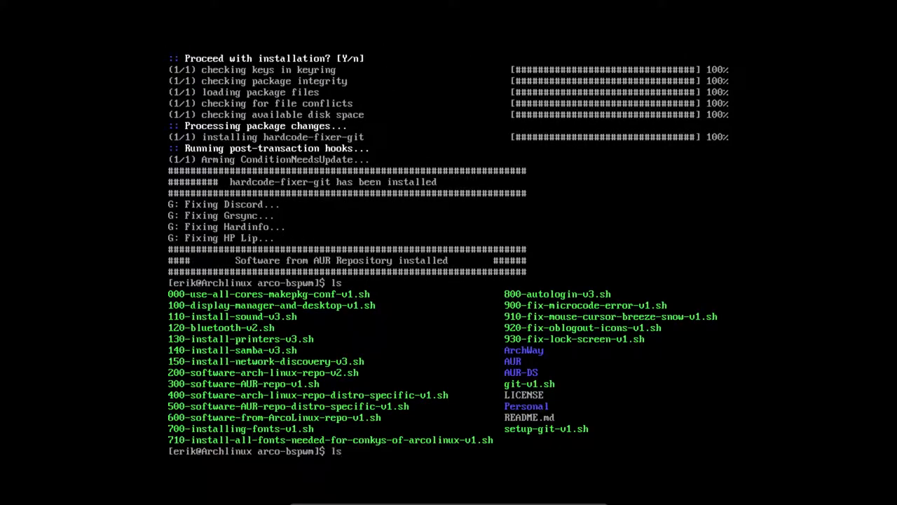
type("./300-software-AUR-repo-v1.sh")
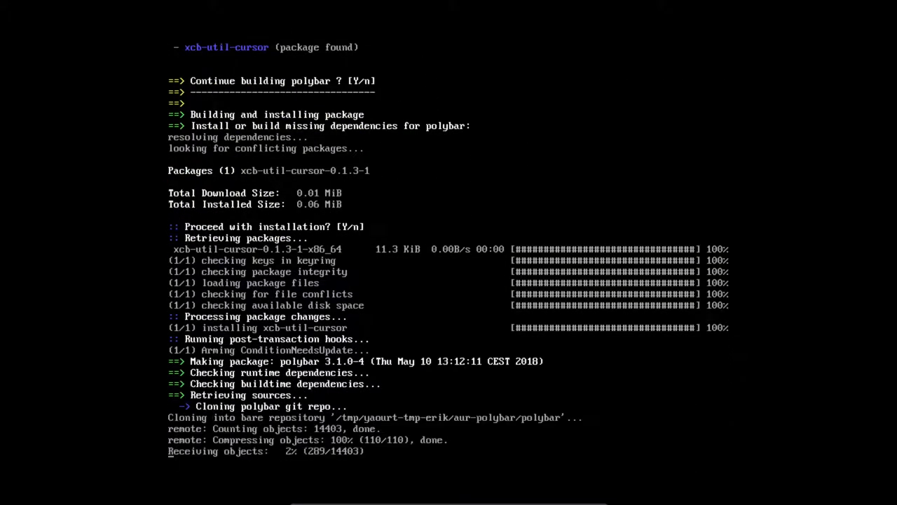
Follow the Polybar cmake/make output as it builds through the core components.
scroll("down", 3)
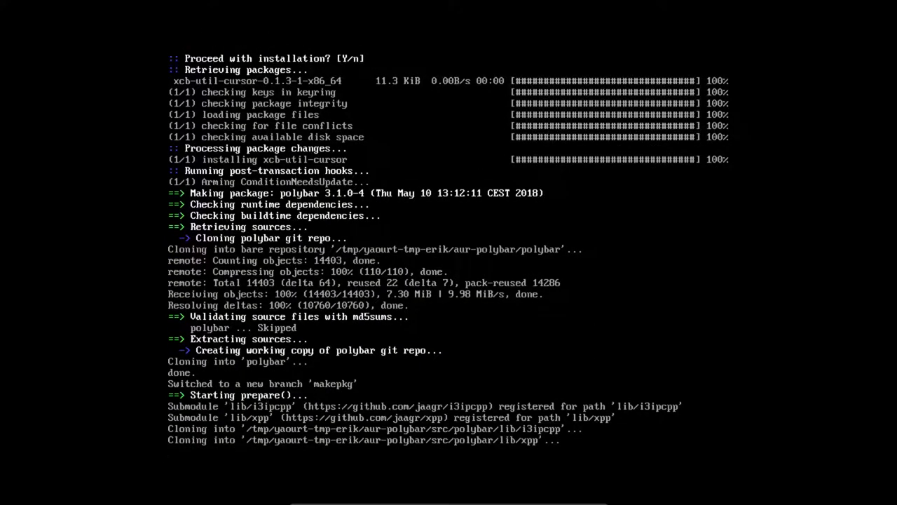
scroll("down", 3)
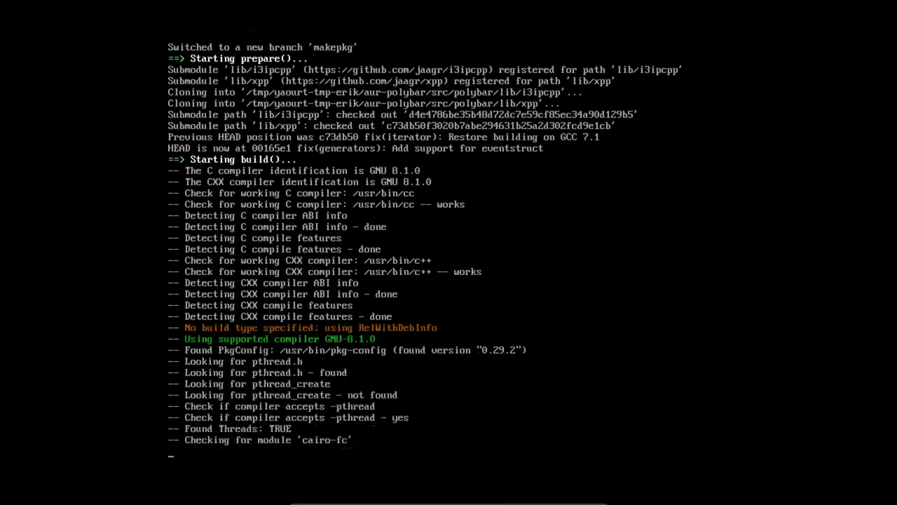
scroll("down", 3)
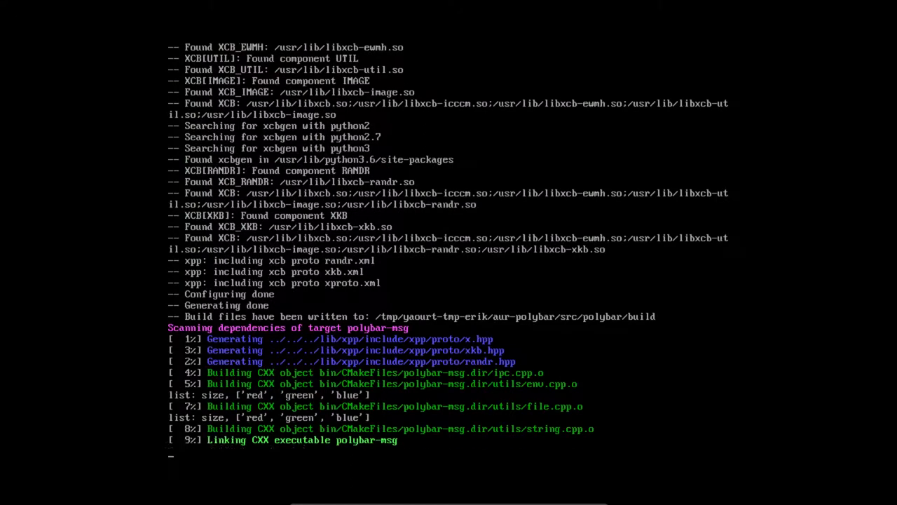
scroll("down", 3)
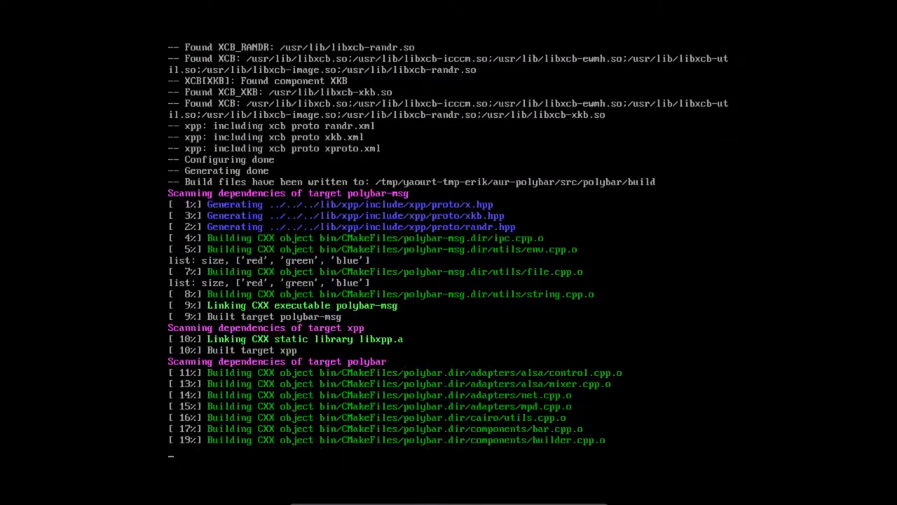
scroll("down", 3)
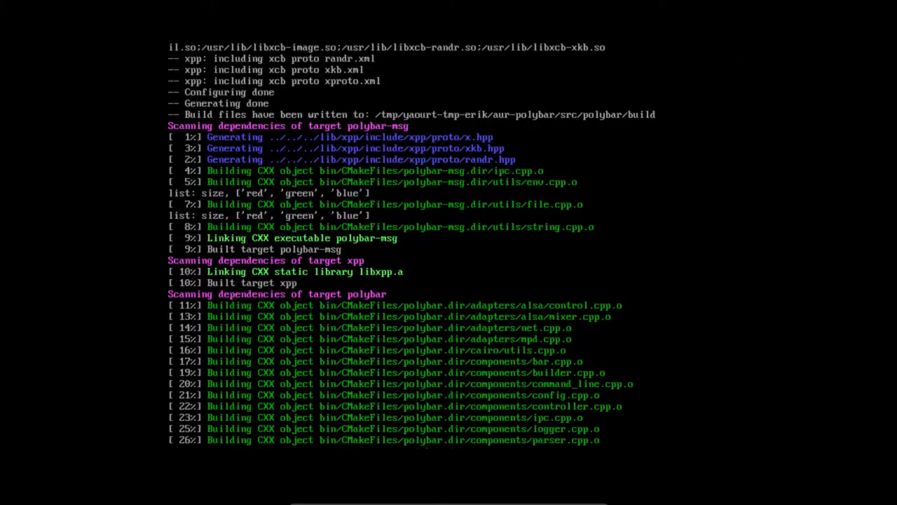
scroll("down", 3)
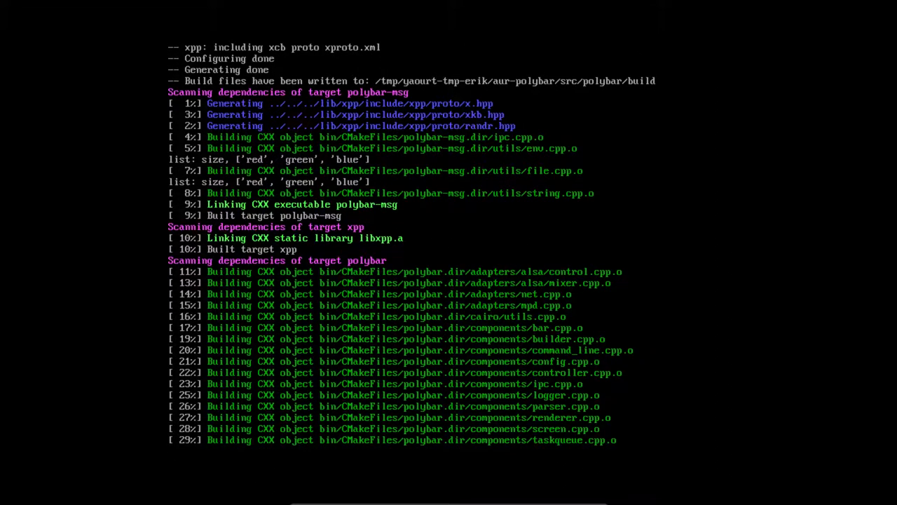
scroll("down", 3)
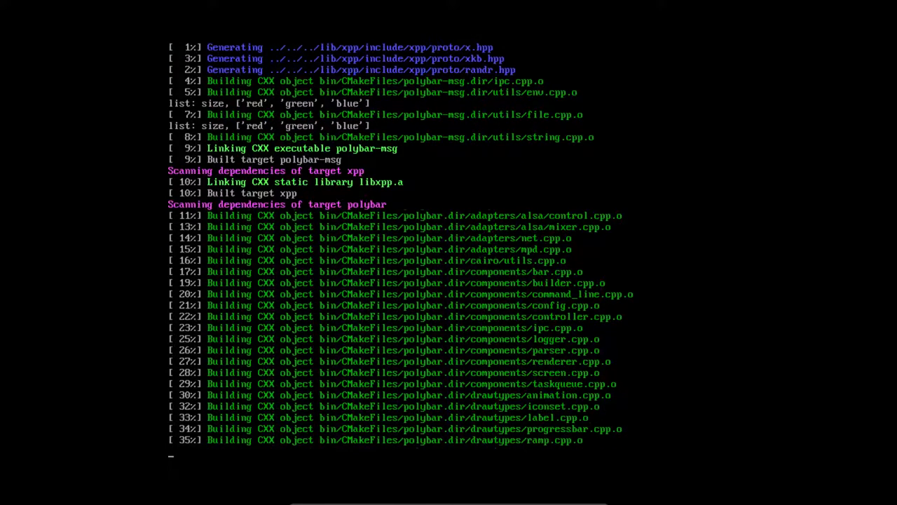
scroll("down", 3)
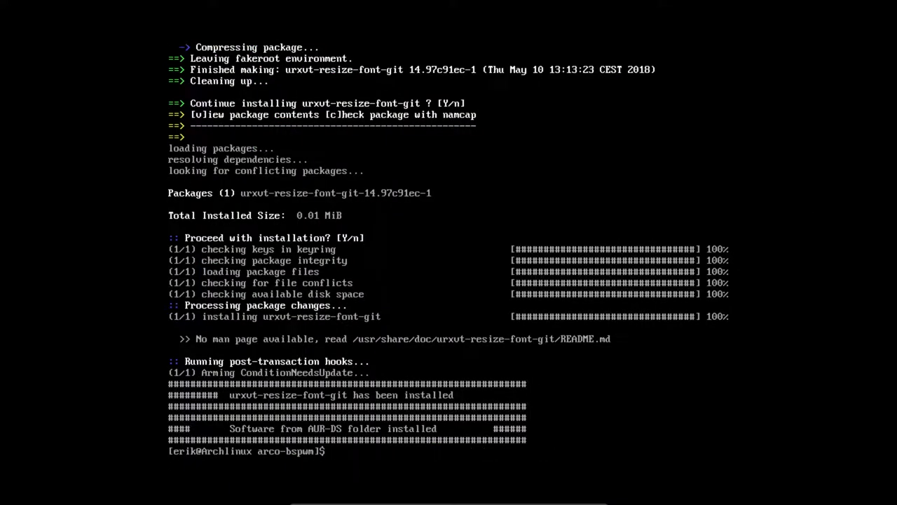
Run ./600-software-from-ArcoLinux-repo-v1.sh, which fails: target arcolinux-arc-themes-git not found.
type("./600")
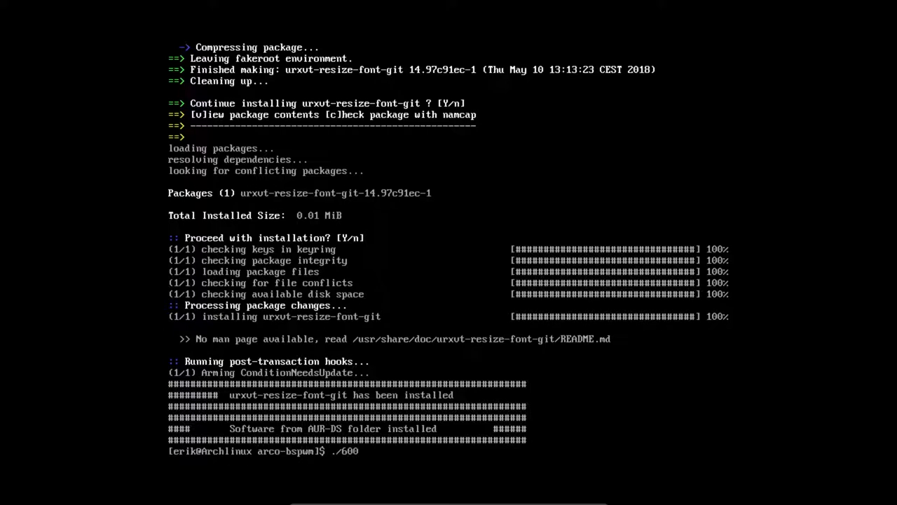
type("-software-from-ArcoLinux-repo-v1.sh")
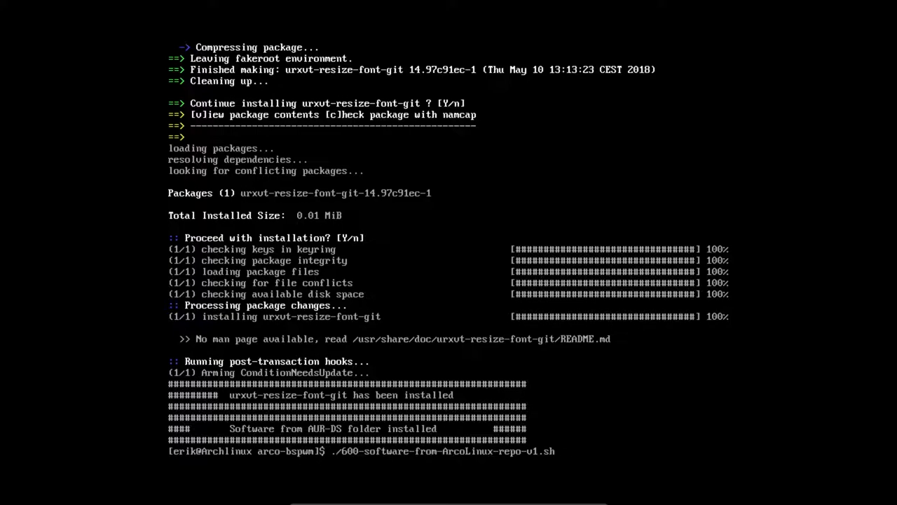
scroll("down", 3)
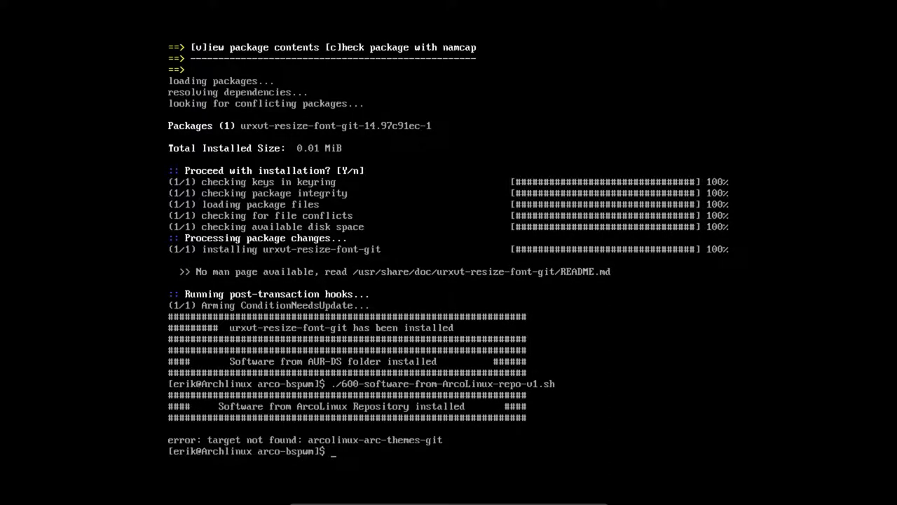
Start entering nano /etc/pacman.conf to inspect the repository configuration.
type("s")
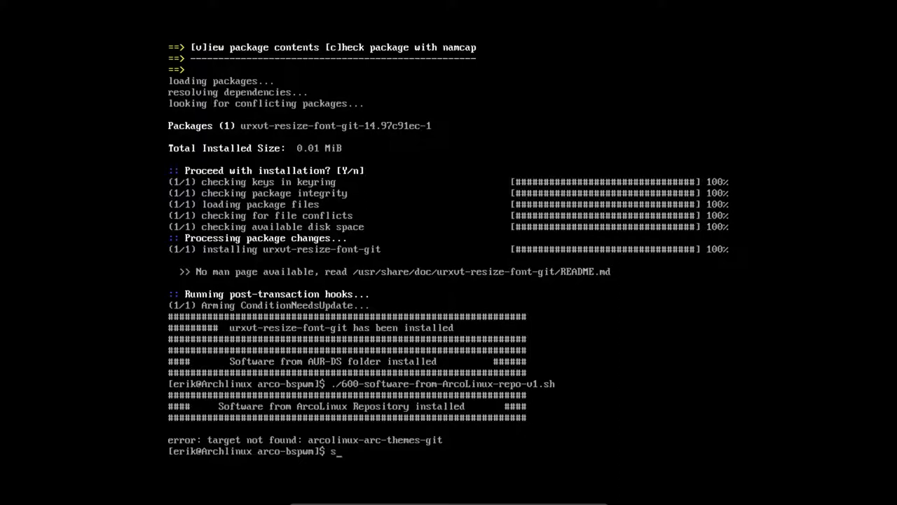
key("BackSpace")
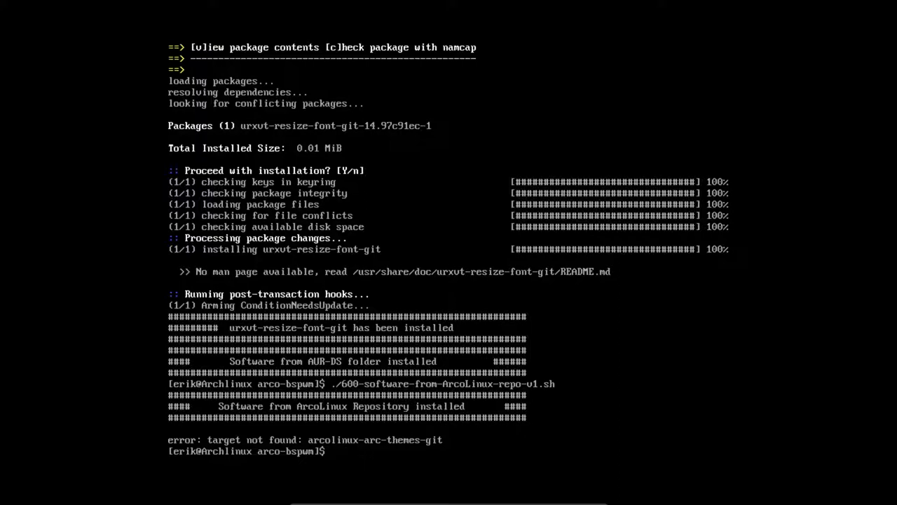
type("nano /erc")
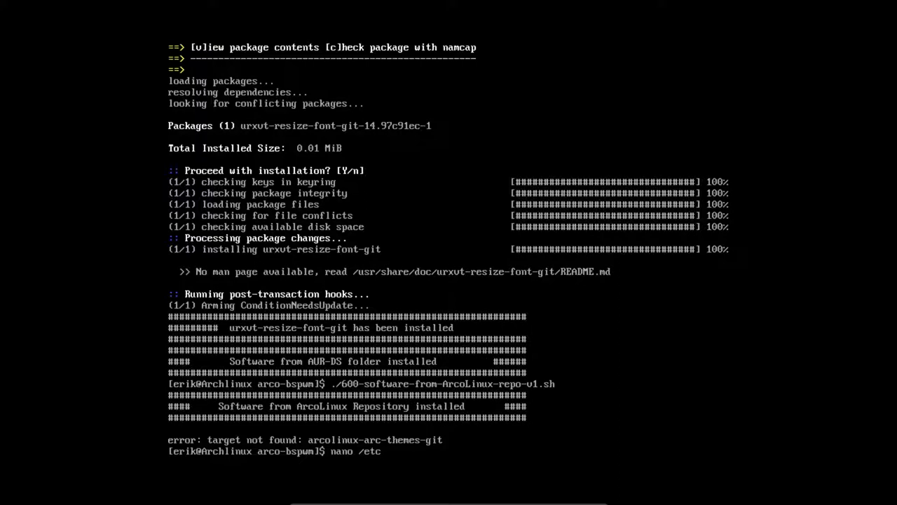
type("/pacm")
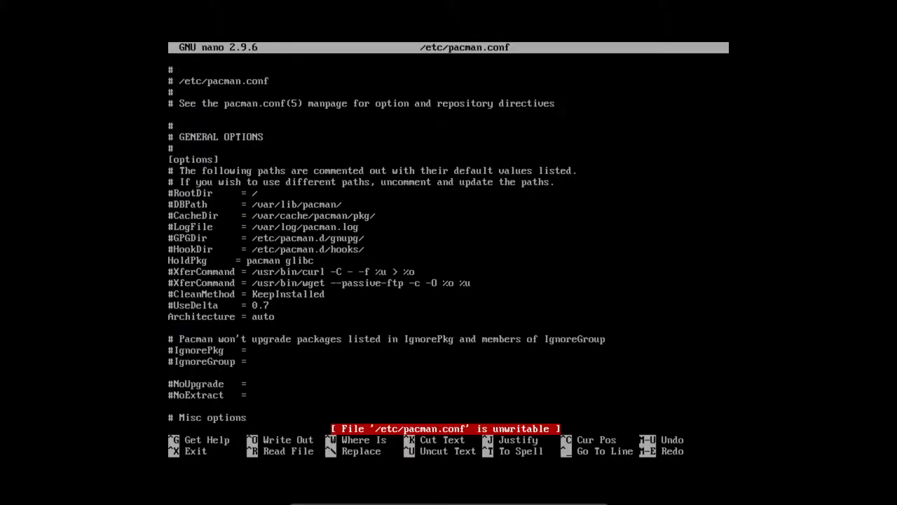
scroll("down", 3)
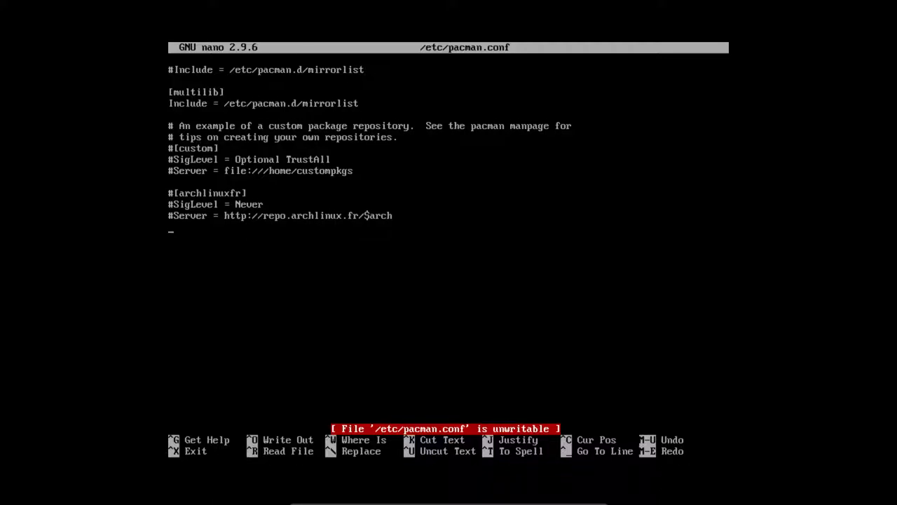
key("ctrl+x")
type("ls")
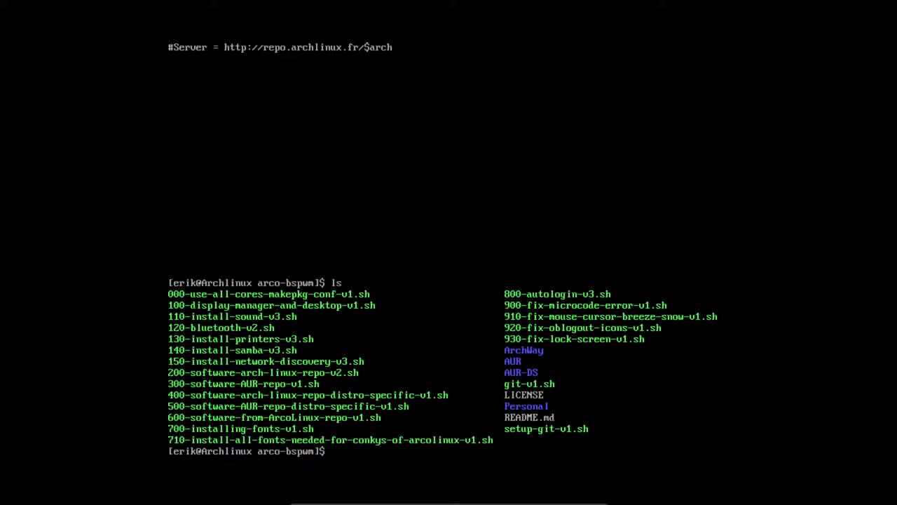
From the ArchWay folder, run ./10-trust-key-v1.sh to import and locally sign the ArcoLinux key.
type("cd ArchWay/")
type("ls")
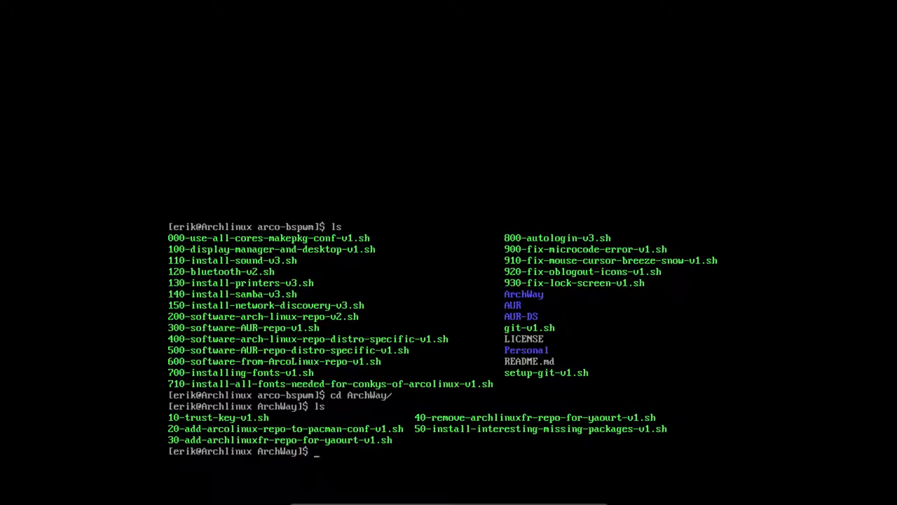
type("./10-trust-key-v1.sh")
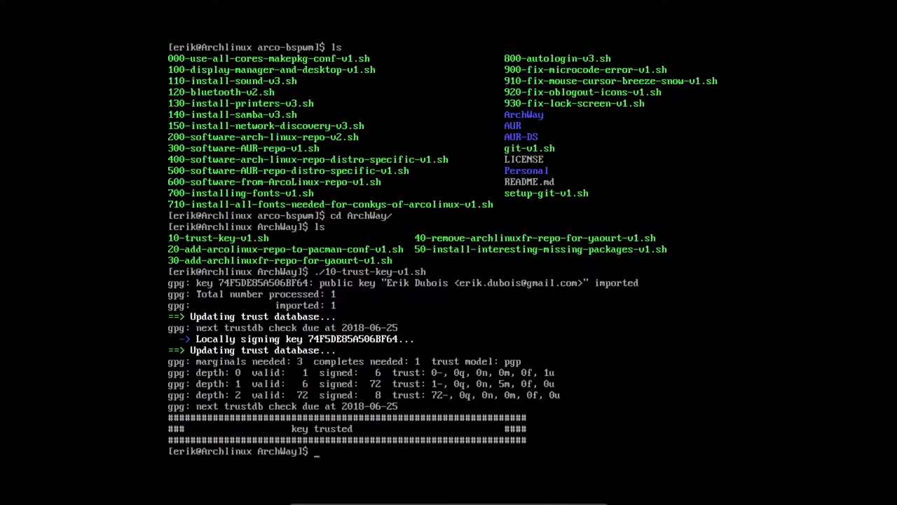
type("ls")
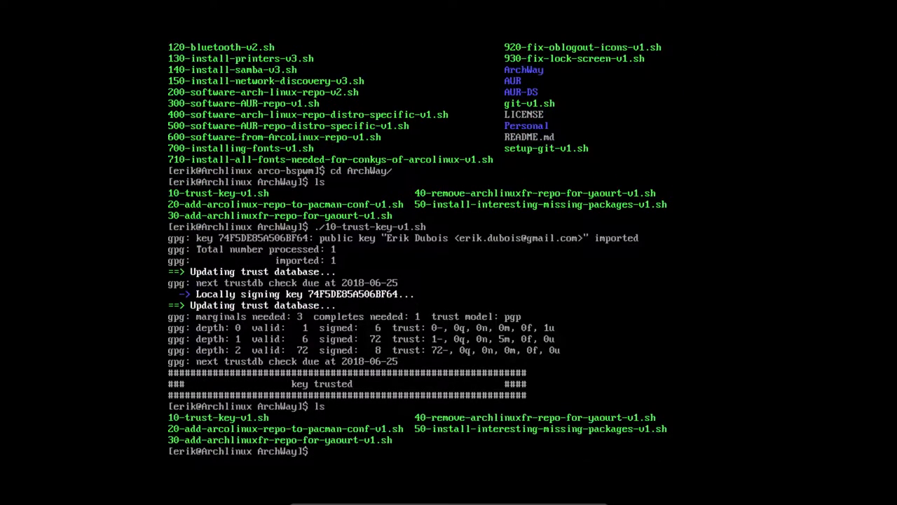
Enter the ./20-add-arcolinux-repo-to-pacman-conf-v1.sh command.
type("./")
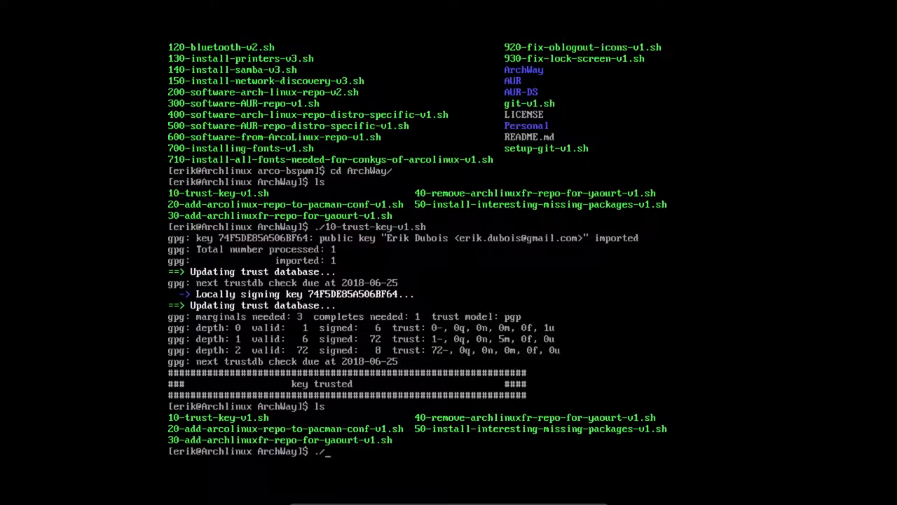
type("./20-add-arcolinux-repo-to-pacman-conf-v1.sh")
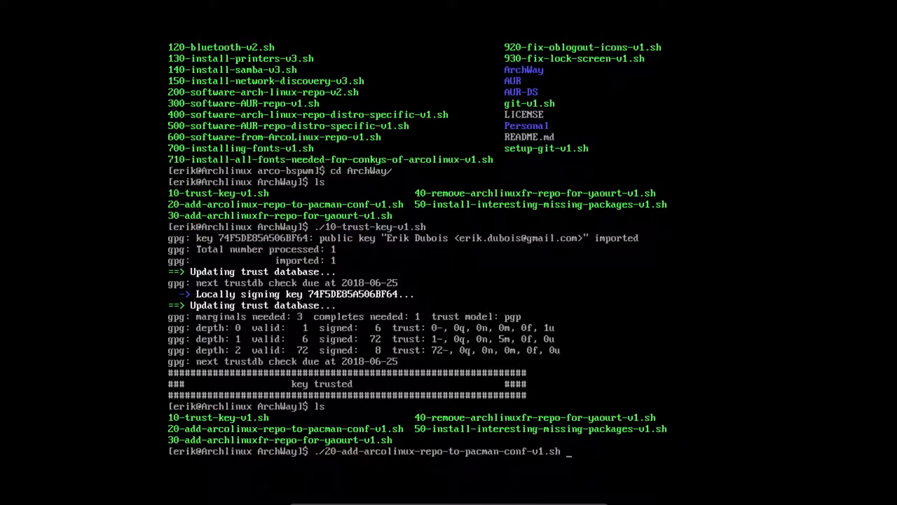
Run the add-repo script, then view the new arcolinux_repo entries in /etc/pacman.conf with nano.
key("Return")
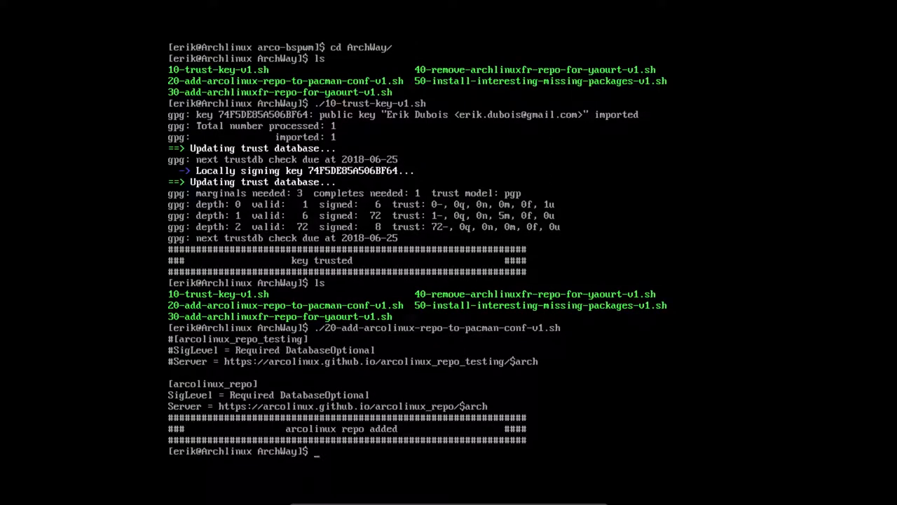
type("ls")
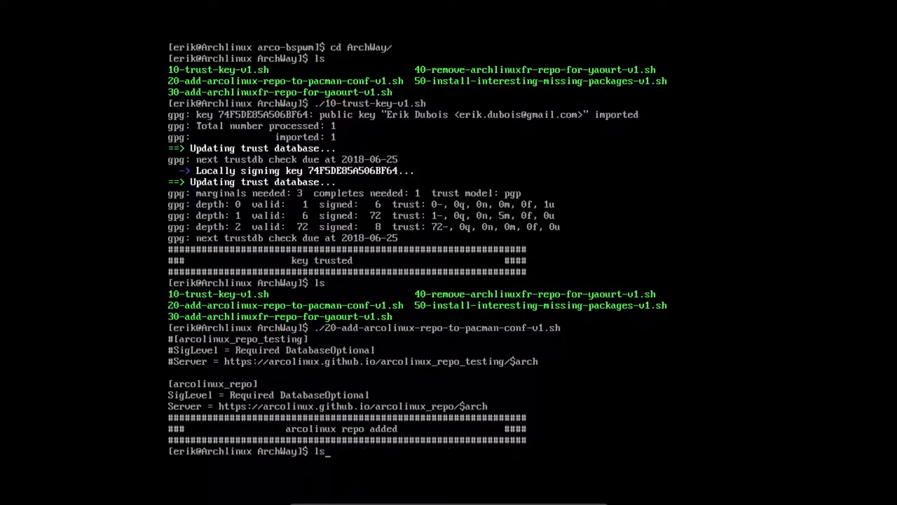
type("nano /etc/pacman.conf")
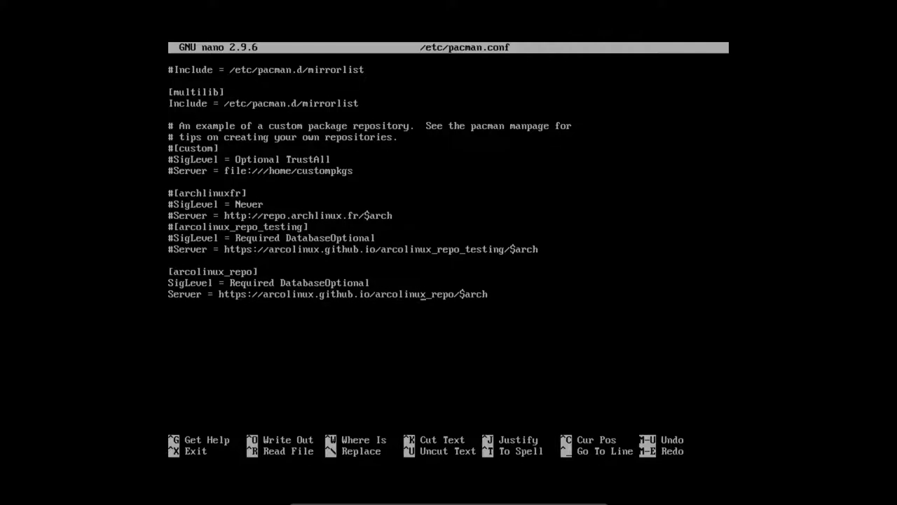
Close nano and run sudo pacman -Syu, syncing arcolinux_repo with nothing to upgrade.
key("ctrl+x")
type("sudo")
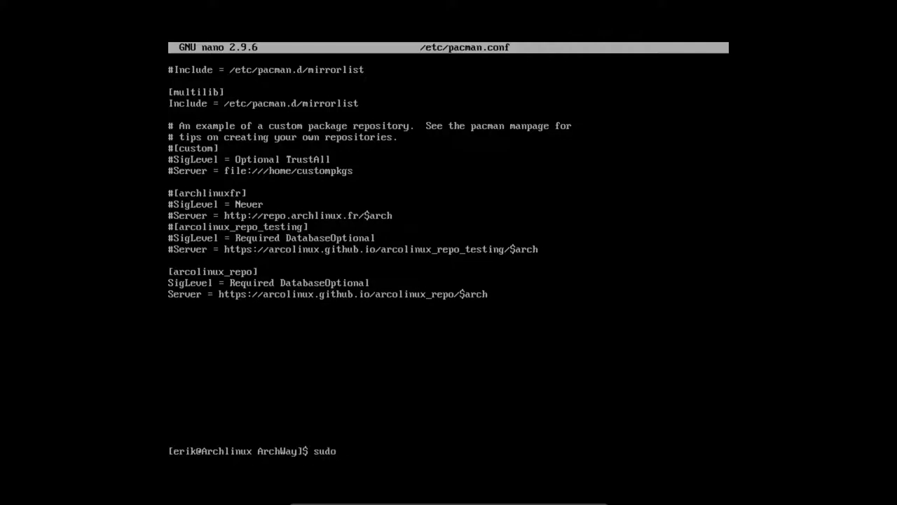
type("pac")
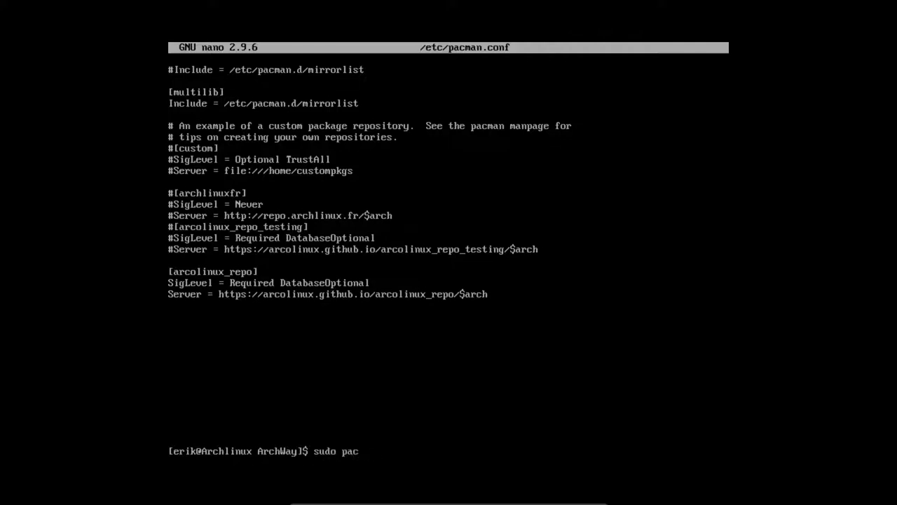
type("man -Syu")
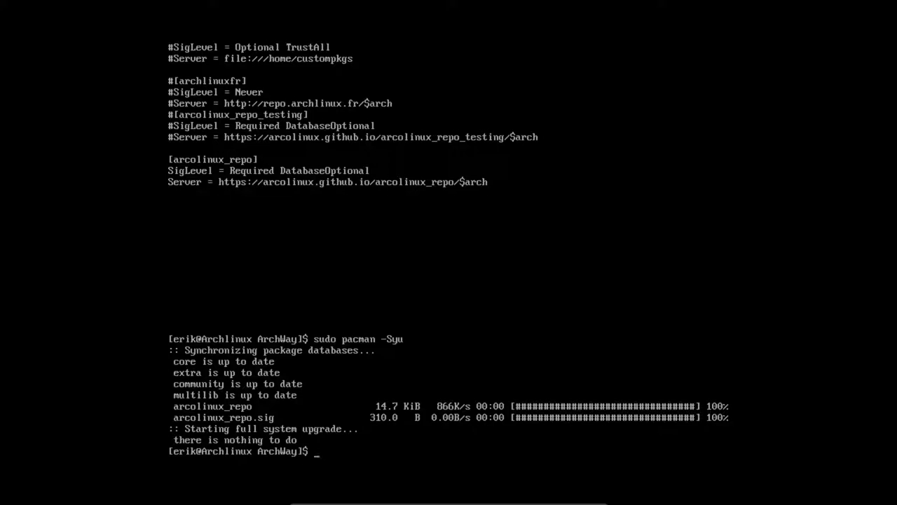
Go up a folder, list the scripts and review ./600-software-from-ArcoLinux-repo-v1.sh's package lines in nano.
type("cd ..")
type("s")
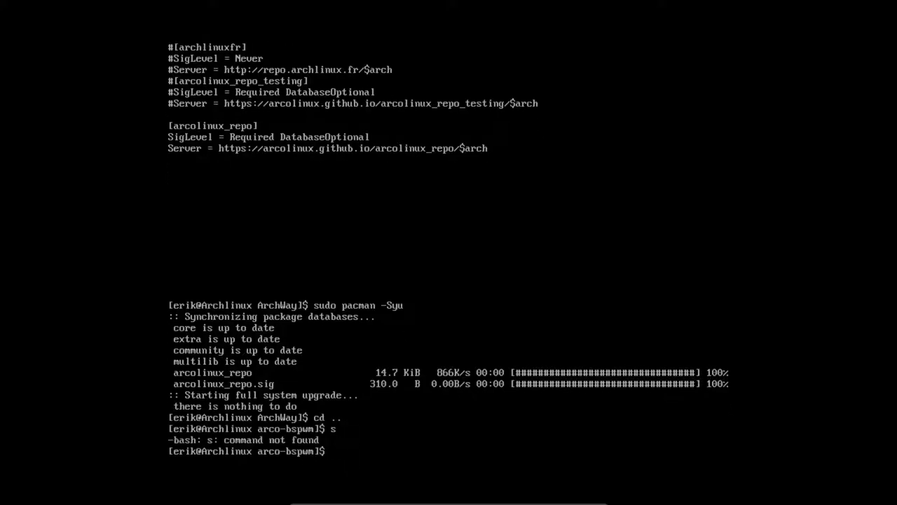
type("ls")
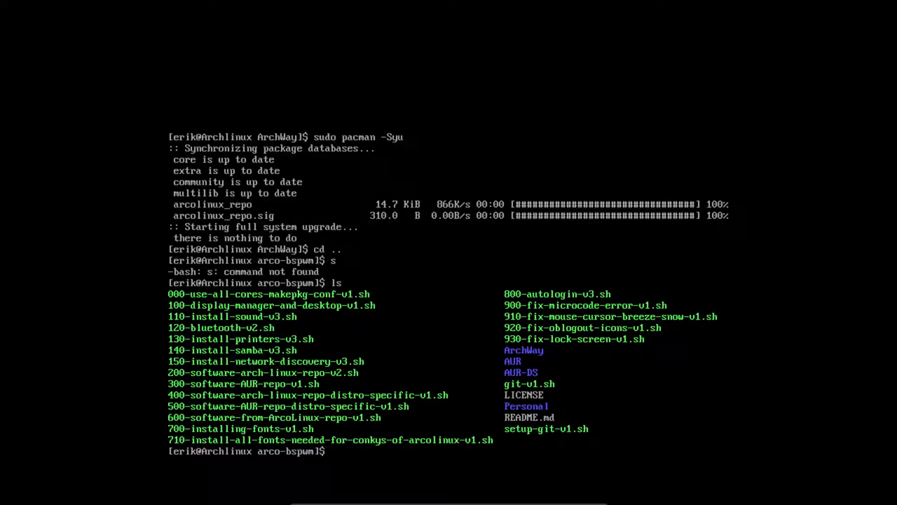
type("nano")
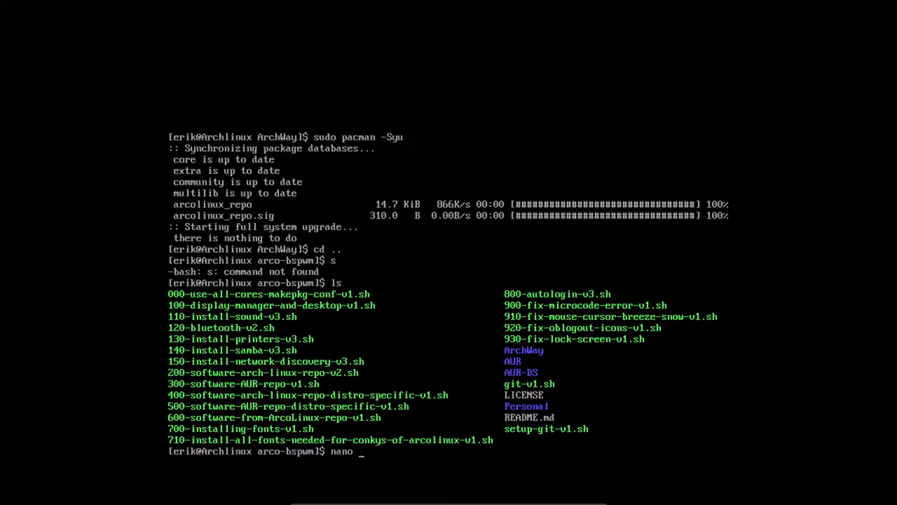
type("./")
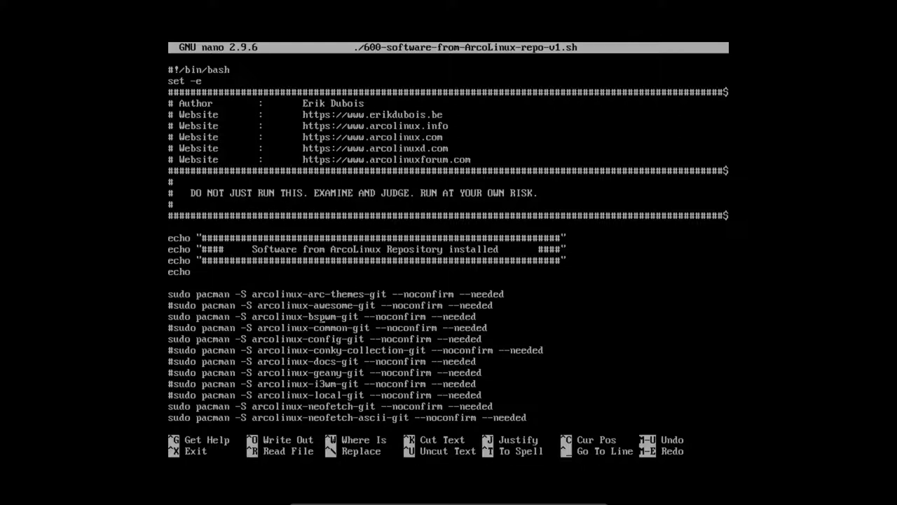
scroll("down", 3)
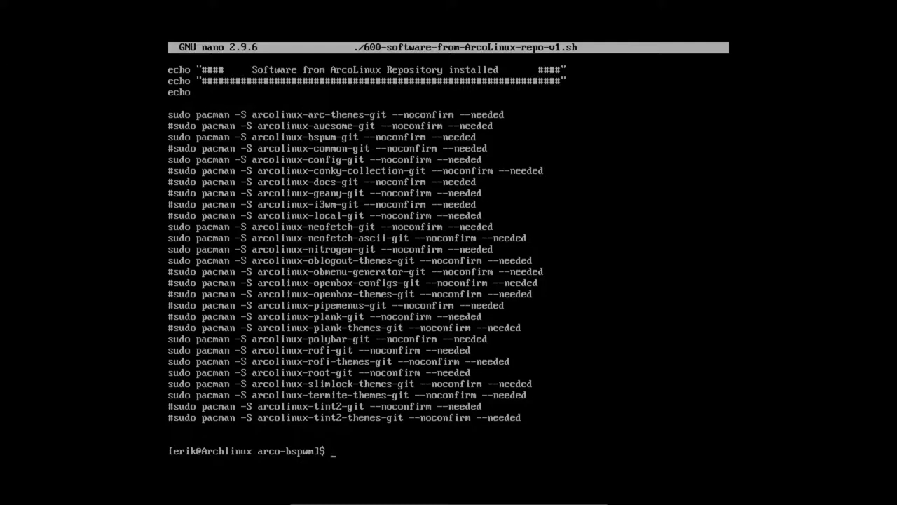
Run ./600-software-from-ArcoLinux-repo-v1.sh to completion, then enter the ./700-installing-fonts-v1.sh command.
type("./600-software-from-ArcoLinux-repo-v1.sh")
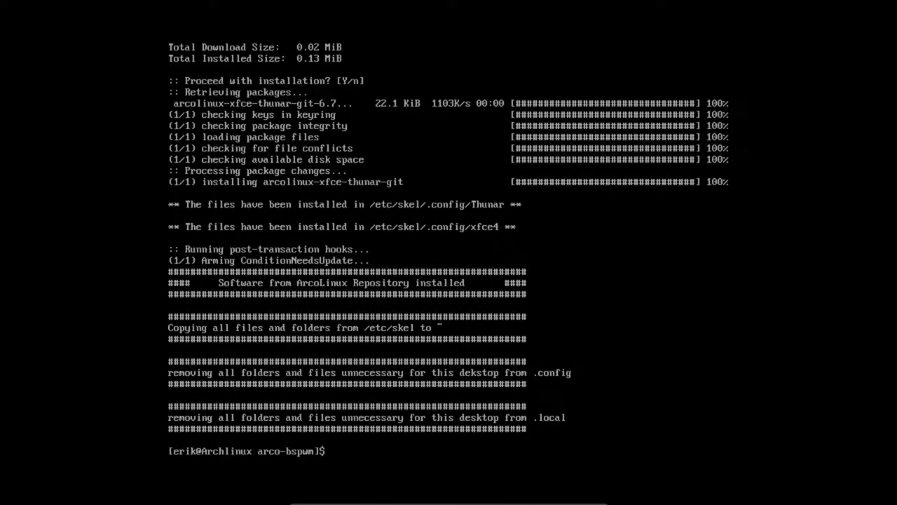
type("ls")
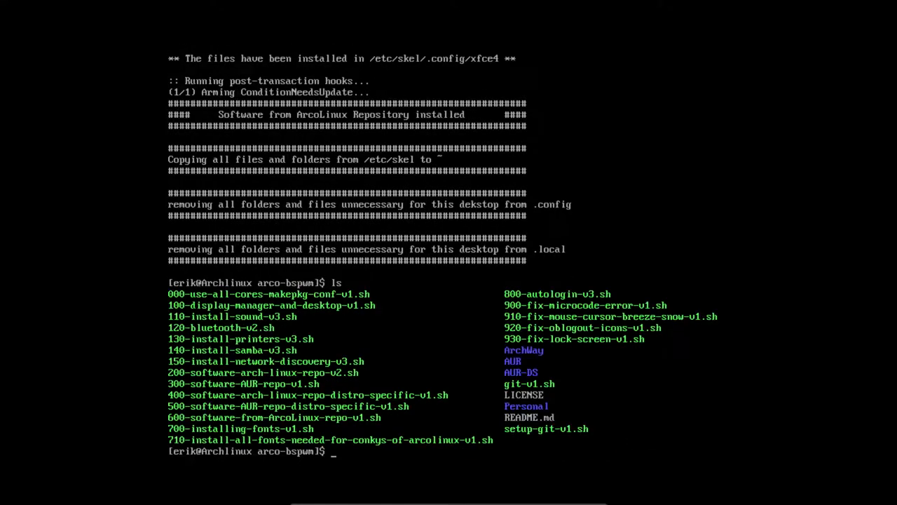
type("./700-installing-fonts-v1.sh")
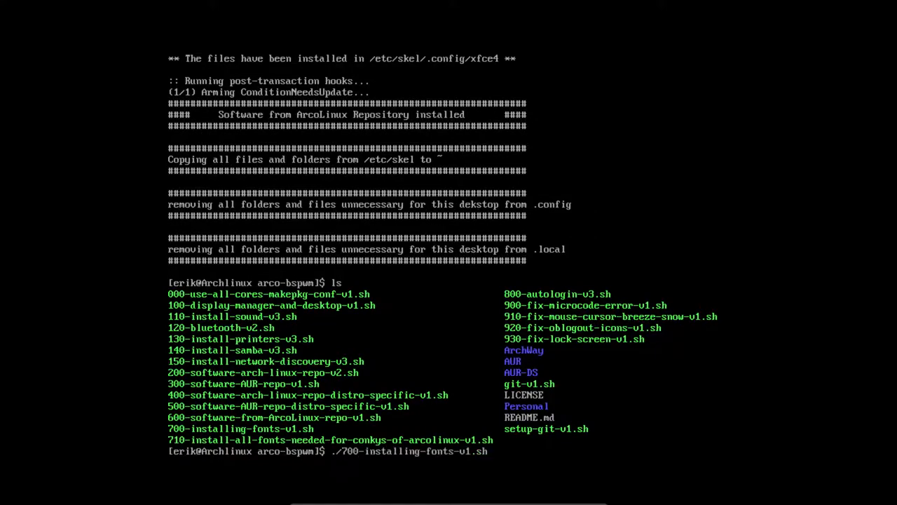
Run the fonts install script, then ./910-fix-mouse-cursor-breeze-snow-v1.sh to set the Breeze-Snow cursor.
key("Return")
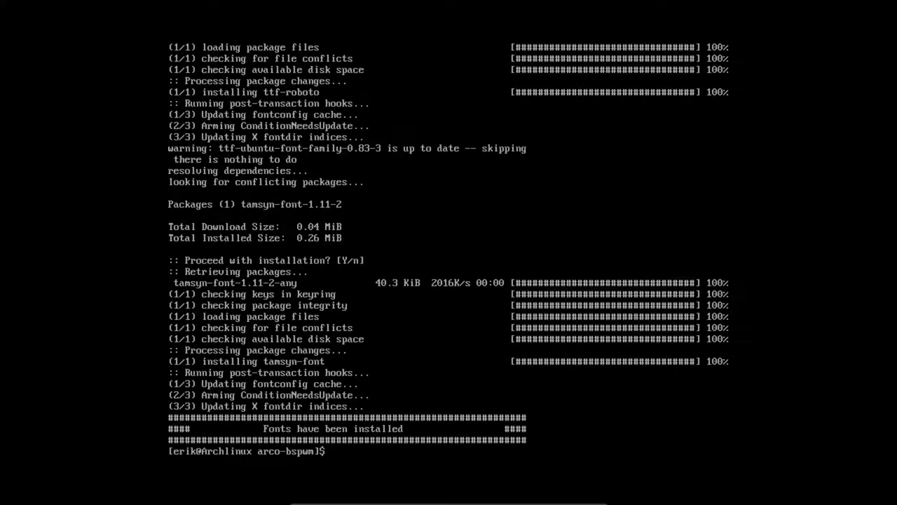
type("ls")
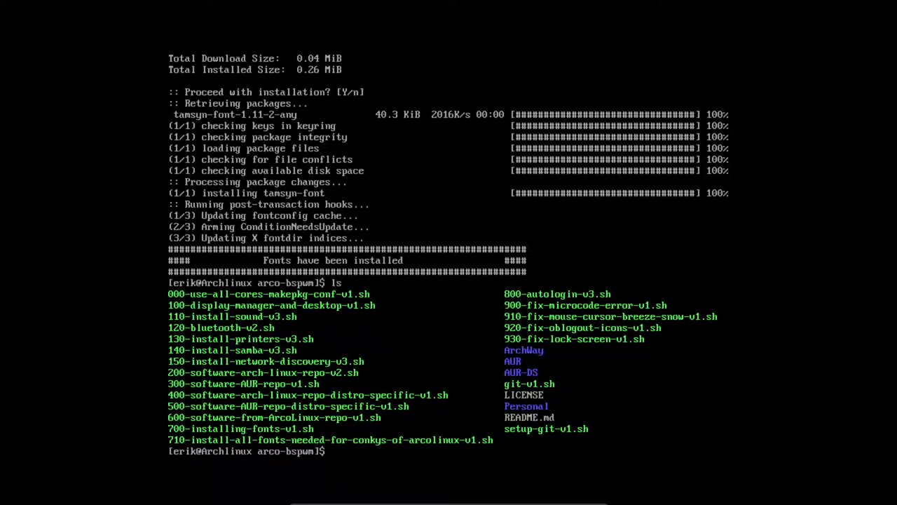
type("./94")
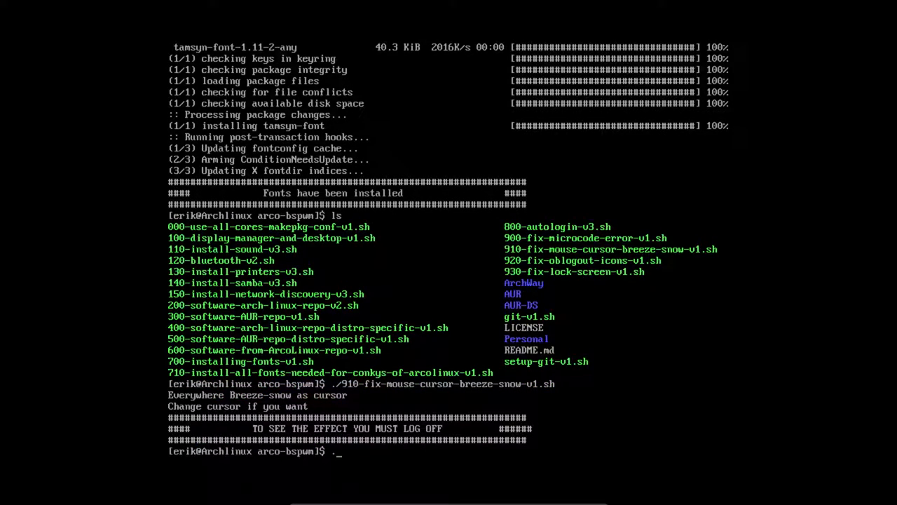
Run ./920-fix-oblogout-icons-v1.sh and ./930-fix-lock-screen-v1.sh, then start the sudo reboot command.
type("./920-fix-oblogout-icons-v1.sh")
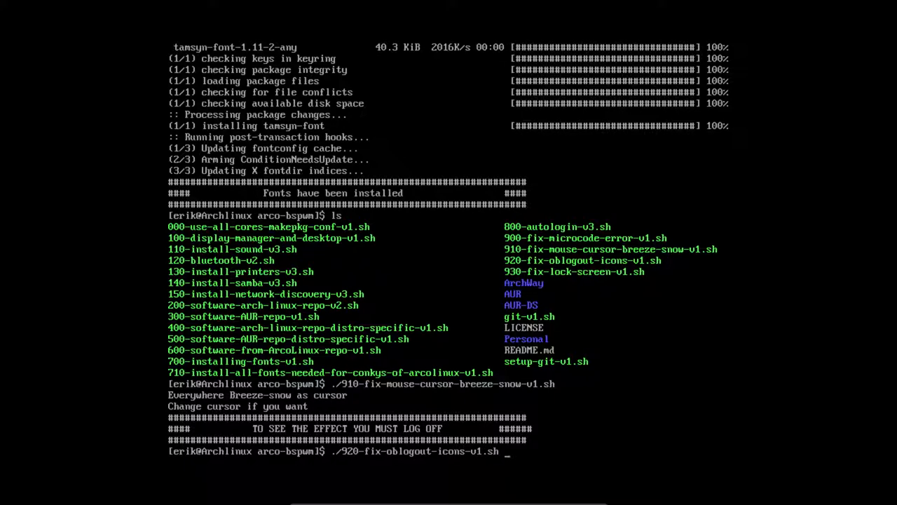
key("Return")
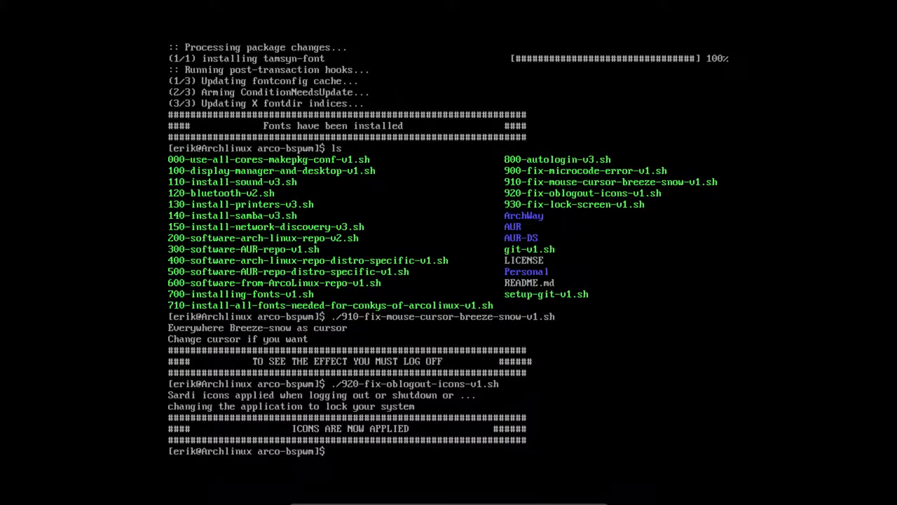
type("./930-fix-lock-screen-v1.sh")
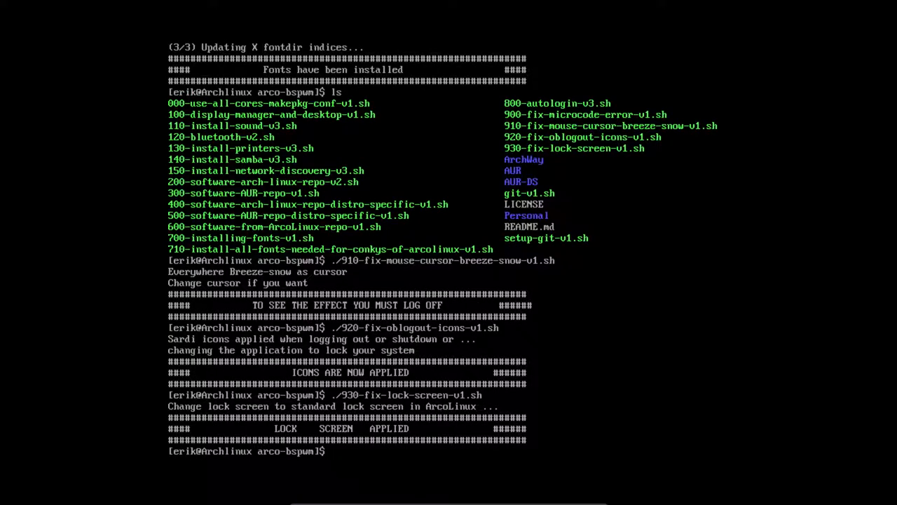
type("sudo reboot")
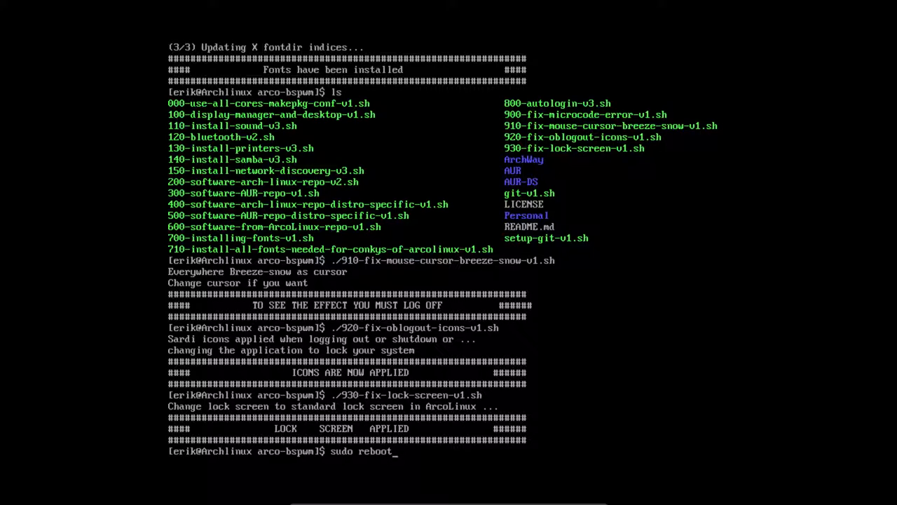
Reboot with sudo reboot and sign in at the display manager to reach the bspwm desktop.
key("Return")
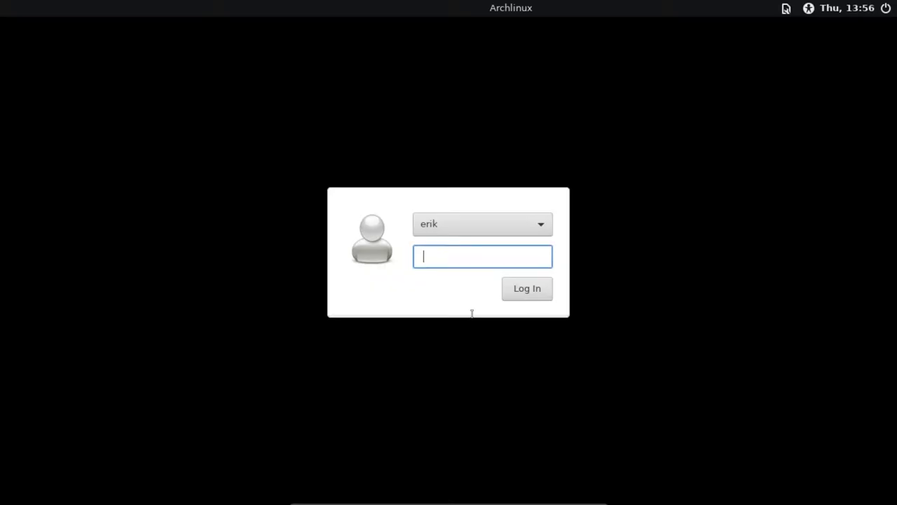
mouse_move(752, 126)
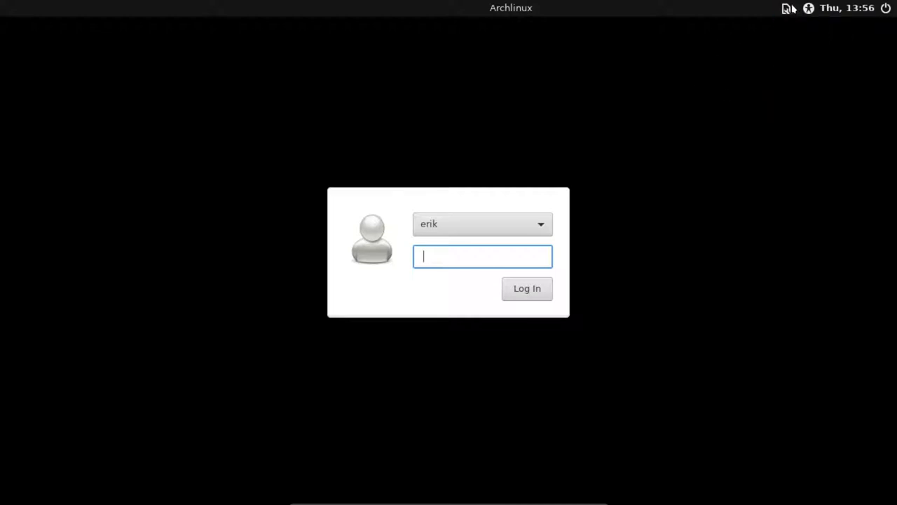
left_click(785, 9)
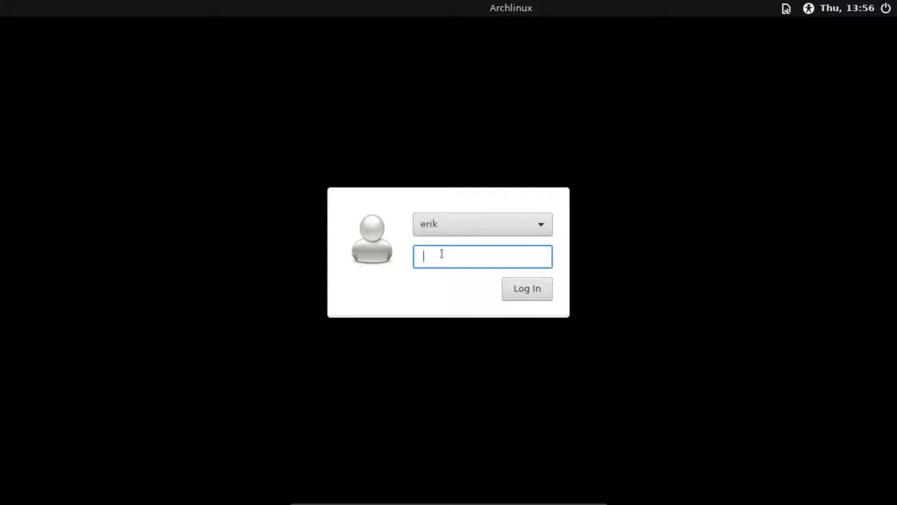
left_click(528, 289)
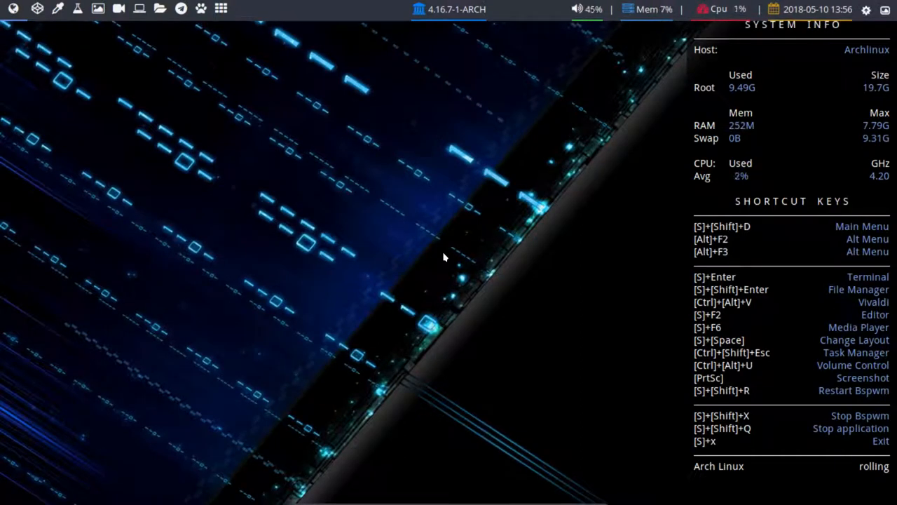
Launch a terminal on the freshly signed-in BSPWM desktop with Super+Enter.
key("super+Return")
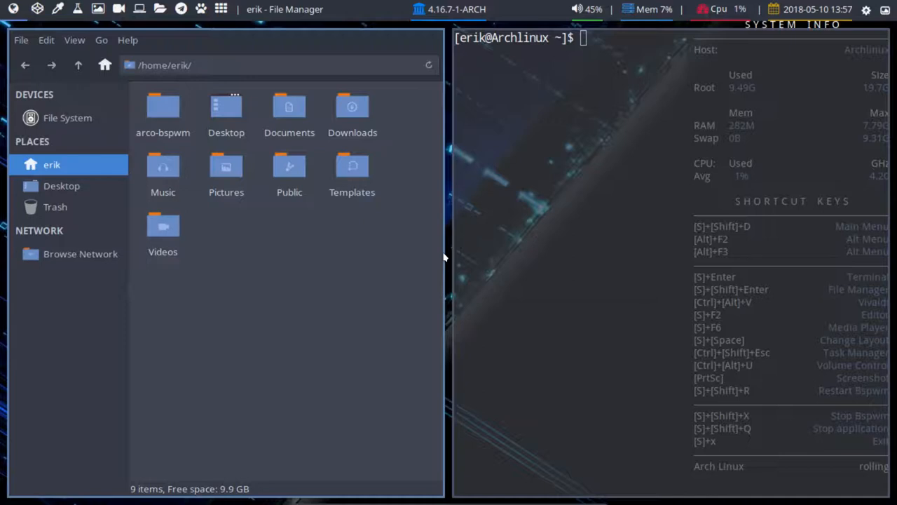
mouse_move(320, 26)
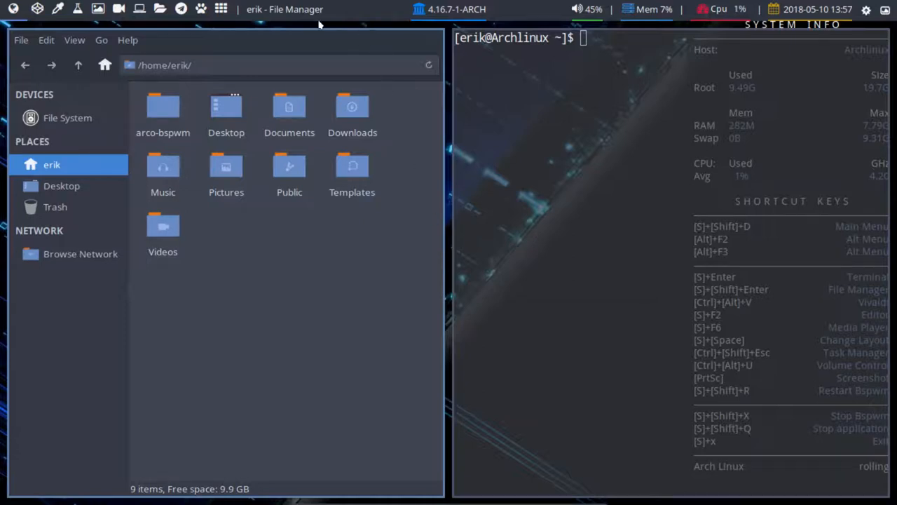
mouse_move(521, 5)
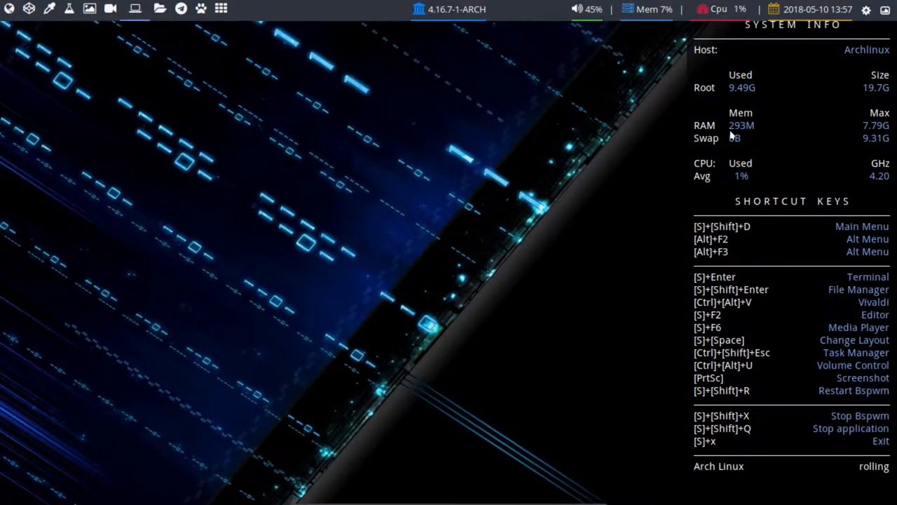
mouse_move(798, 291)
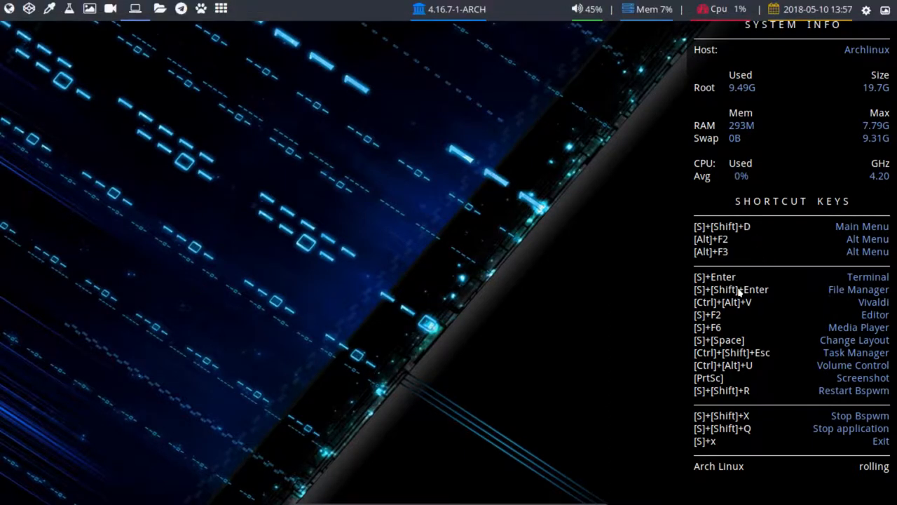
mouse_move(732, 376)
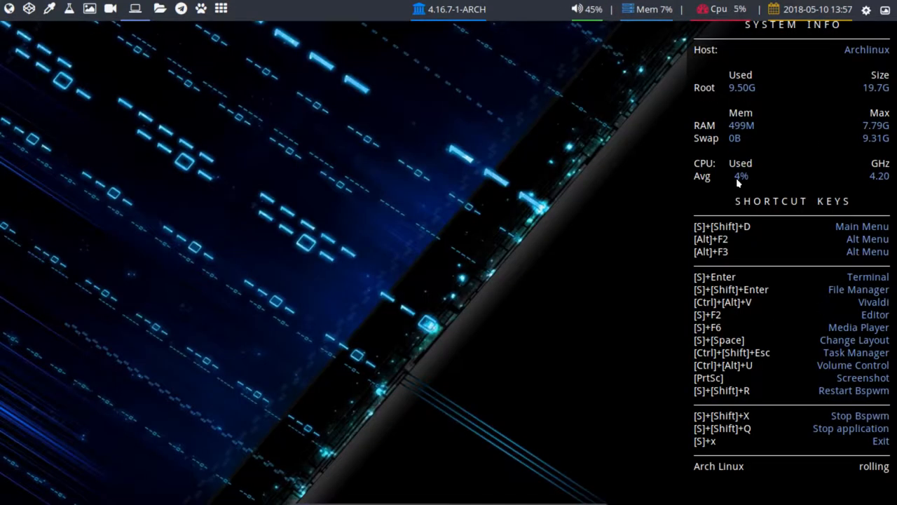
mouse_move(737, 454)
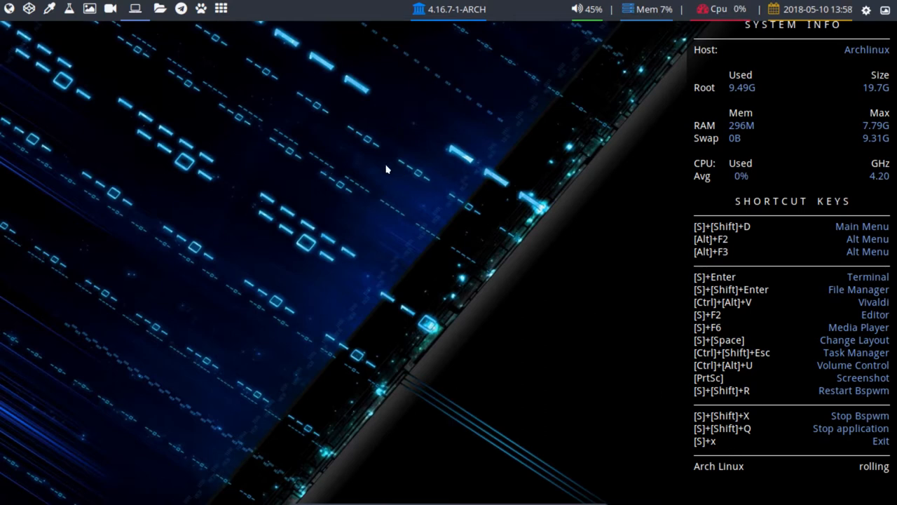
mouse_move(735, 187)
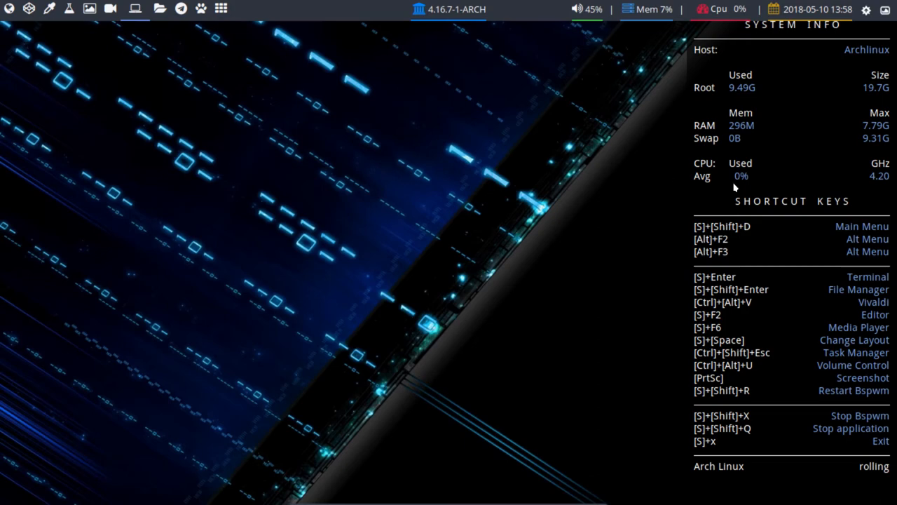